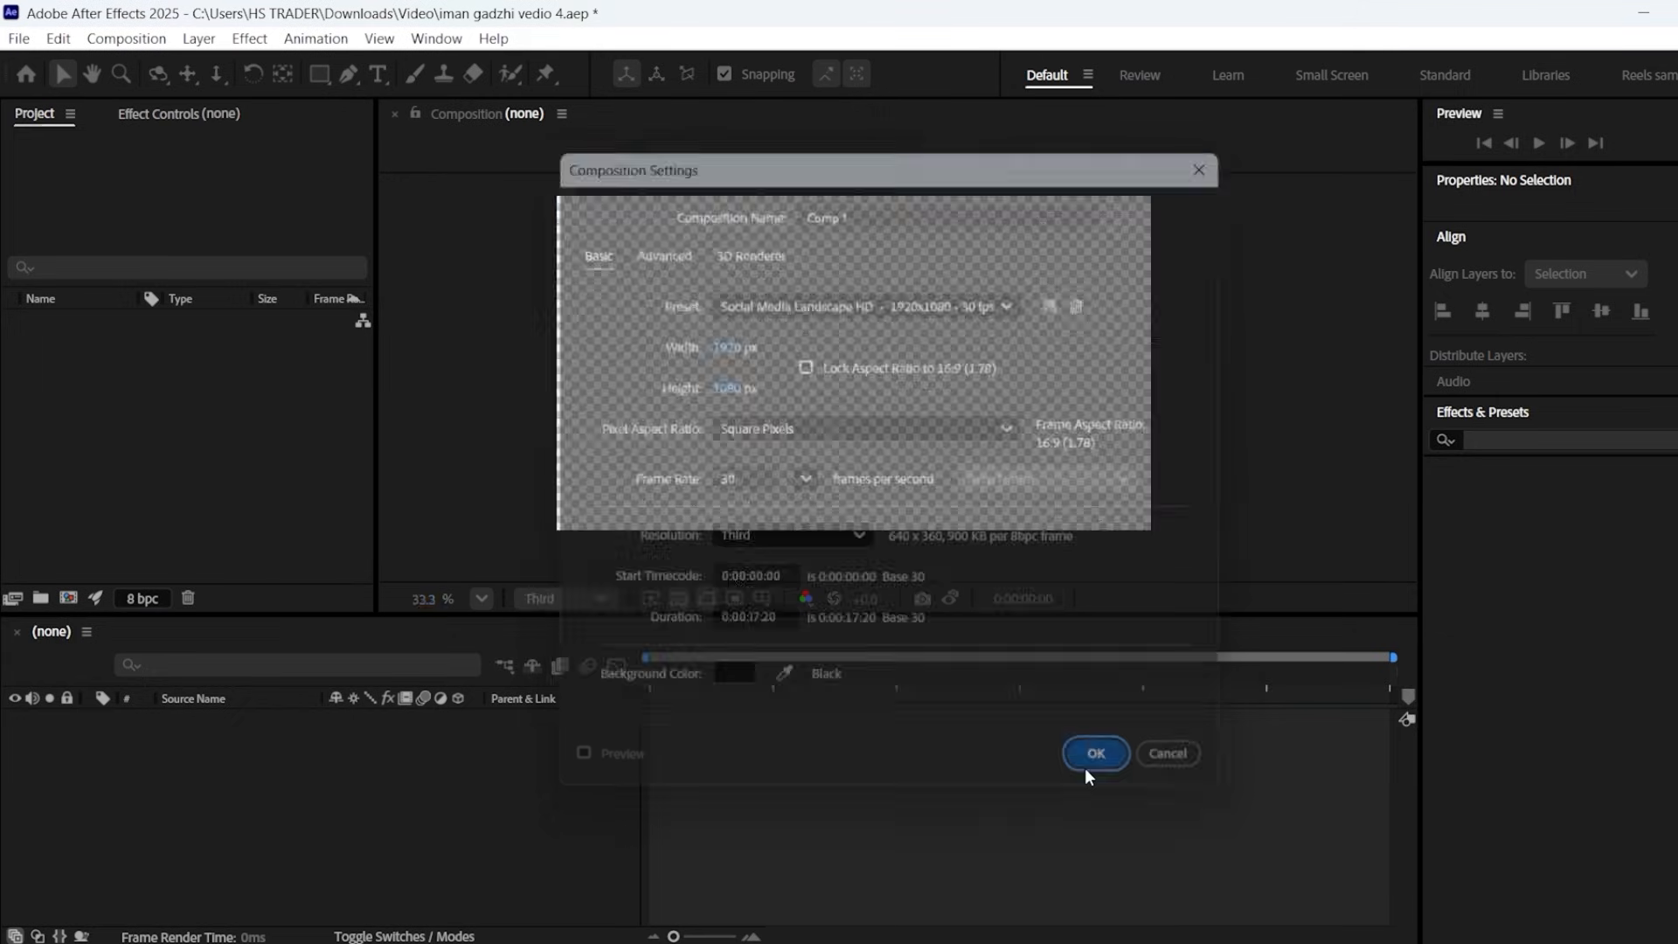
# - Add an Assets project folder, import the photo PSD as a composition and open it
pyautogui.click(1094, 754)
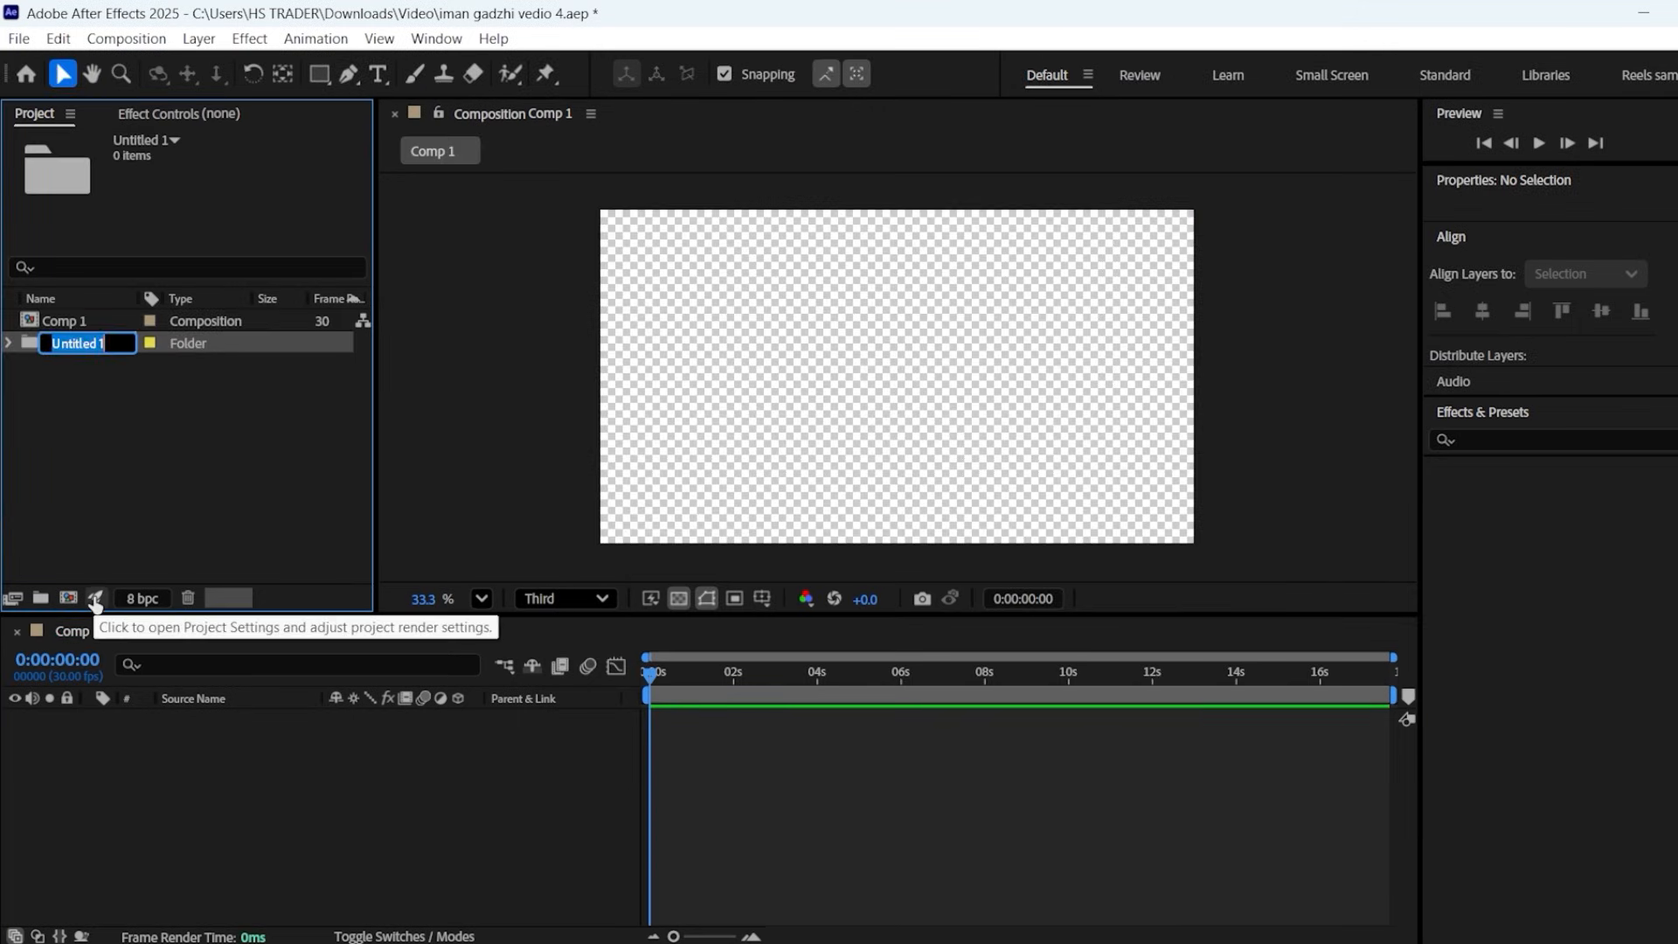
pyautogui.write('Assets')
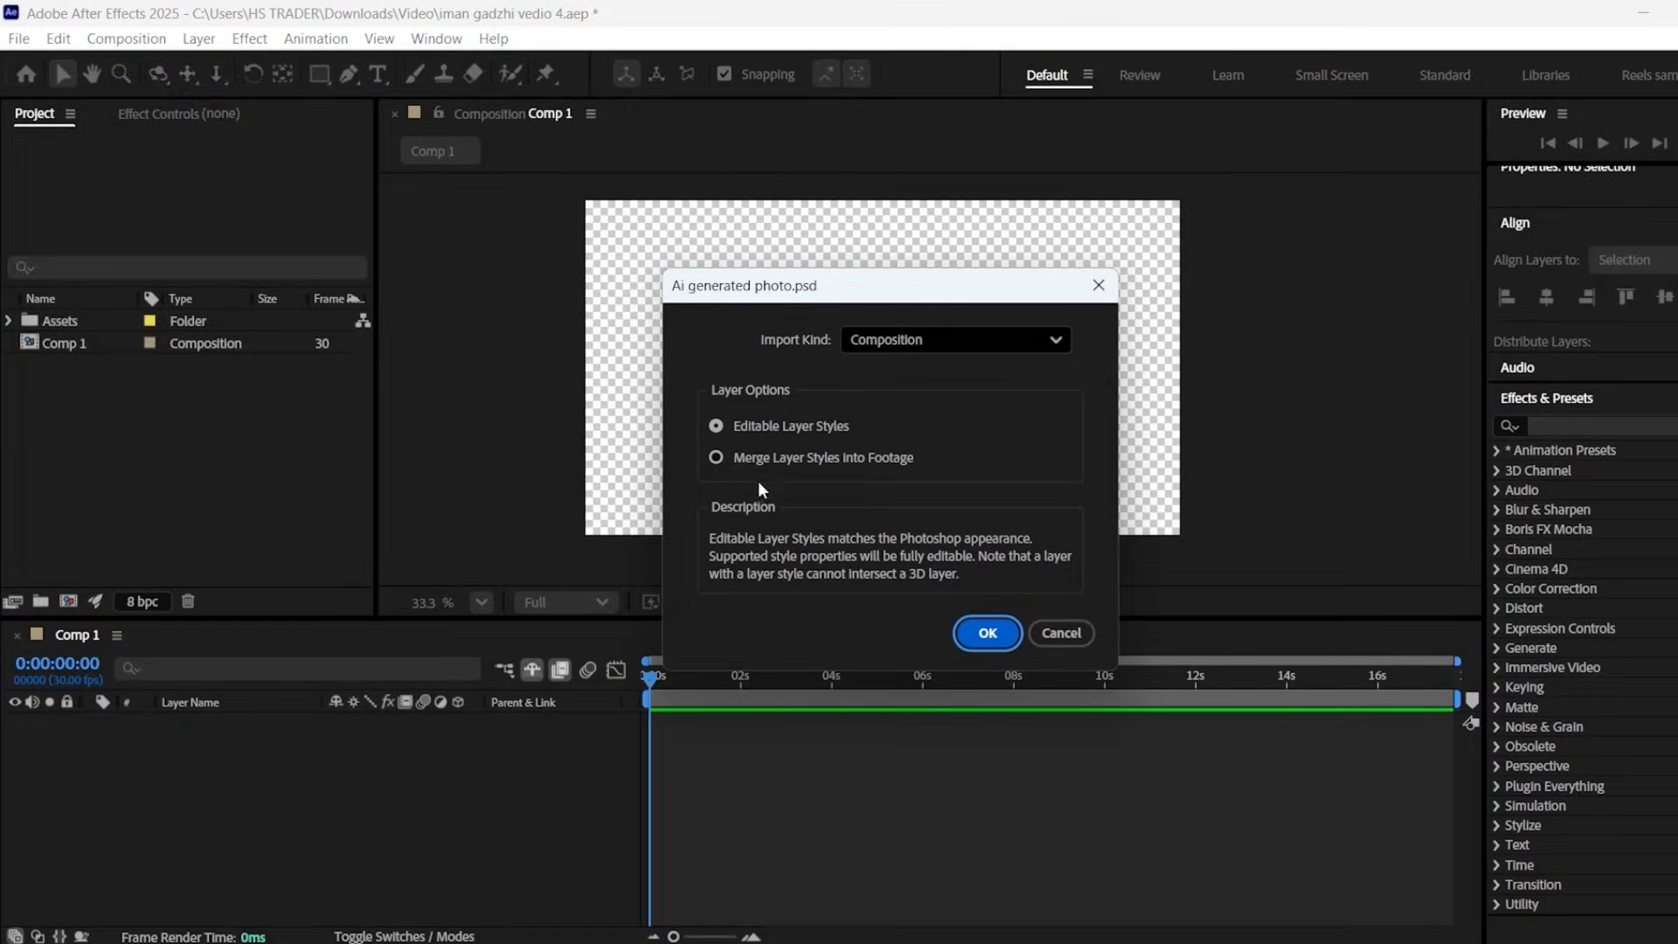
pyautogui.click(984, 633)
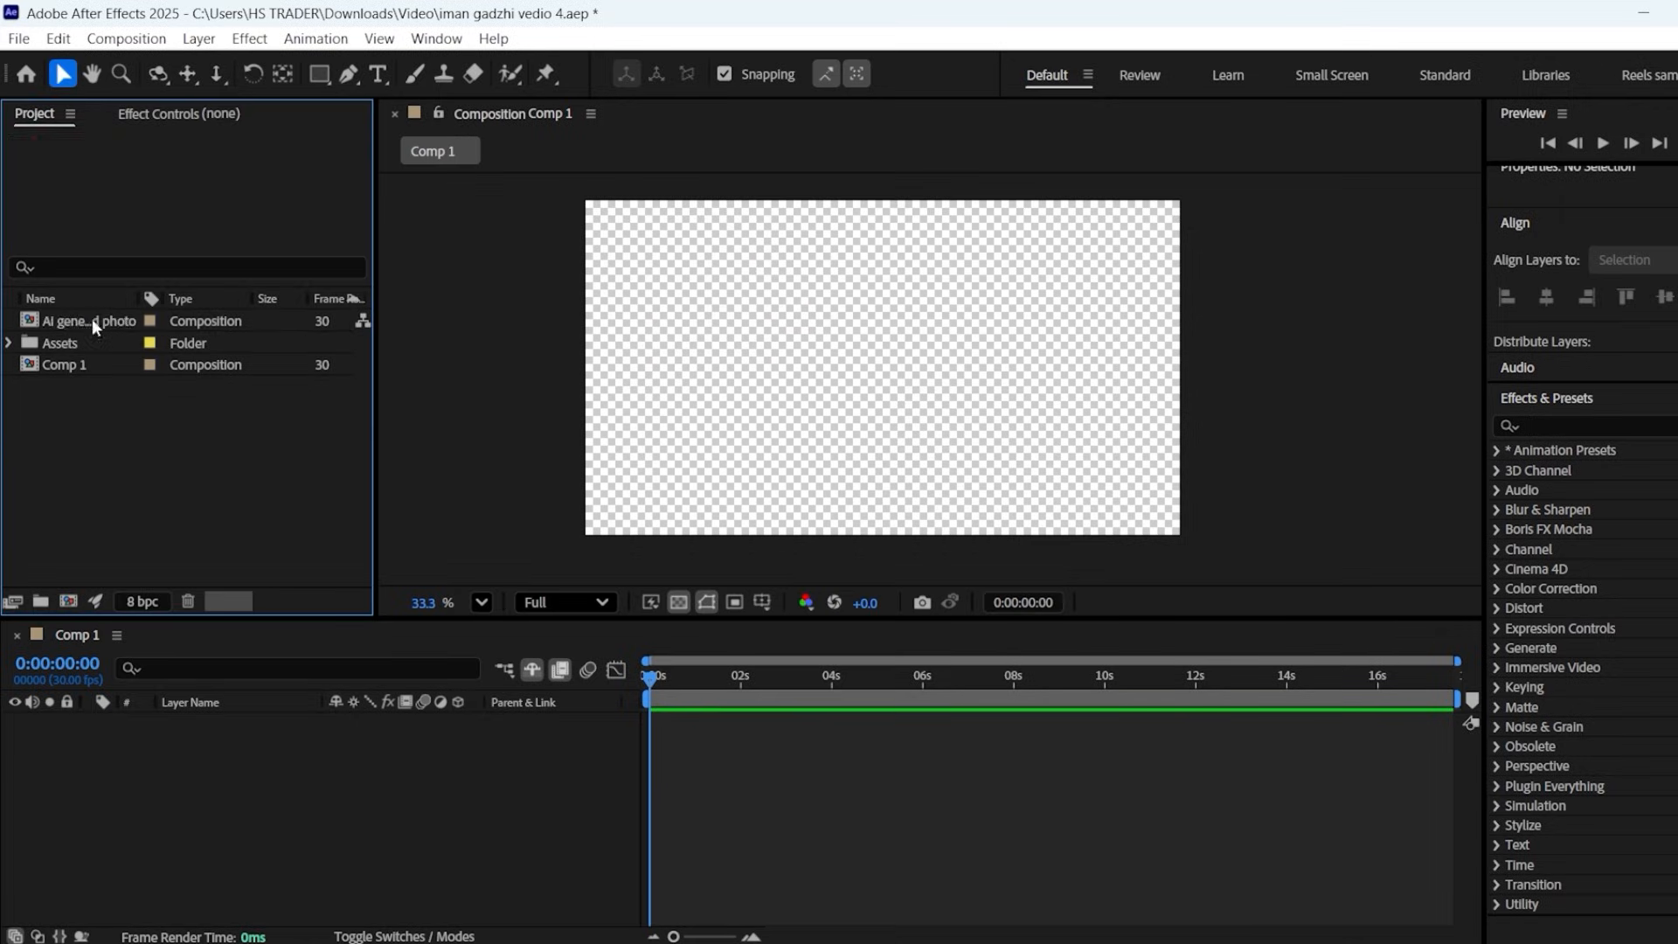
pyautogui.doubleClick(80, 320)
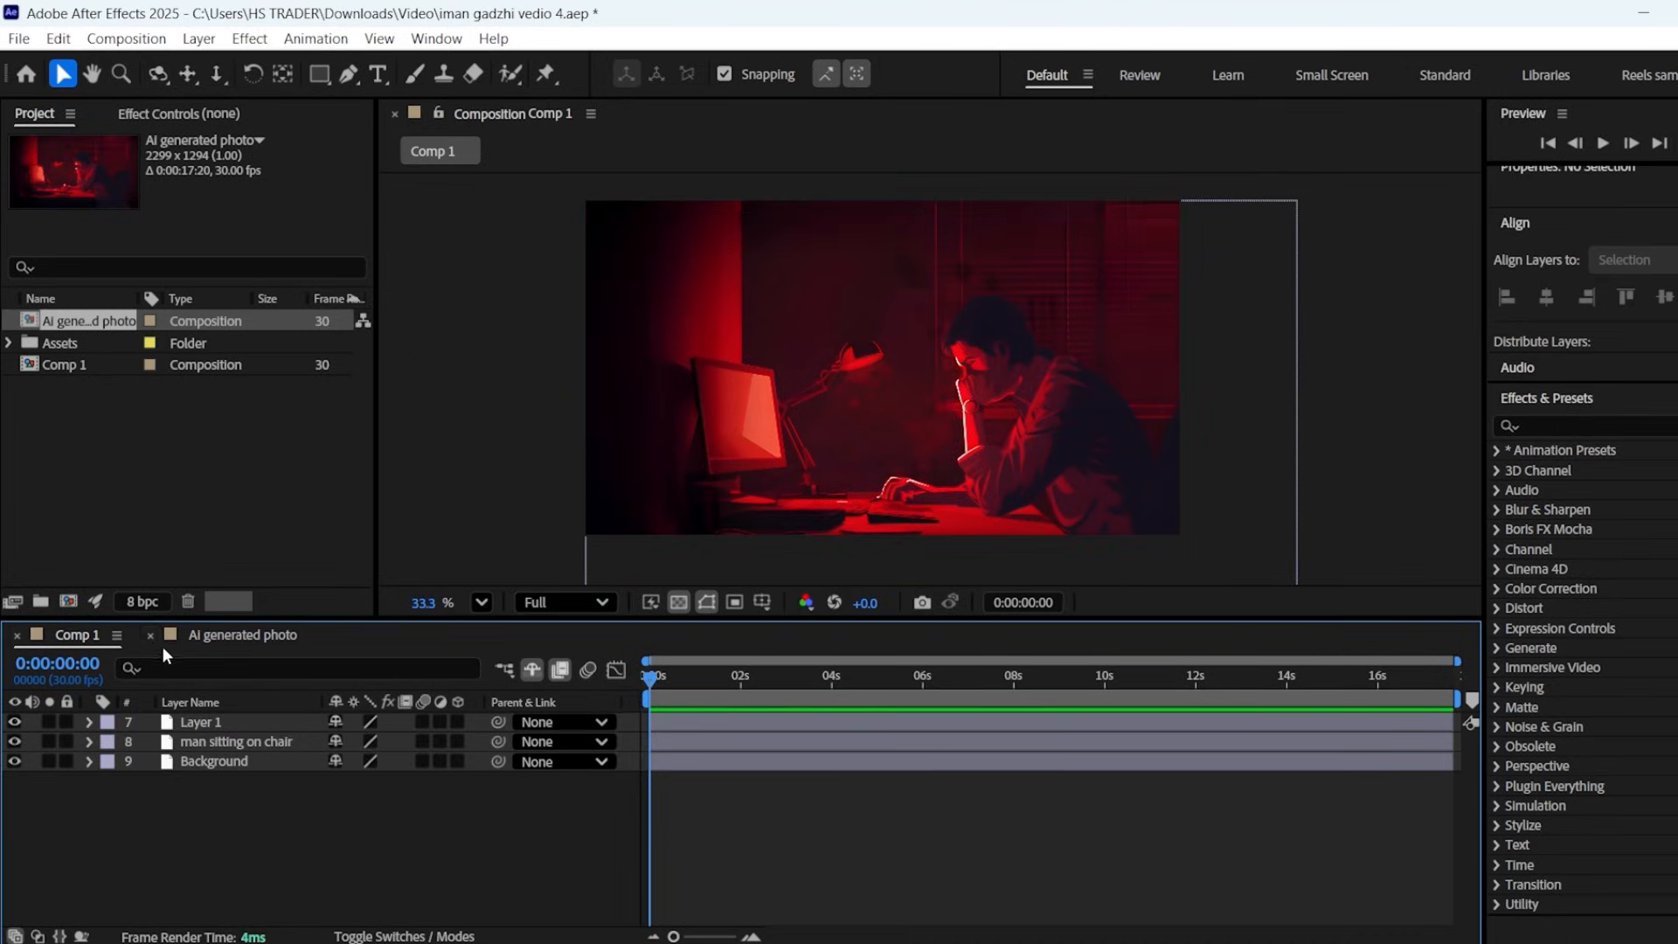
# - Make the illustration layers and the null 3D layers for the scale setup
pyautogui.click(150, 634)
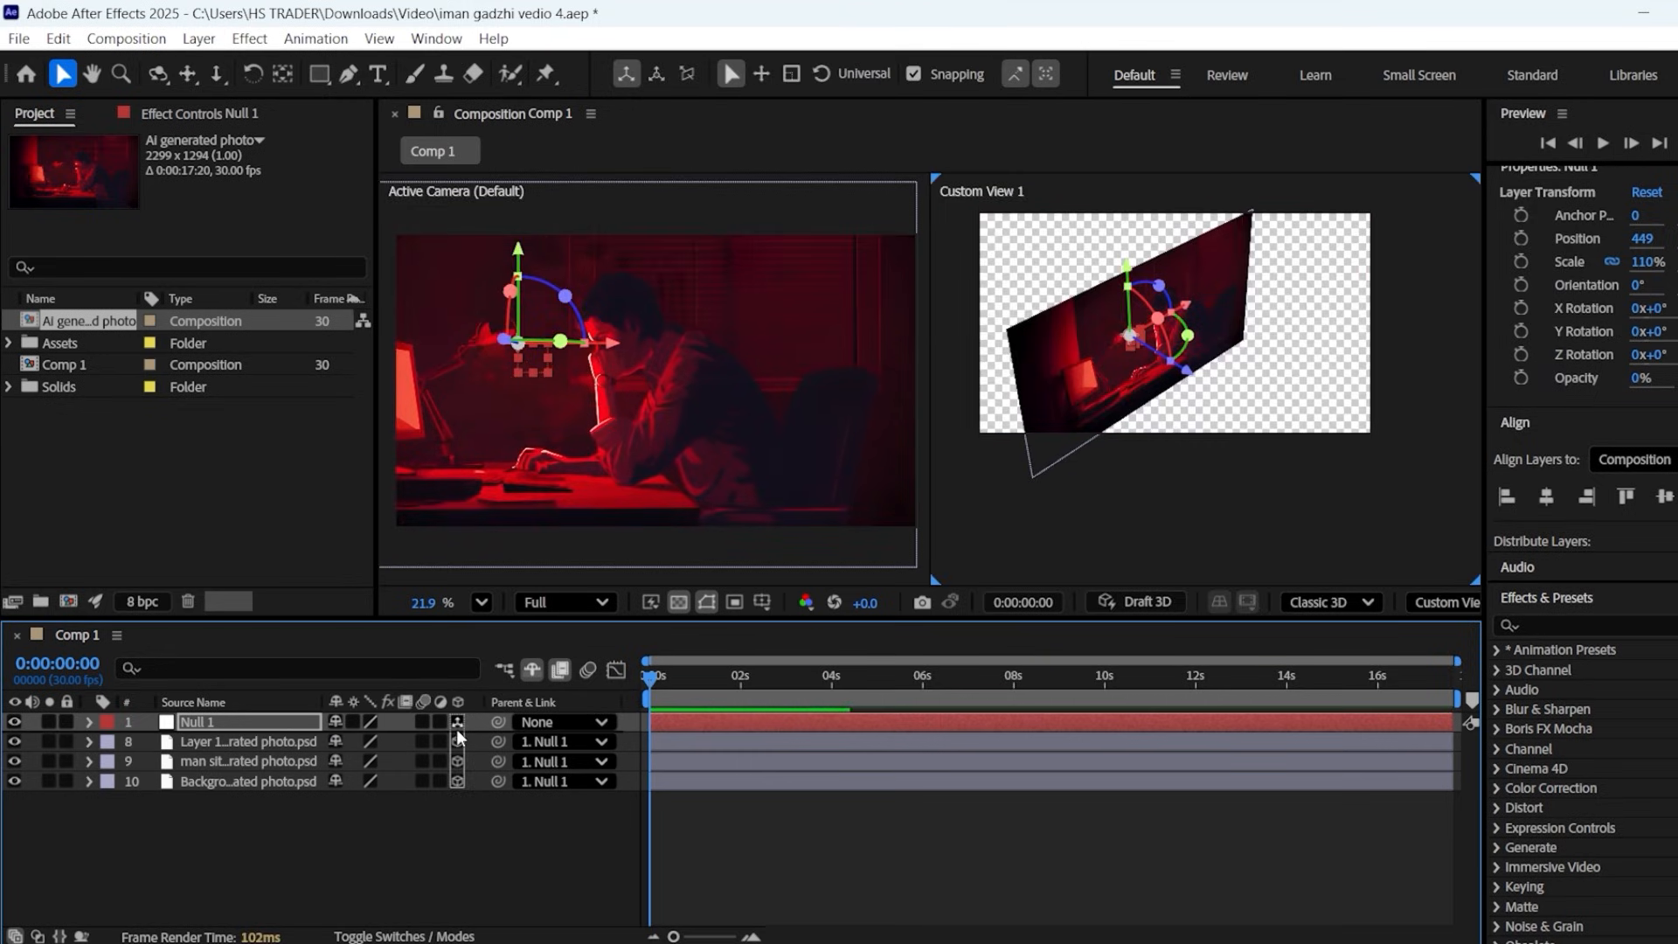
pyautogui.click(91, 722)
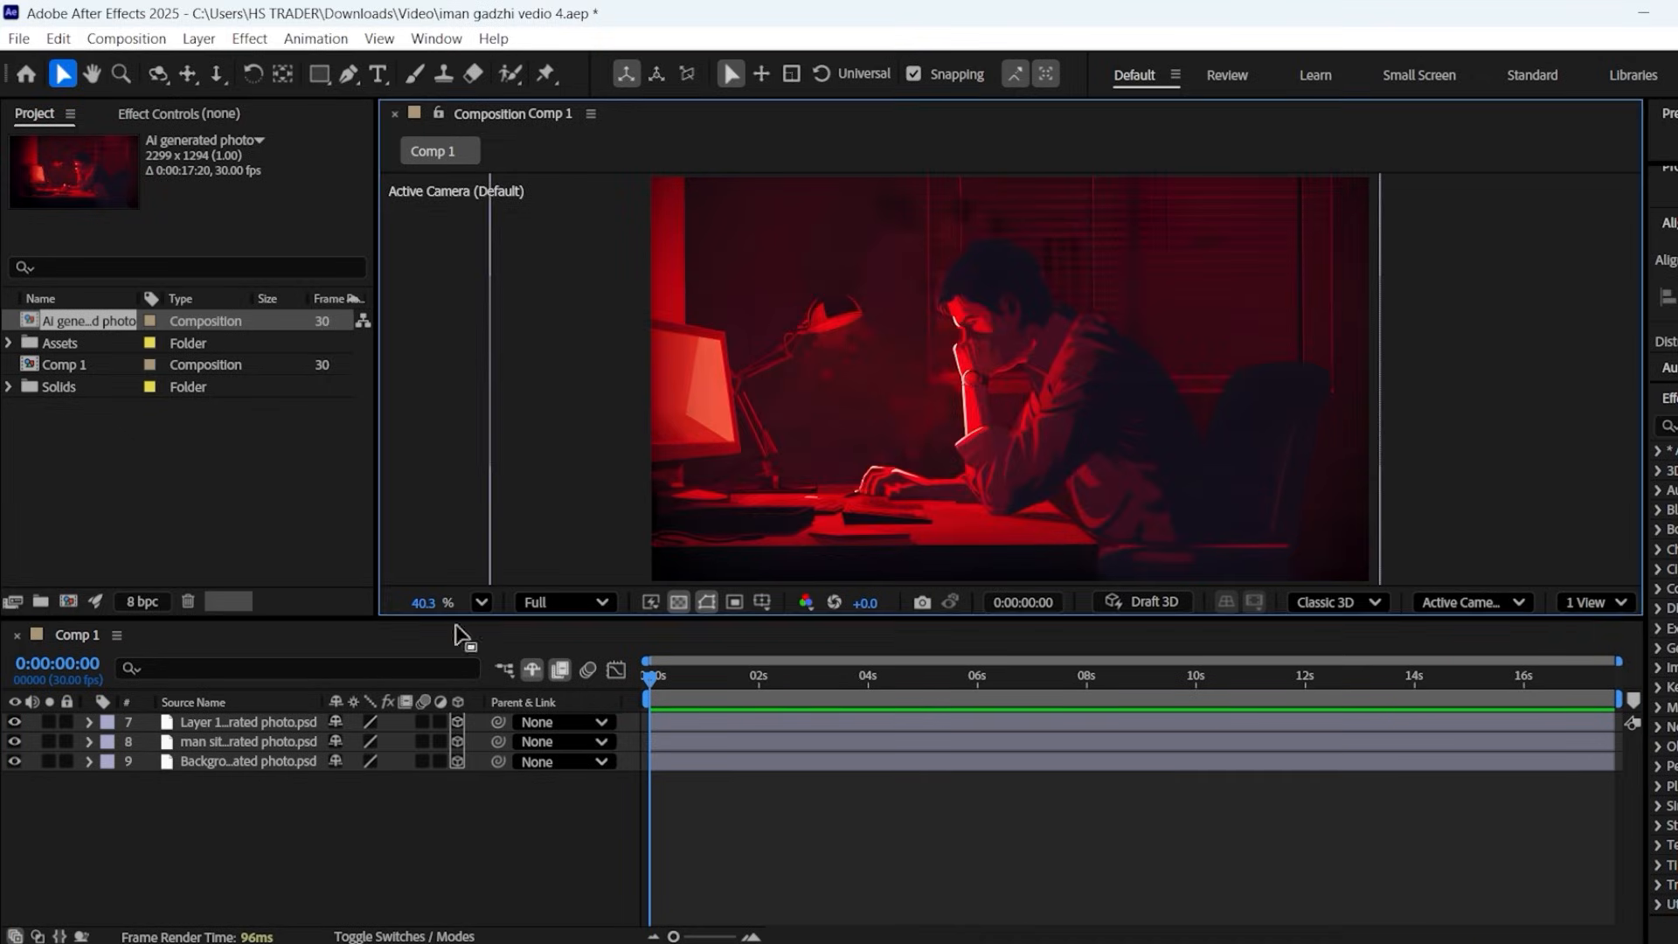
# - Add a white bold Financial text layer and apply the Transform effect to it
pyautogui.click(378, 74)
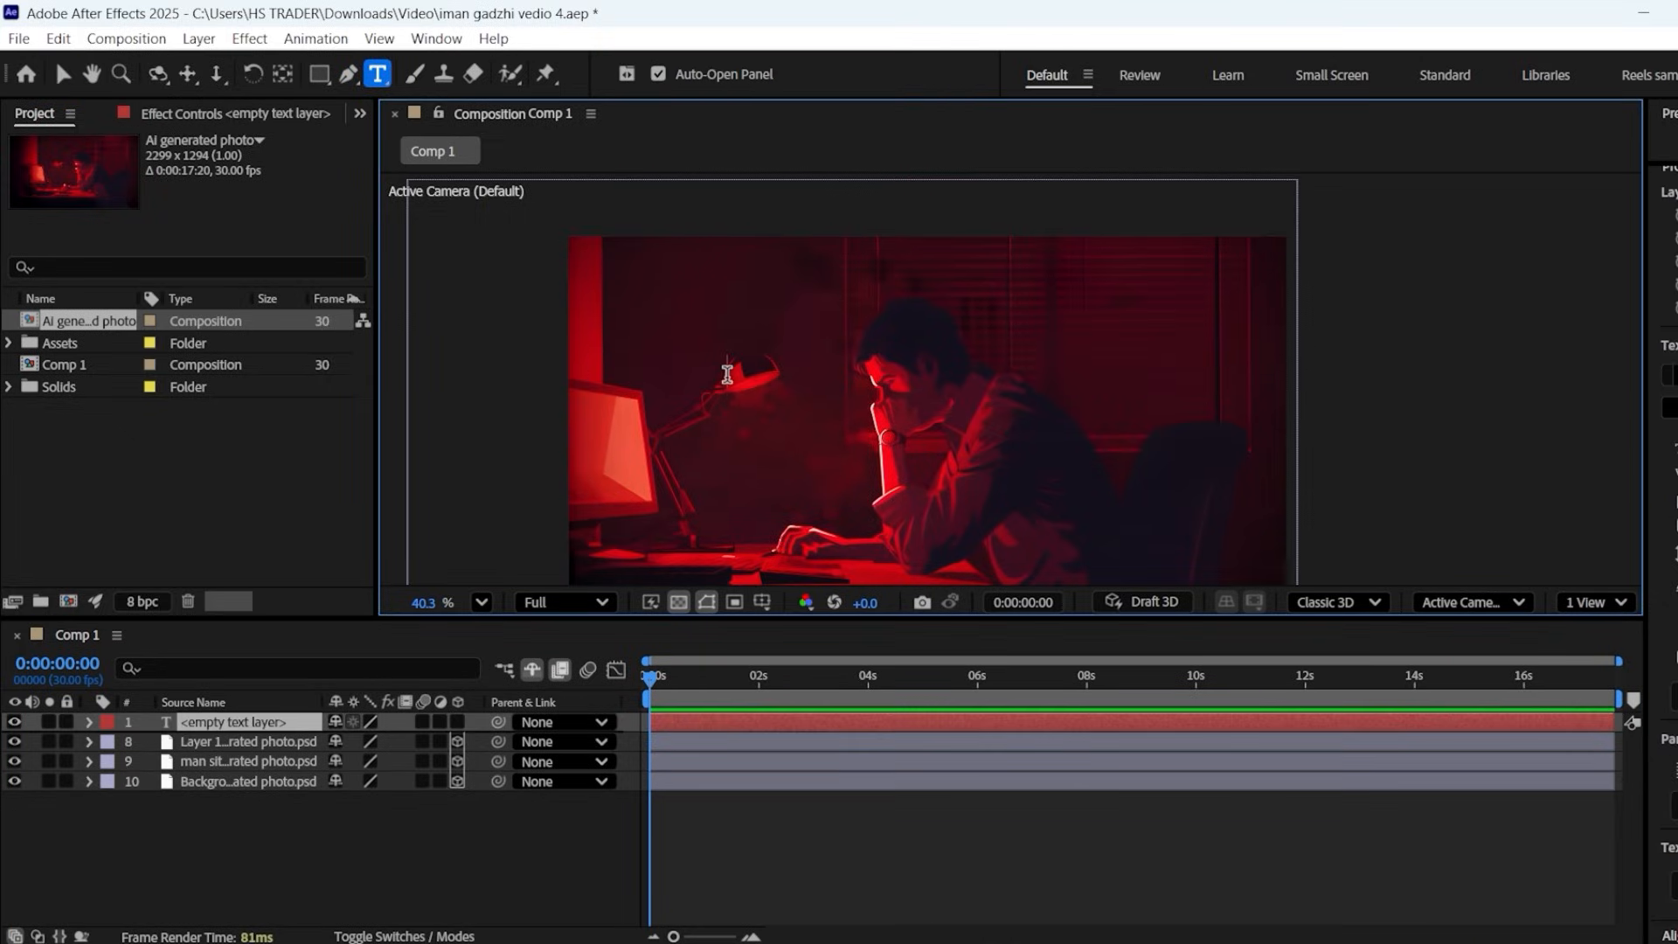
pyautogui.write('Financial')
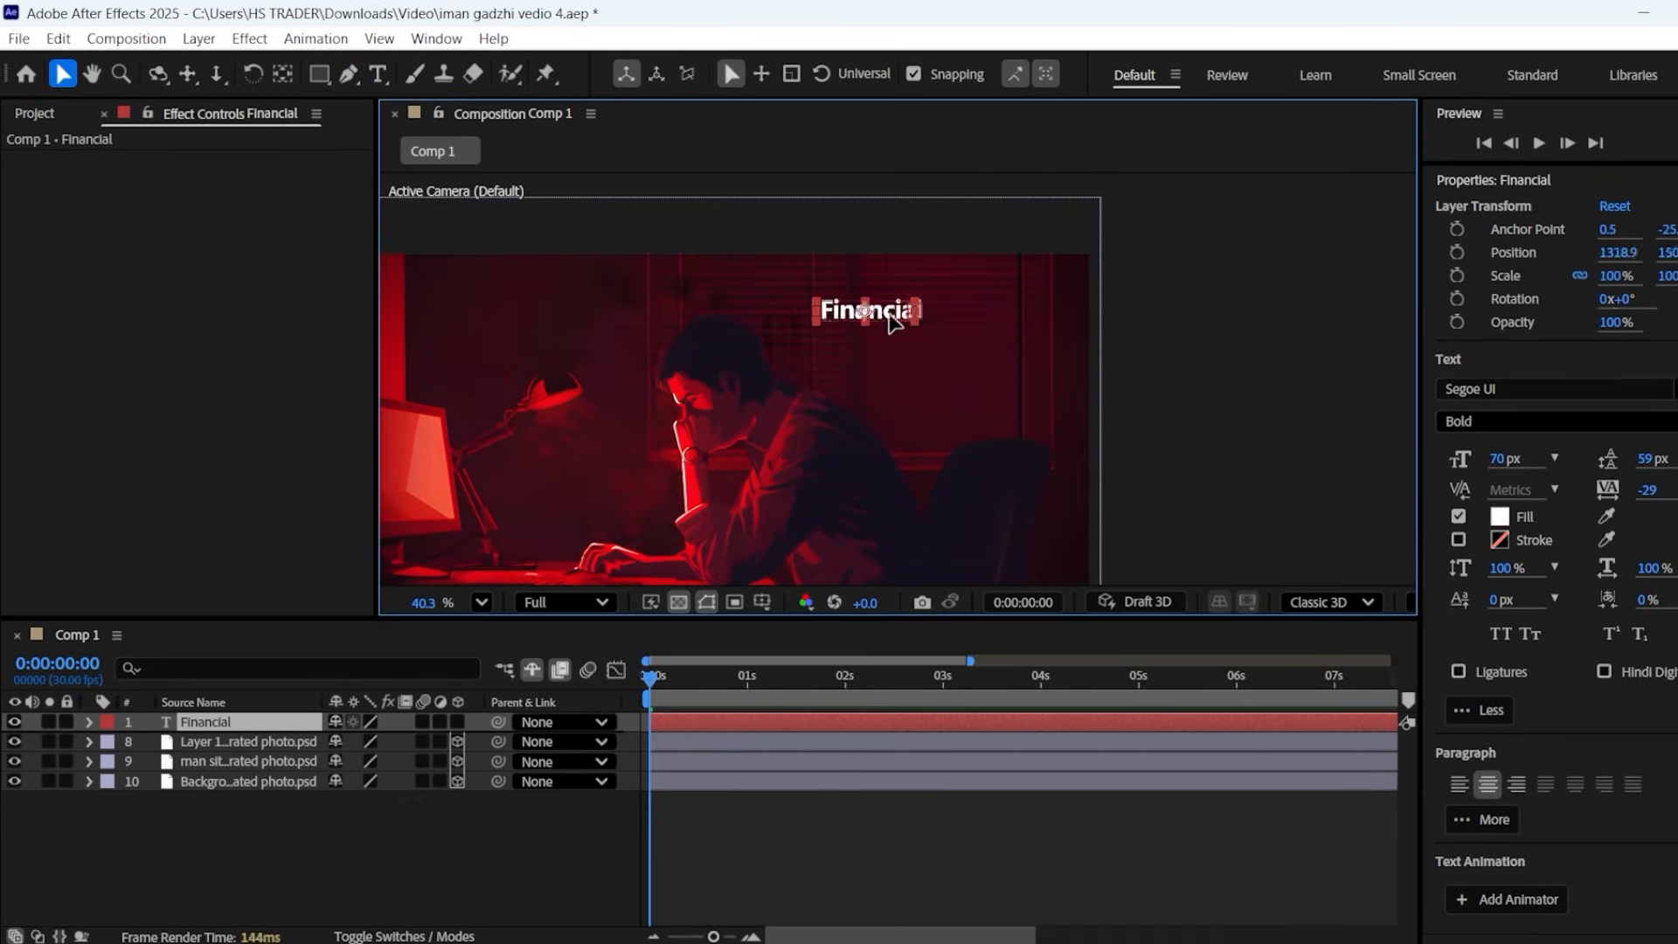
pyautogui.write('tran')
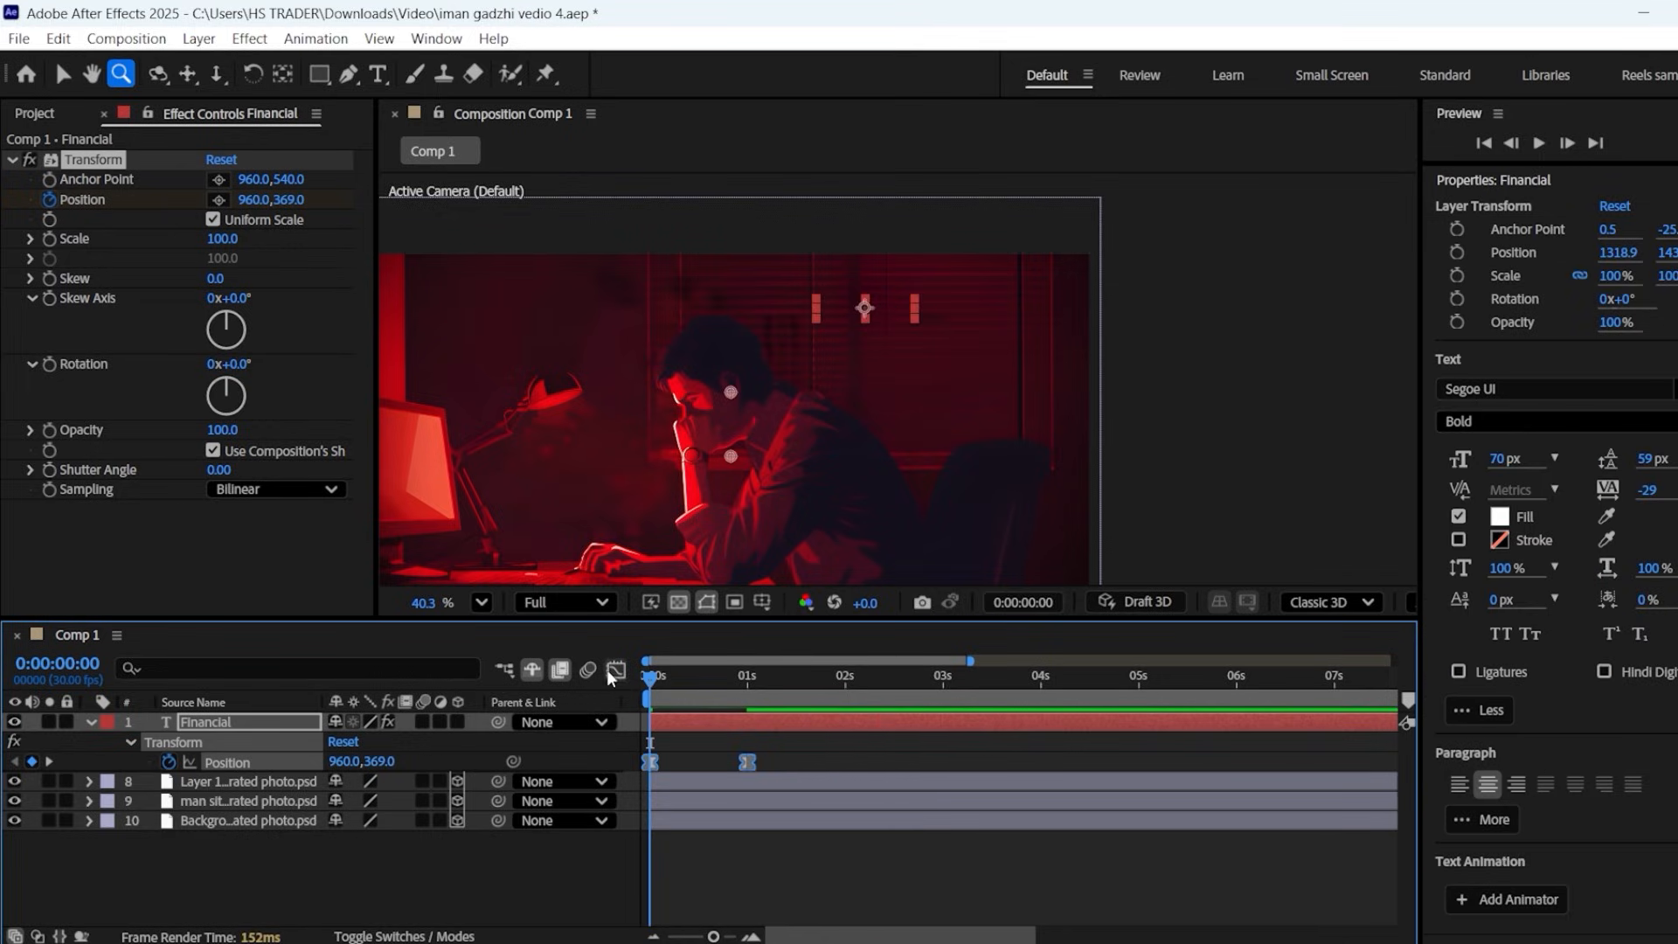
# - Keyframe Position and Opacity so Financial slides up and fades in over one second
pyautogui.click(616, 669)
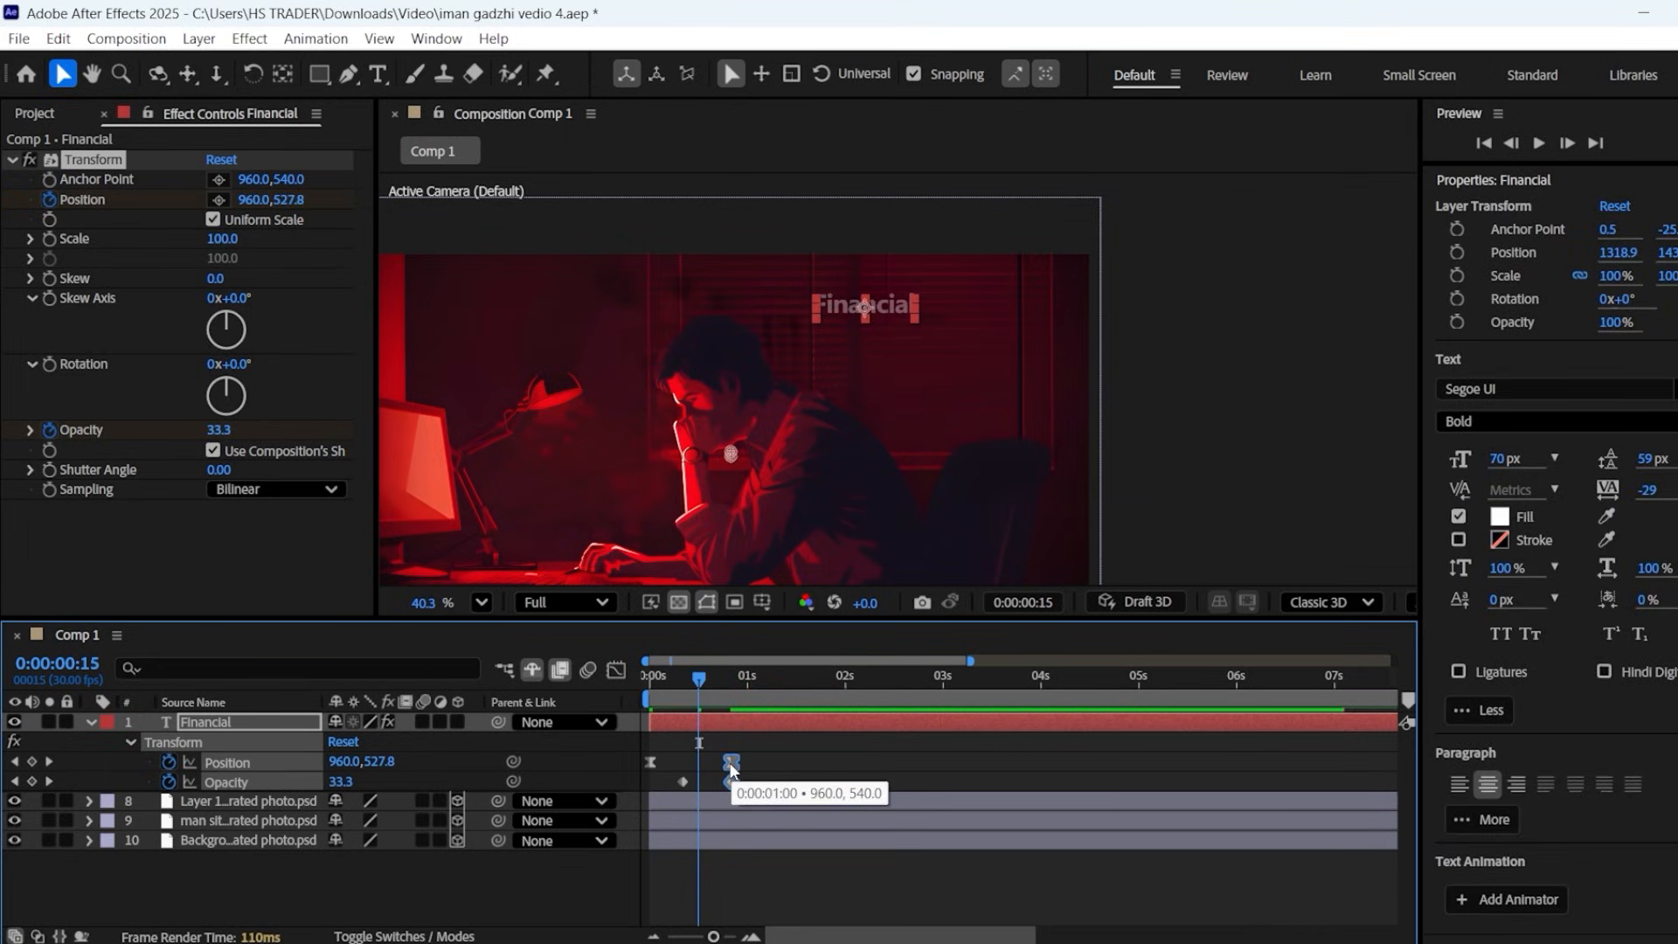
pyautogui.click(647, 675)
pyautogui.write('Struggle')
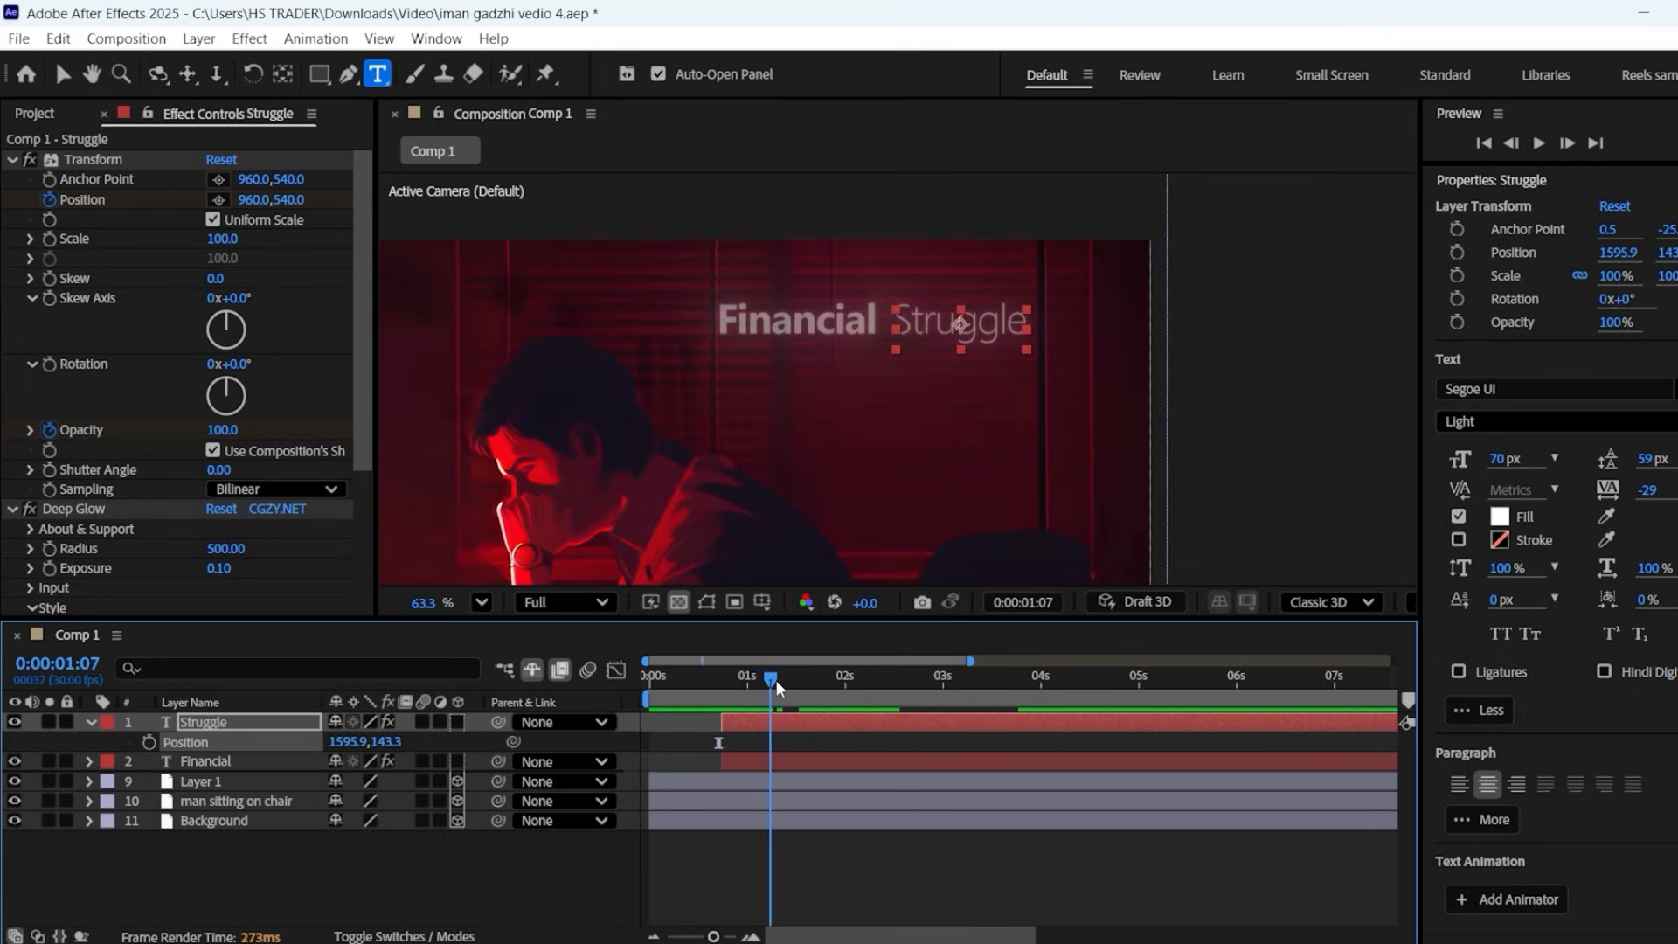
# - Offset the Struggle layer to start about one second after Financial
pyautogui.click(774, 675)
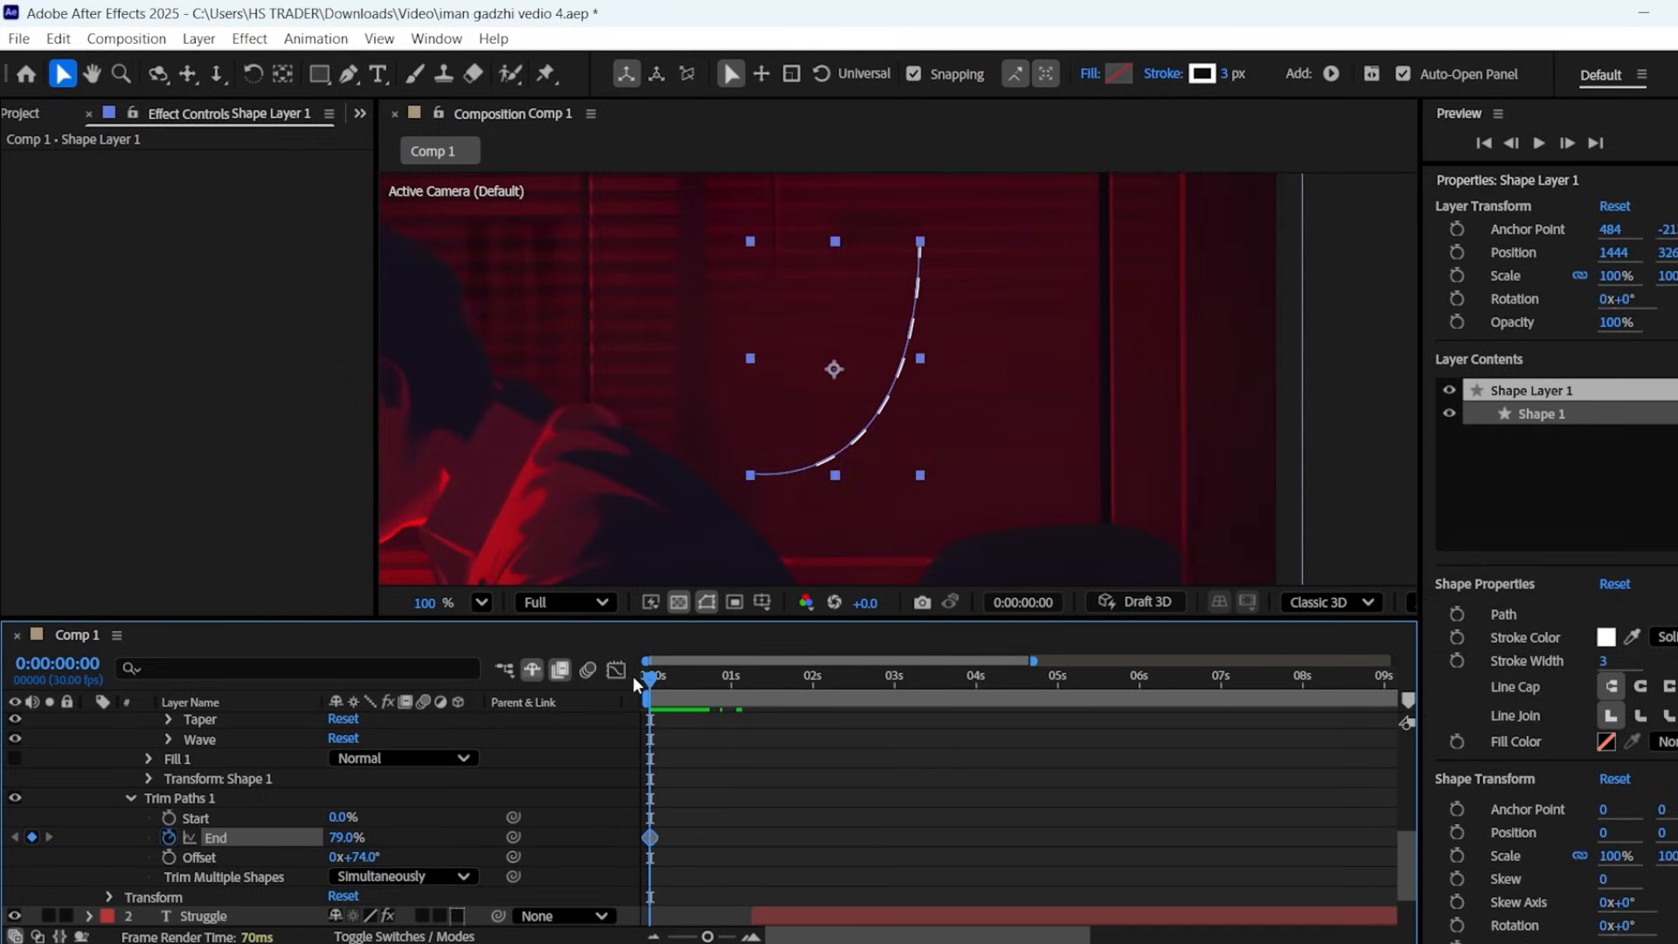
# - Keyframe the dashed curve's Trim Paths so it draws itself on below Struggle
pyautogui.click(680, 675)
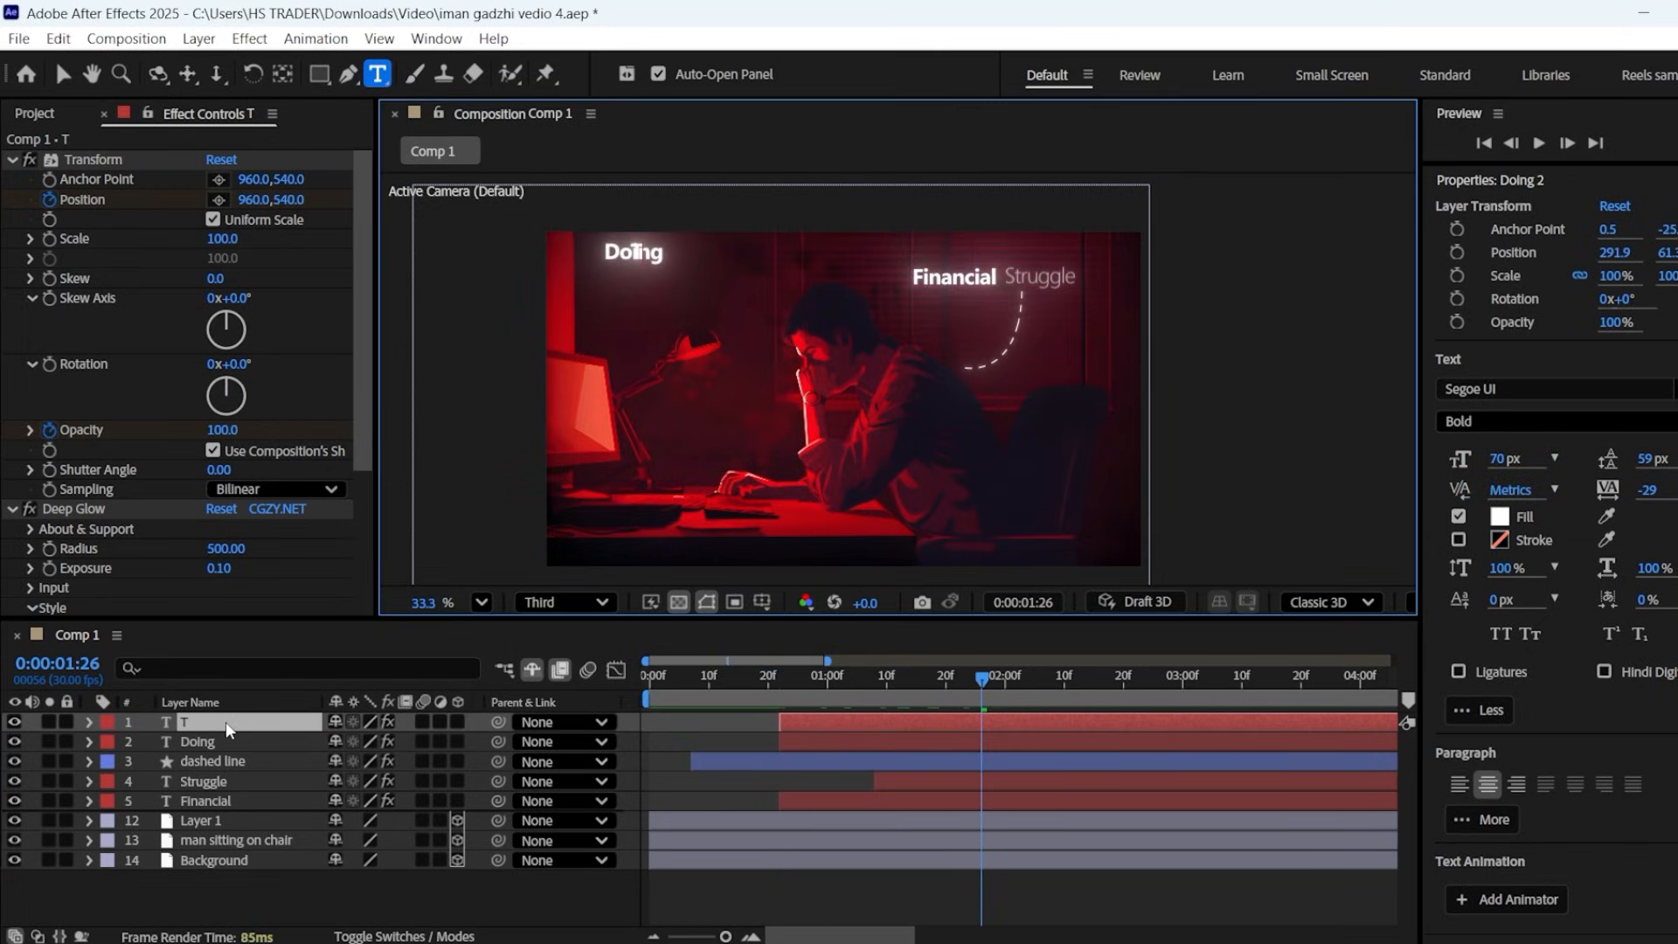
# - Add Things as a separate text layer following Doing at the top left
pyautogui.write('Things')
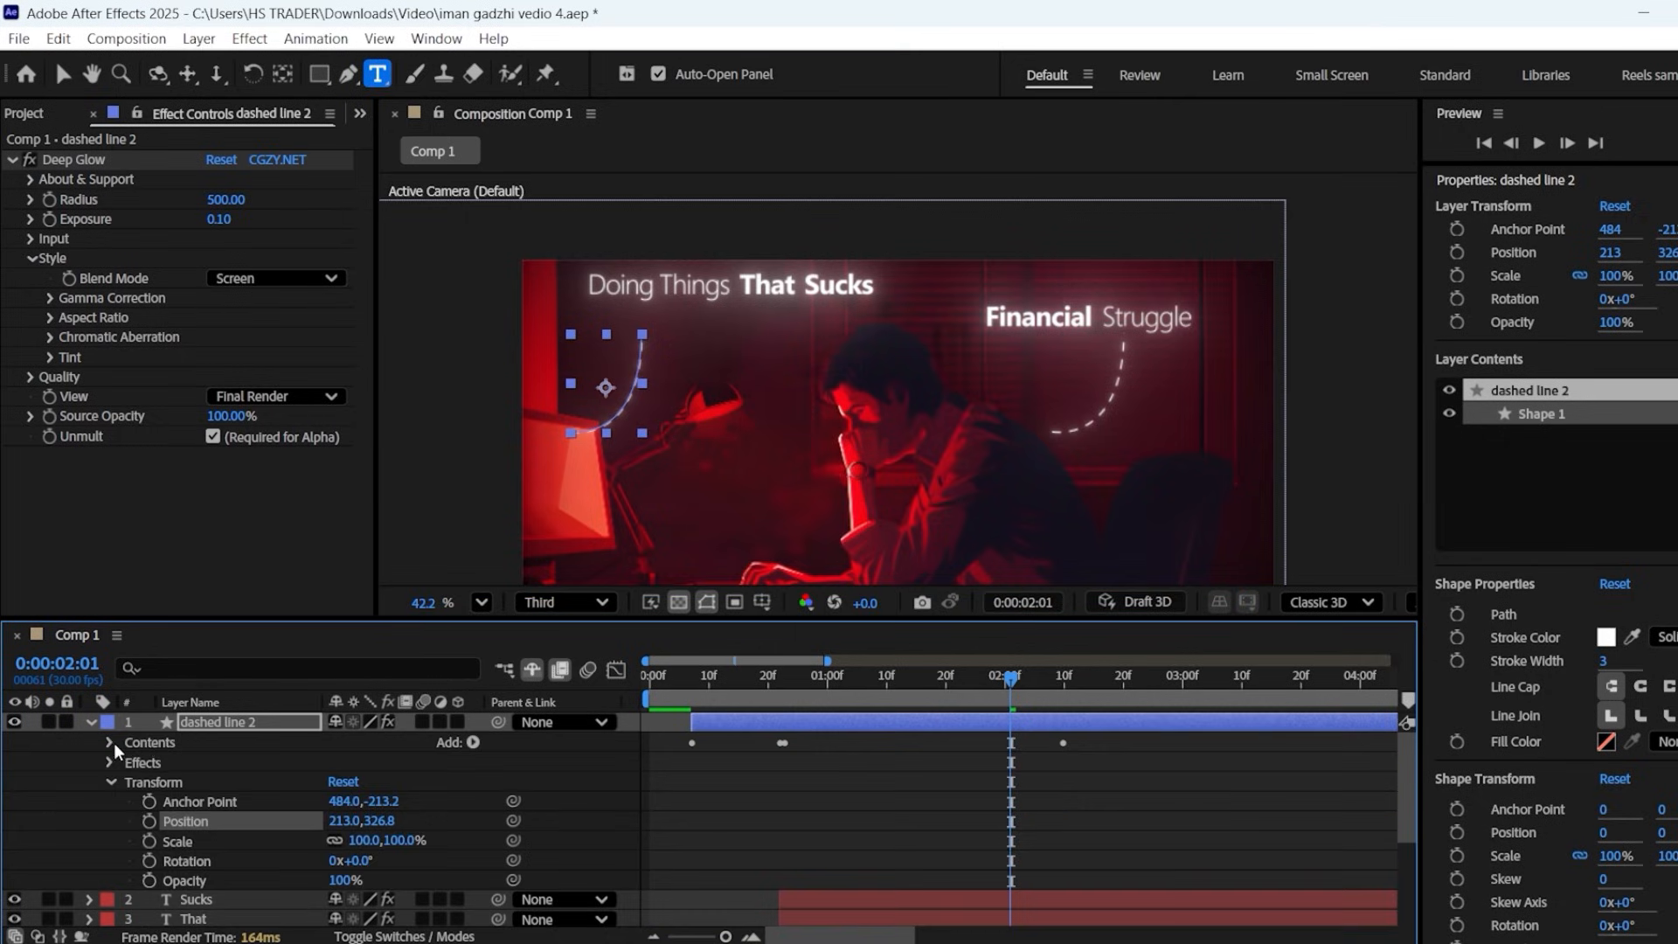
# - Keyframe dashed line 2's Trim Paths End and Offset, ending the Offset at 3 seconds 28 frames
pyautogui.click(108, 742)
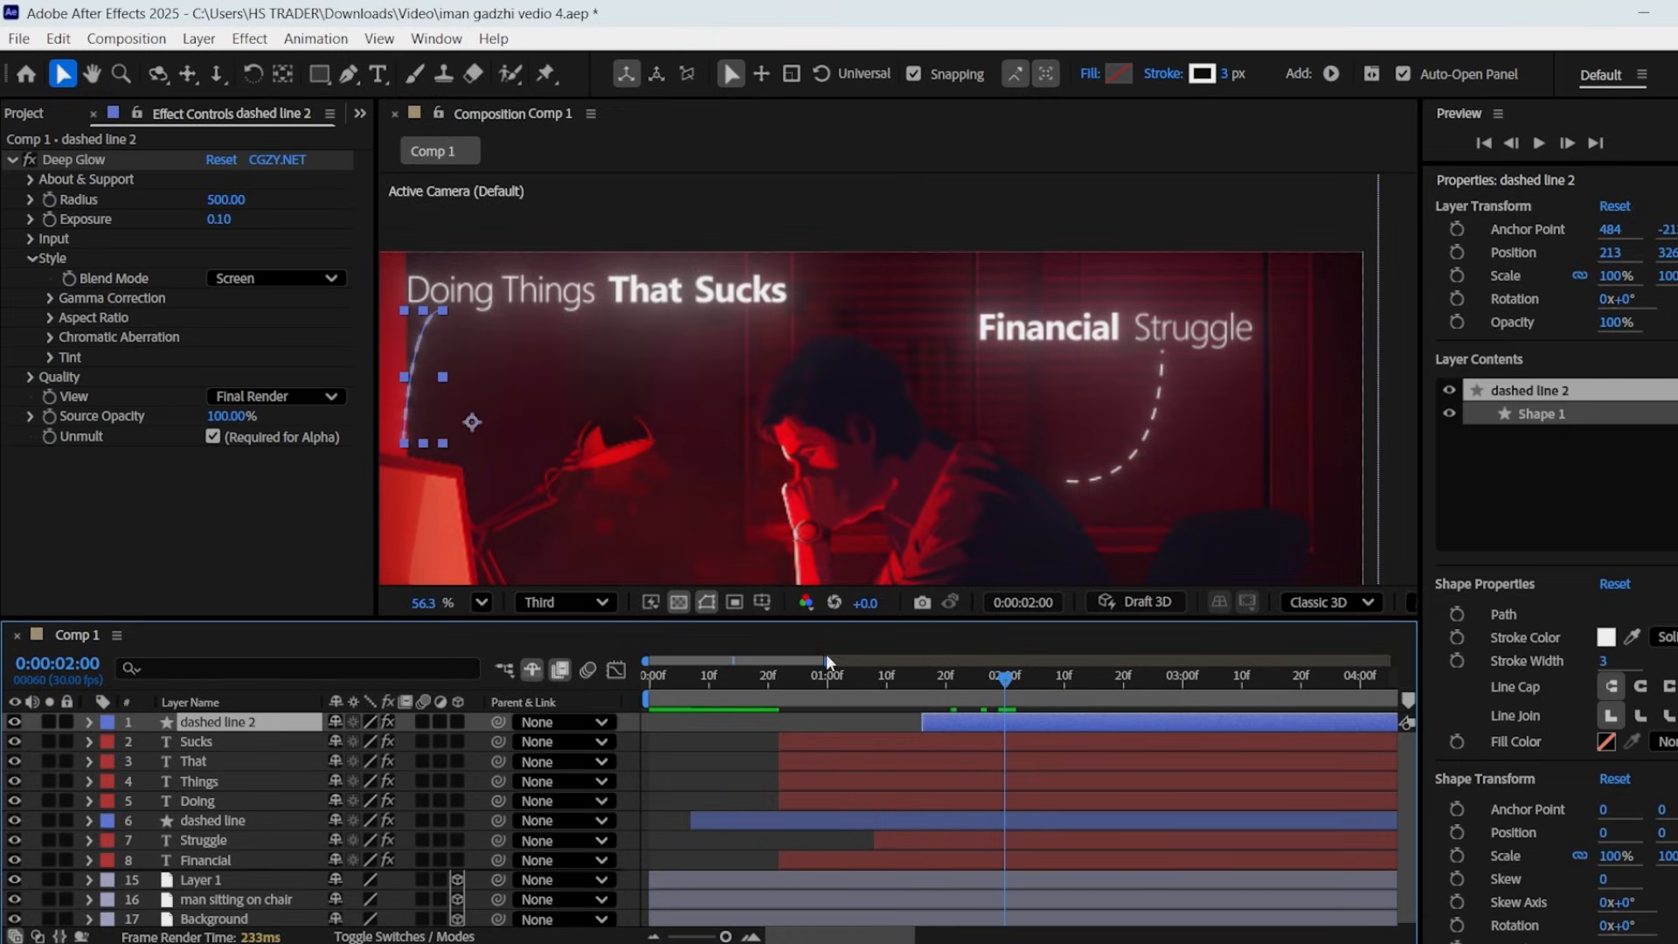
pyautogui.moveTo(1004, 674); pyautogui.dragTo(819, 675)
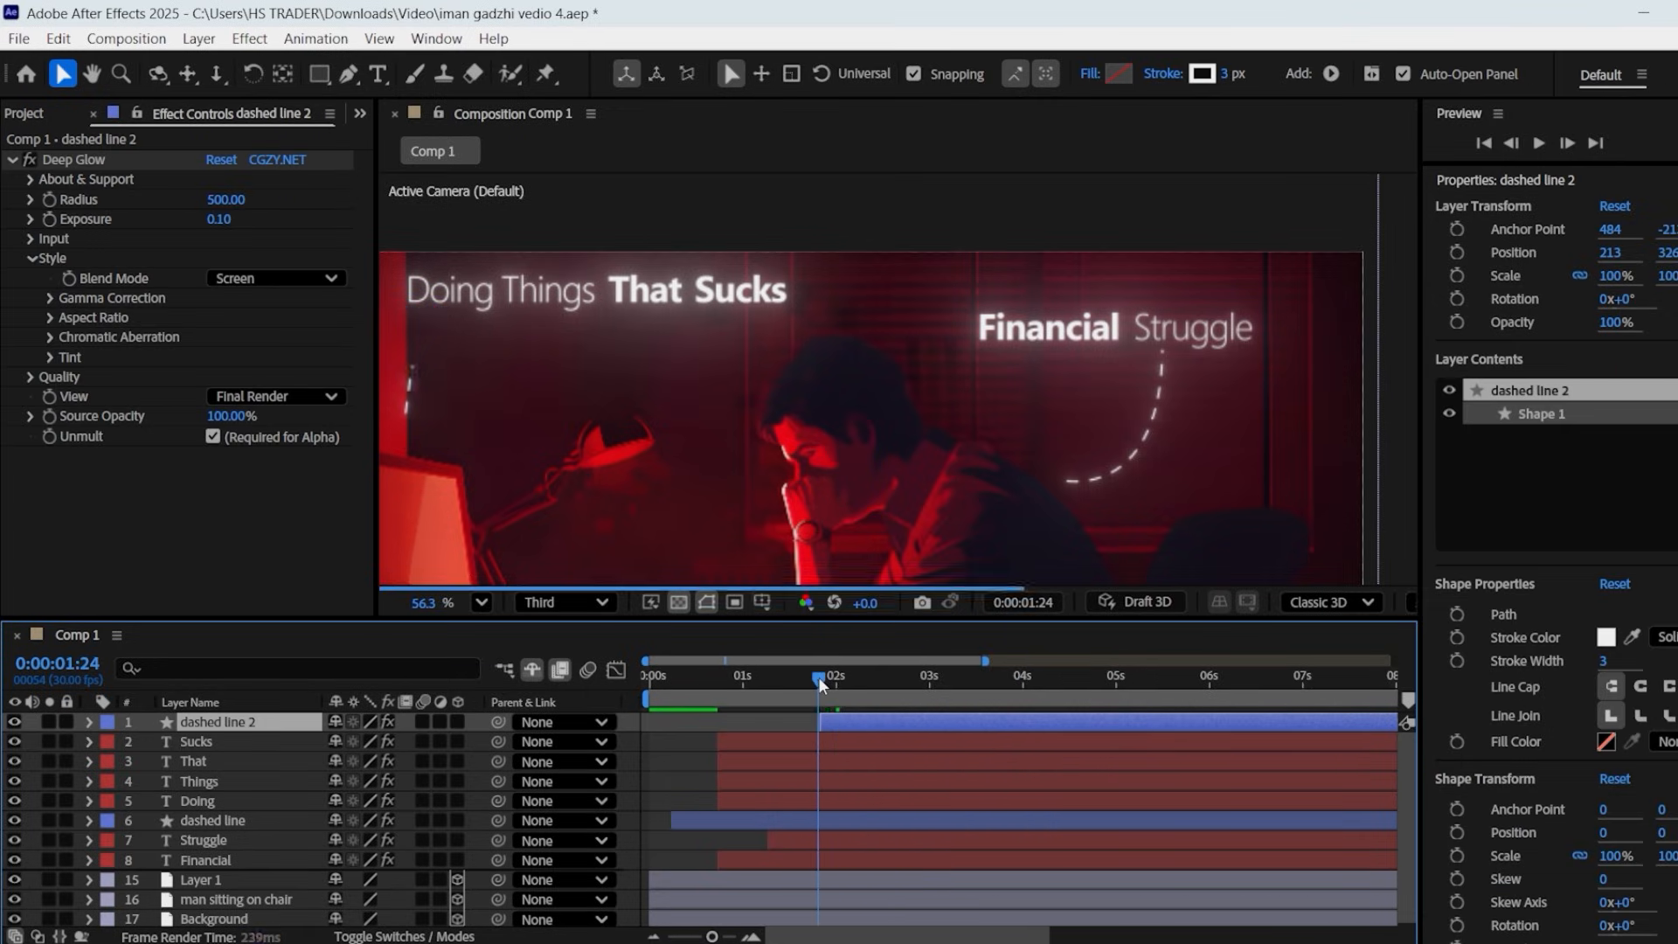
pyautogui.click(197, 801)
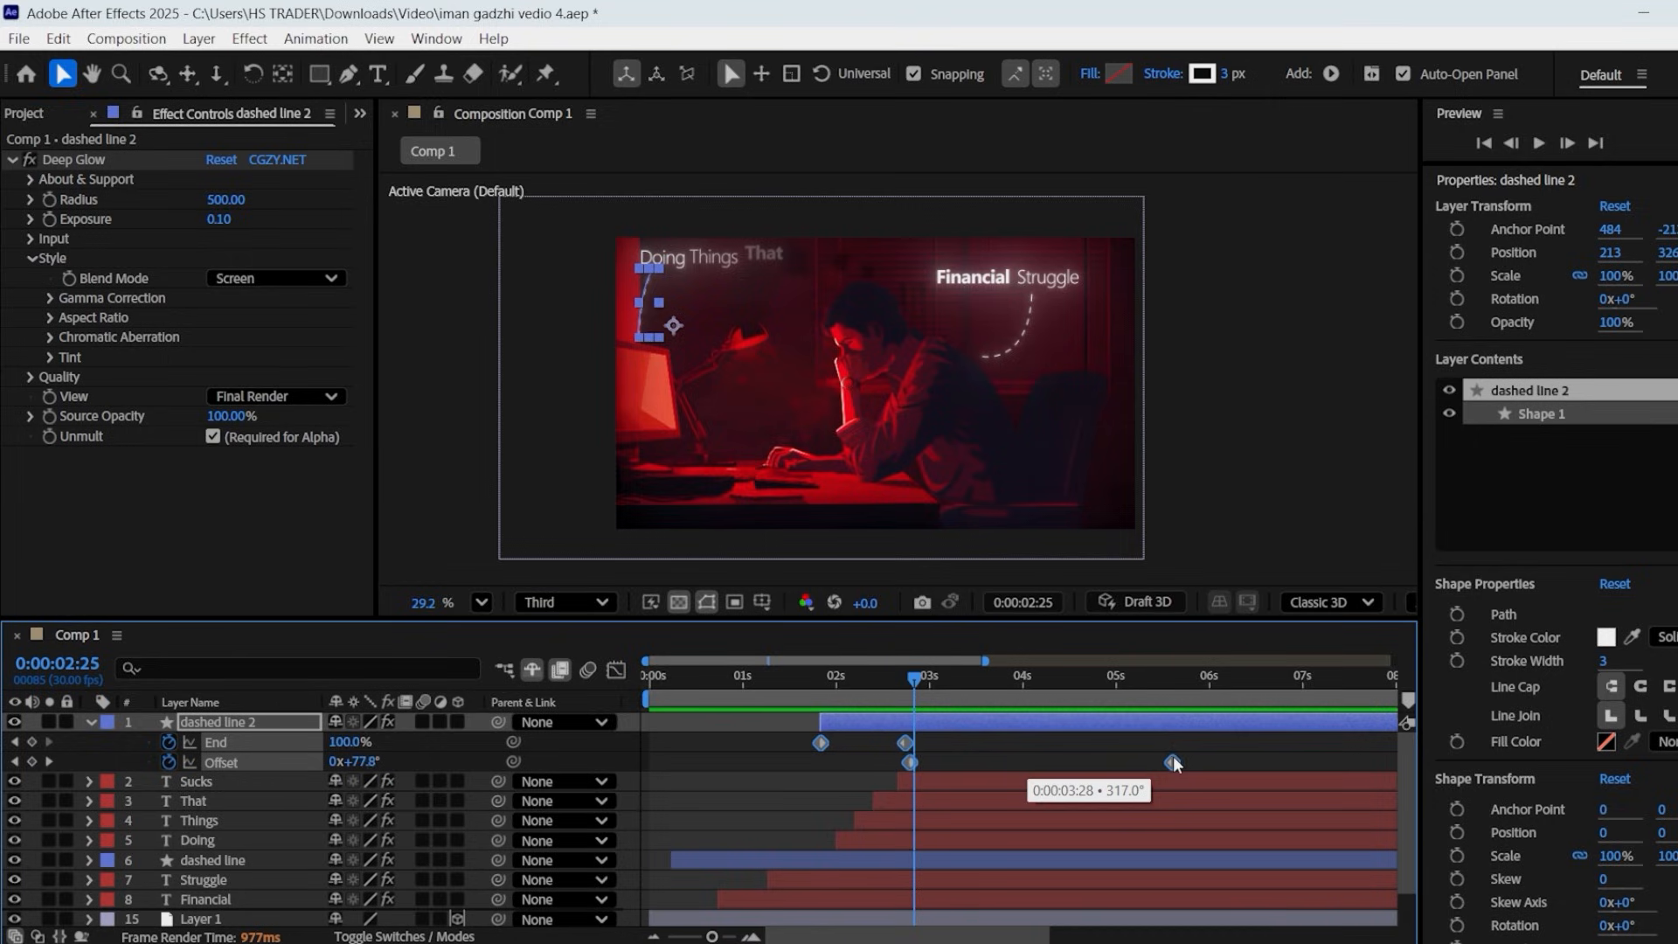
pyautogui.moveTo(1174, 763); pyautogui.dragTo(1180, 762)
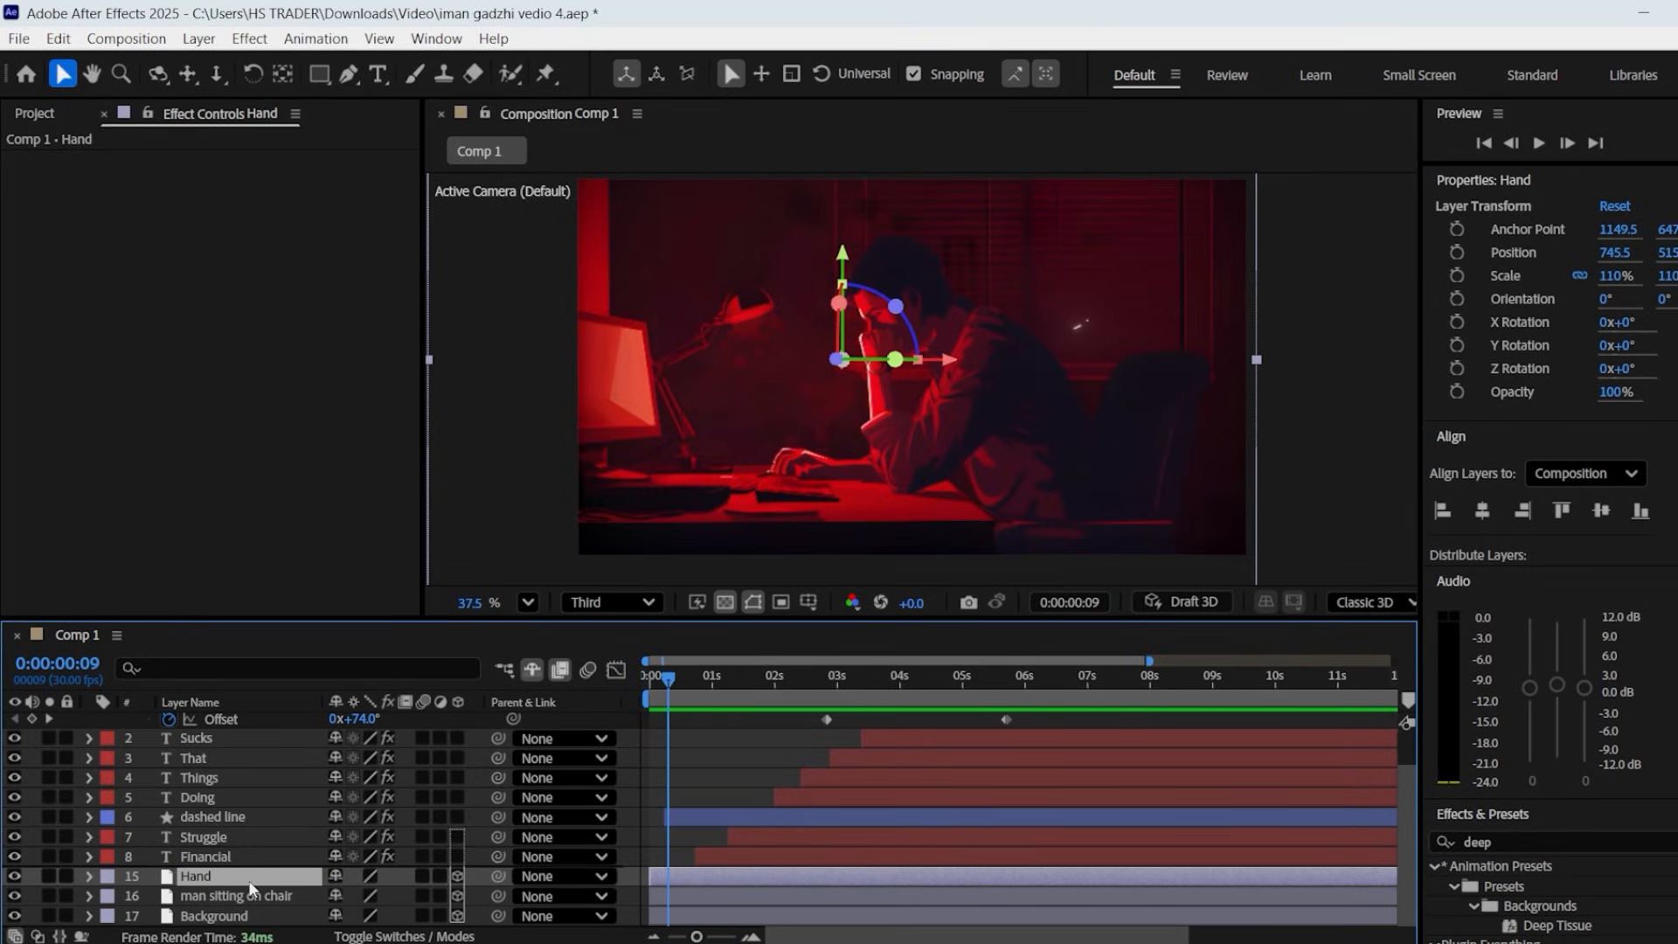
pyautogui.moveTo(545, 73)
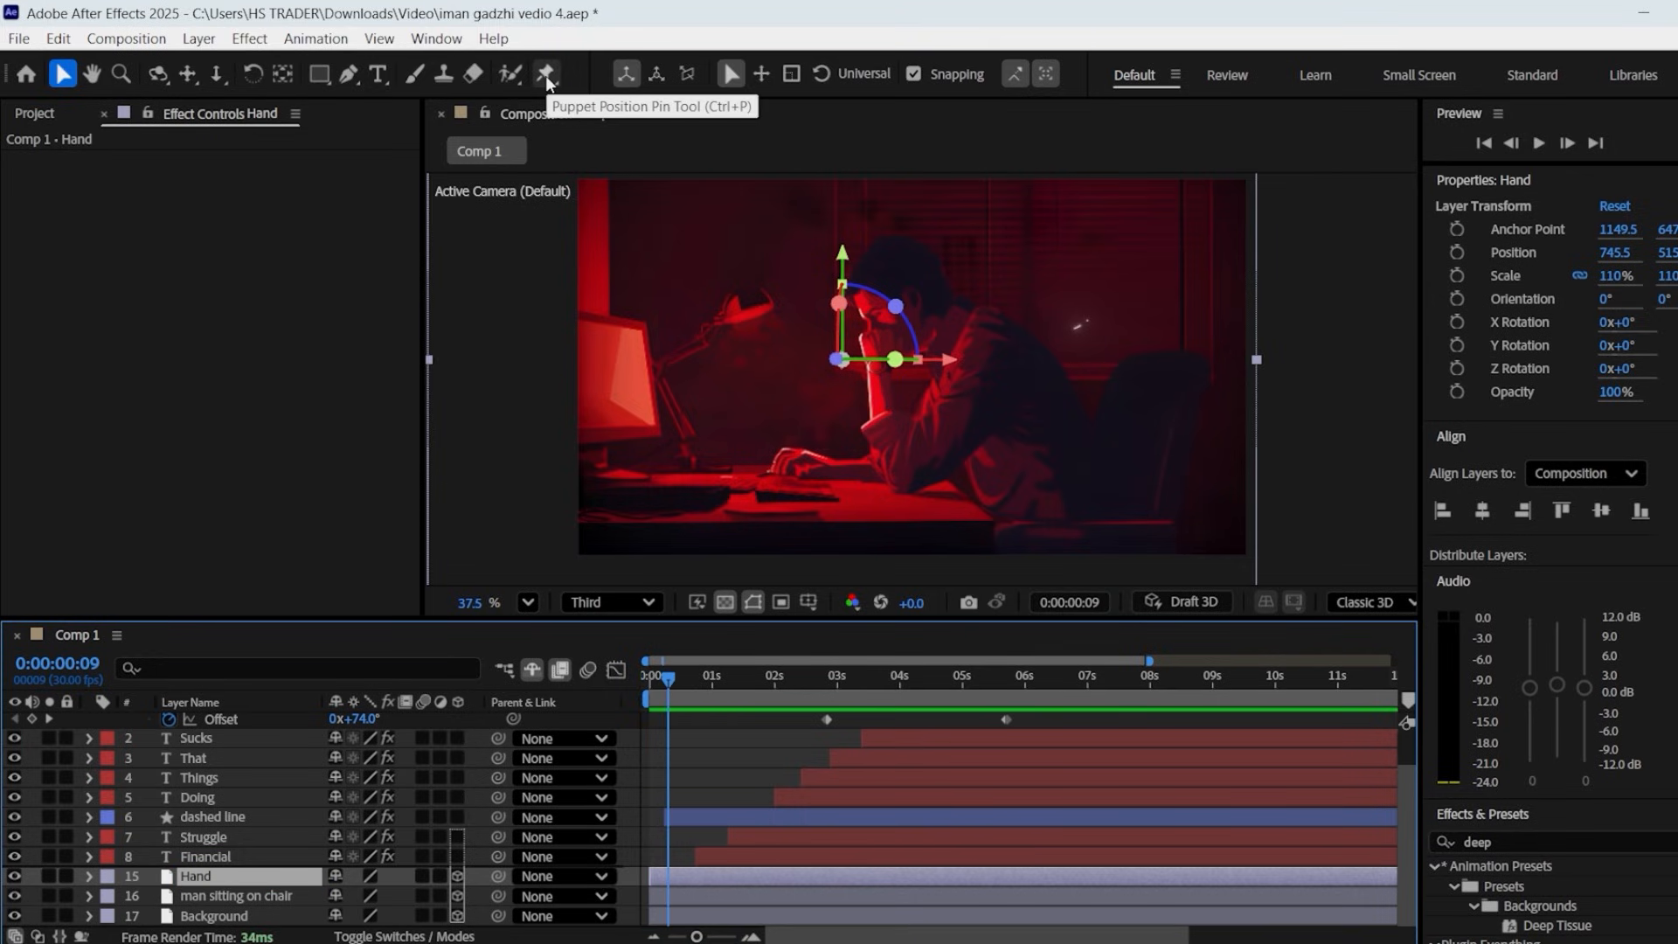
# - Place puppet pins on the Hand layer and shift a pin over time for a typing motion
pyautogui.click(545, 74)
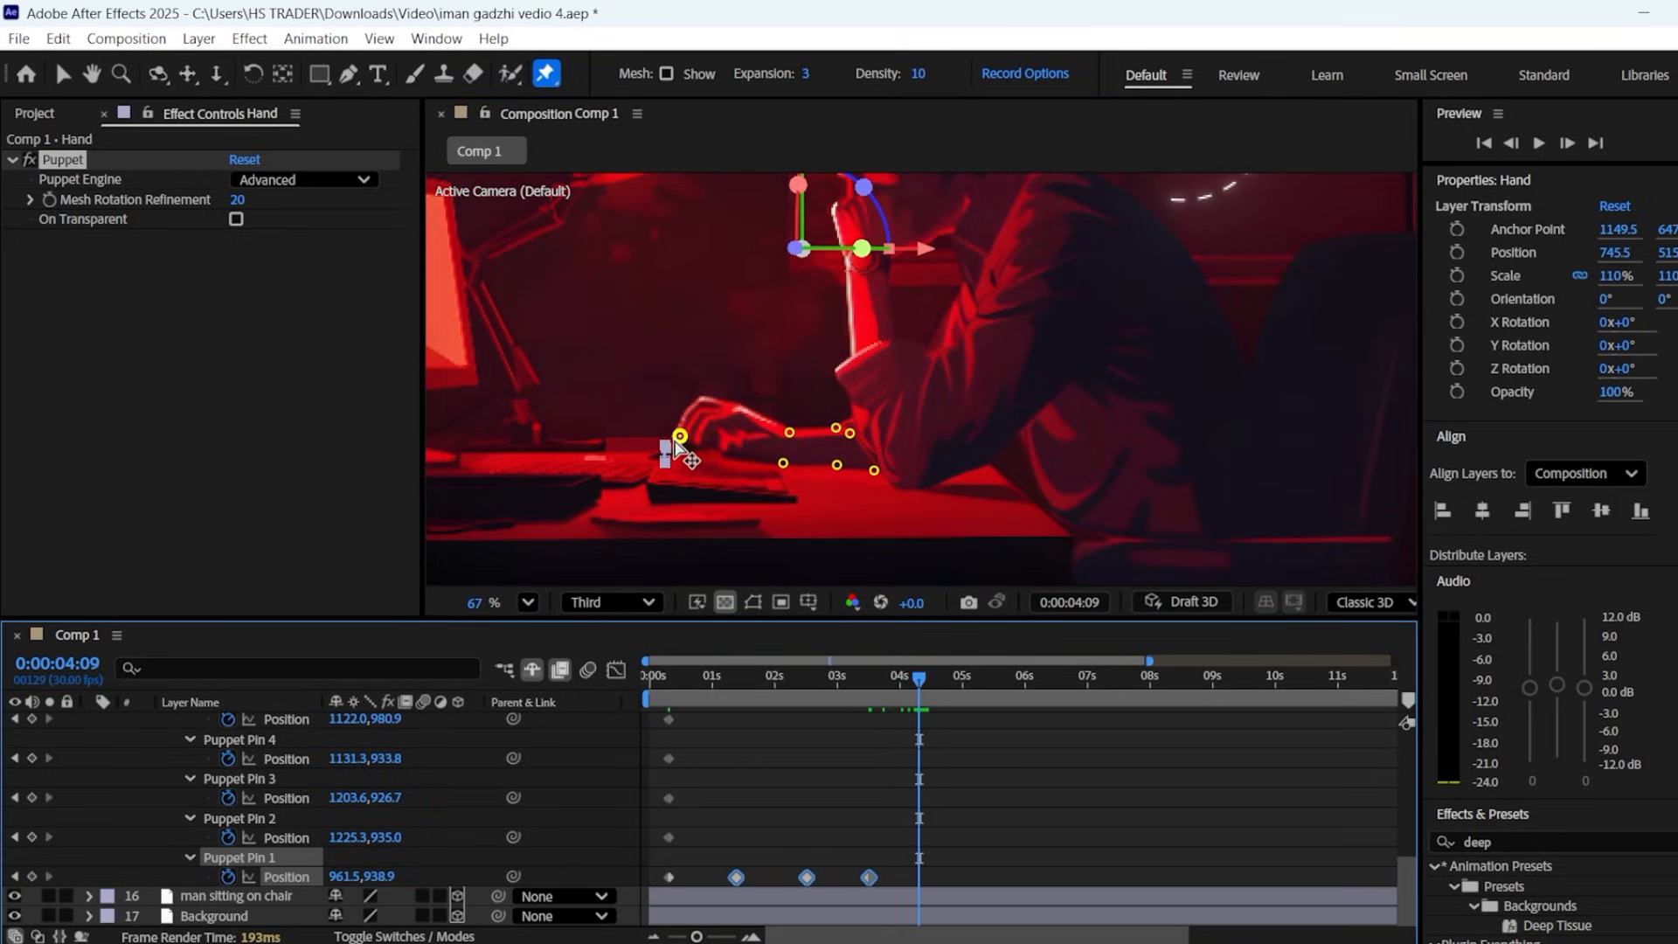
pyautogui.moveTo(678, 438); pyautogui.dragTo(679, 447)
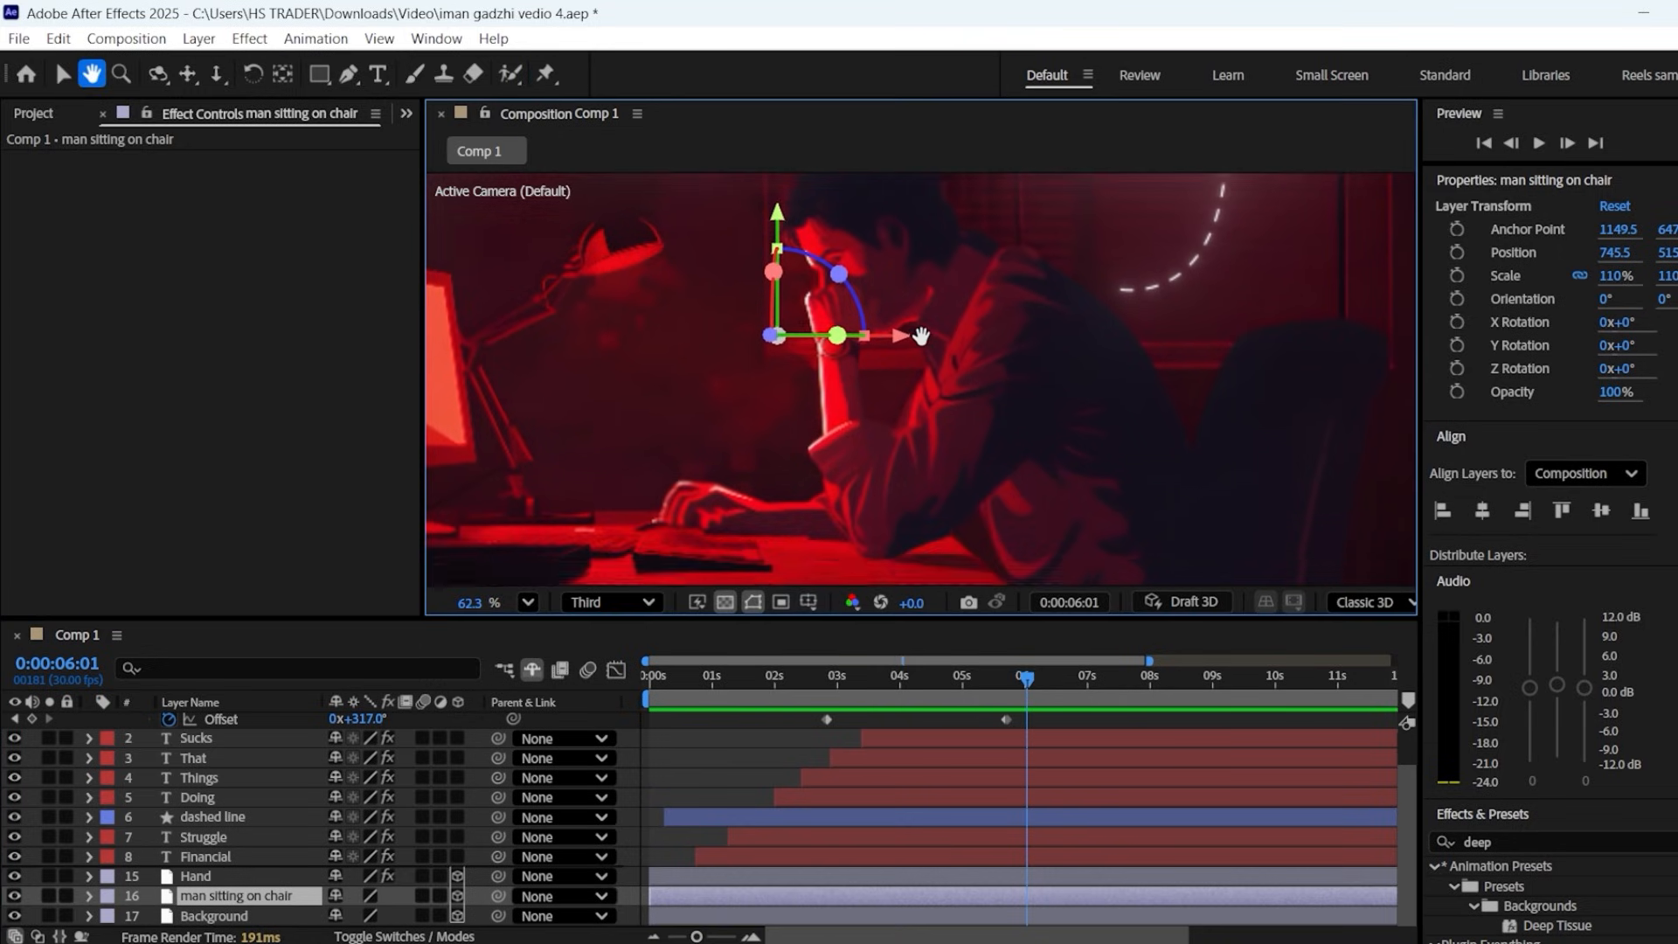
# - Drag puppet pins on the man's head to keyframe a new pose
pyautogui.click(546, 74)
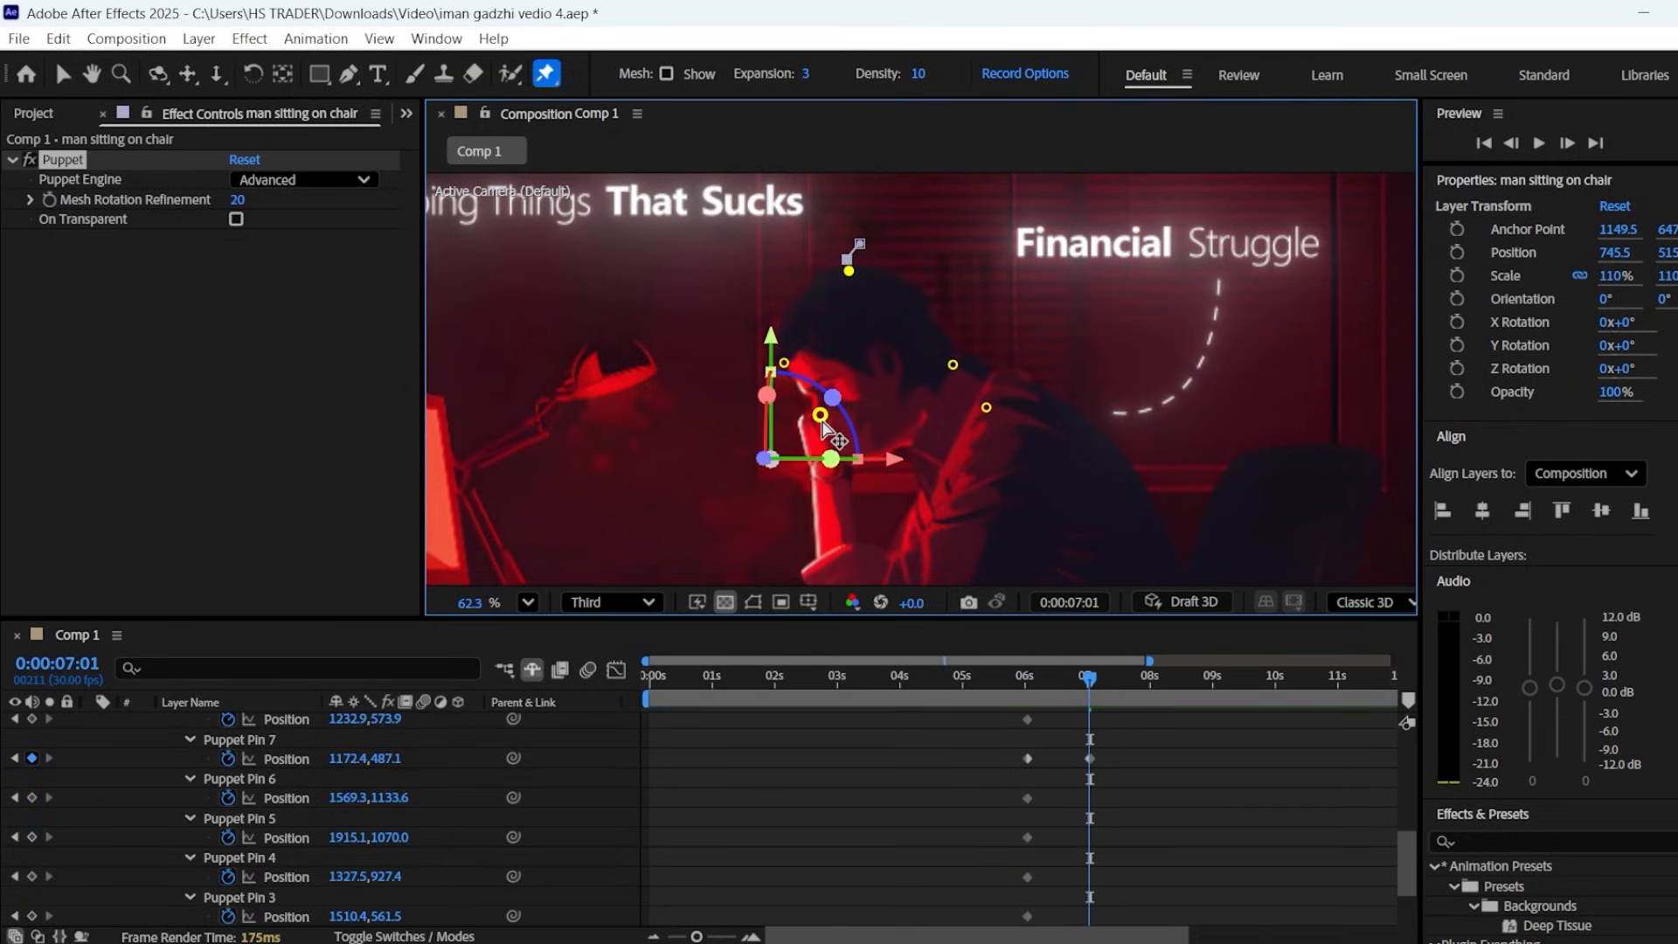
pyautogui.moveTo(820, 416); pyautogui.dragTo(817, 425)
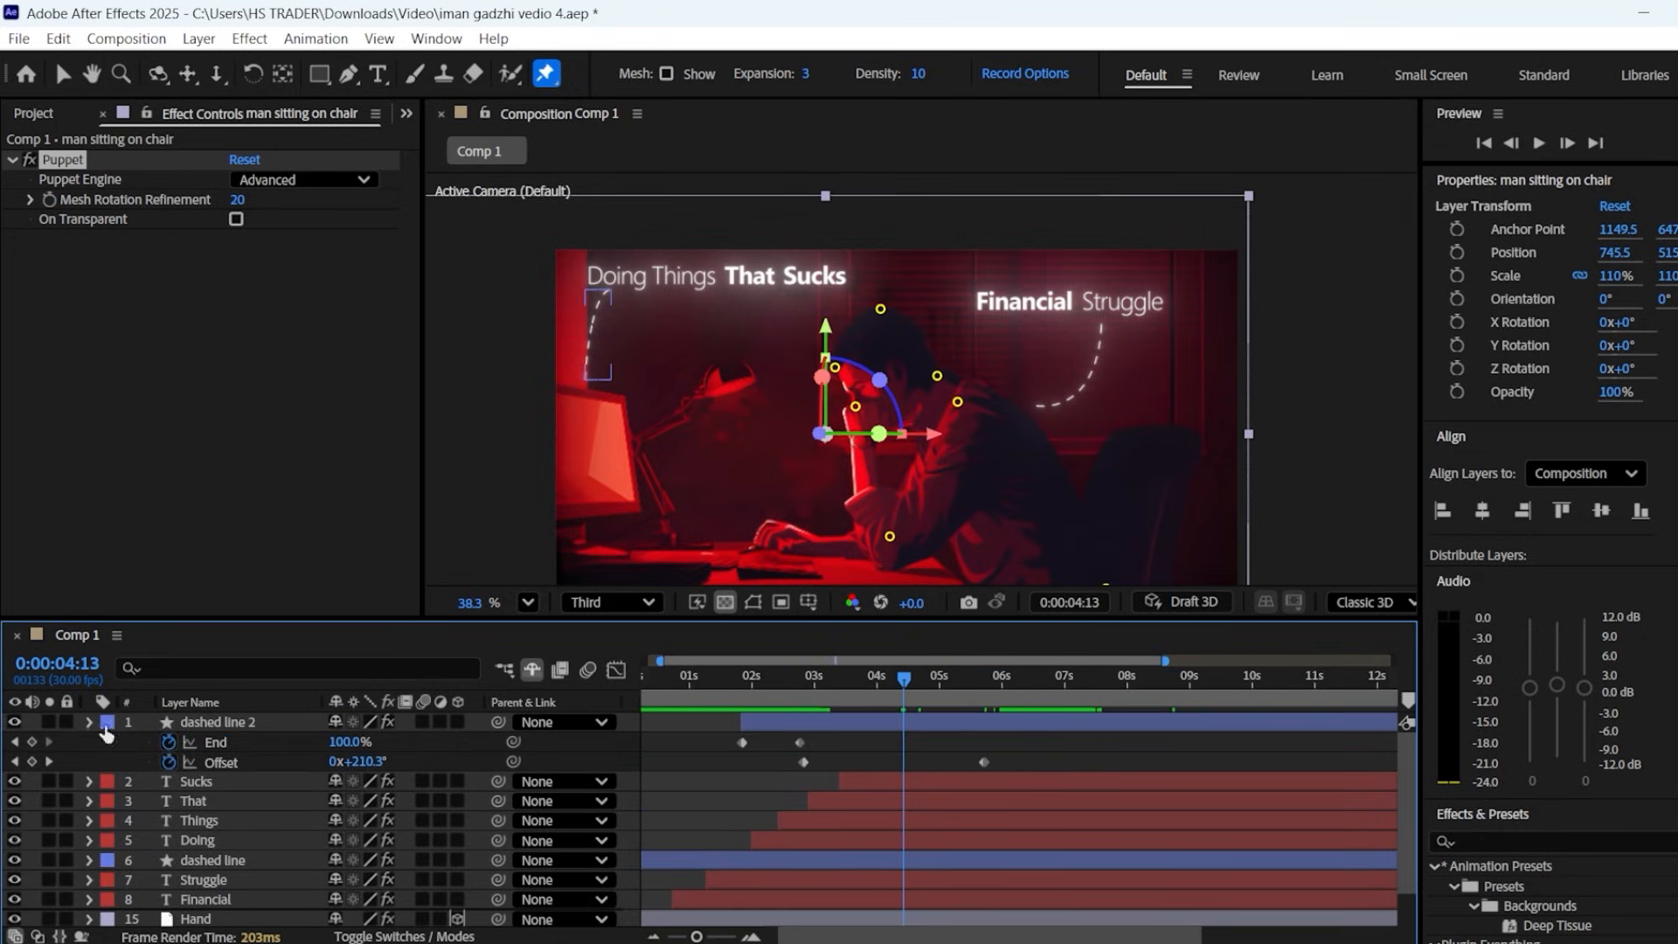
# - Duplicate a title word as new text and switch its font to Segoe Script
pyautogui.click(195, 741)
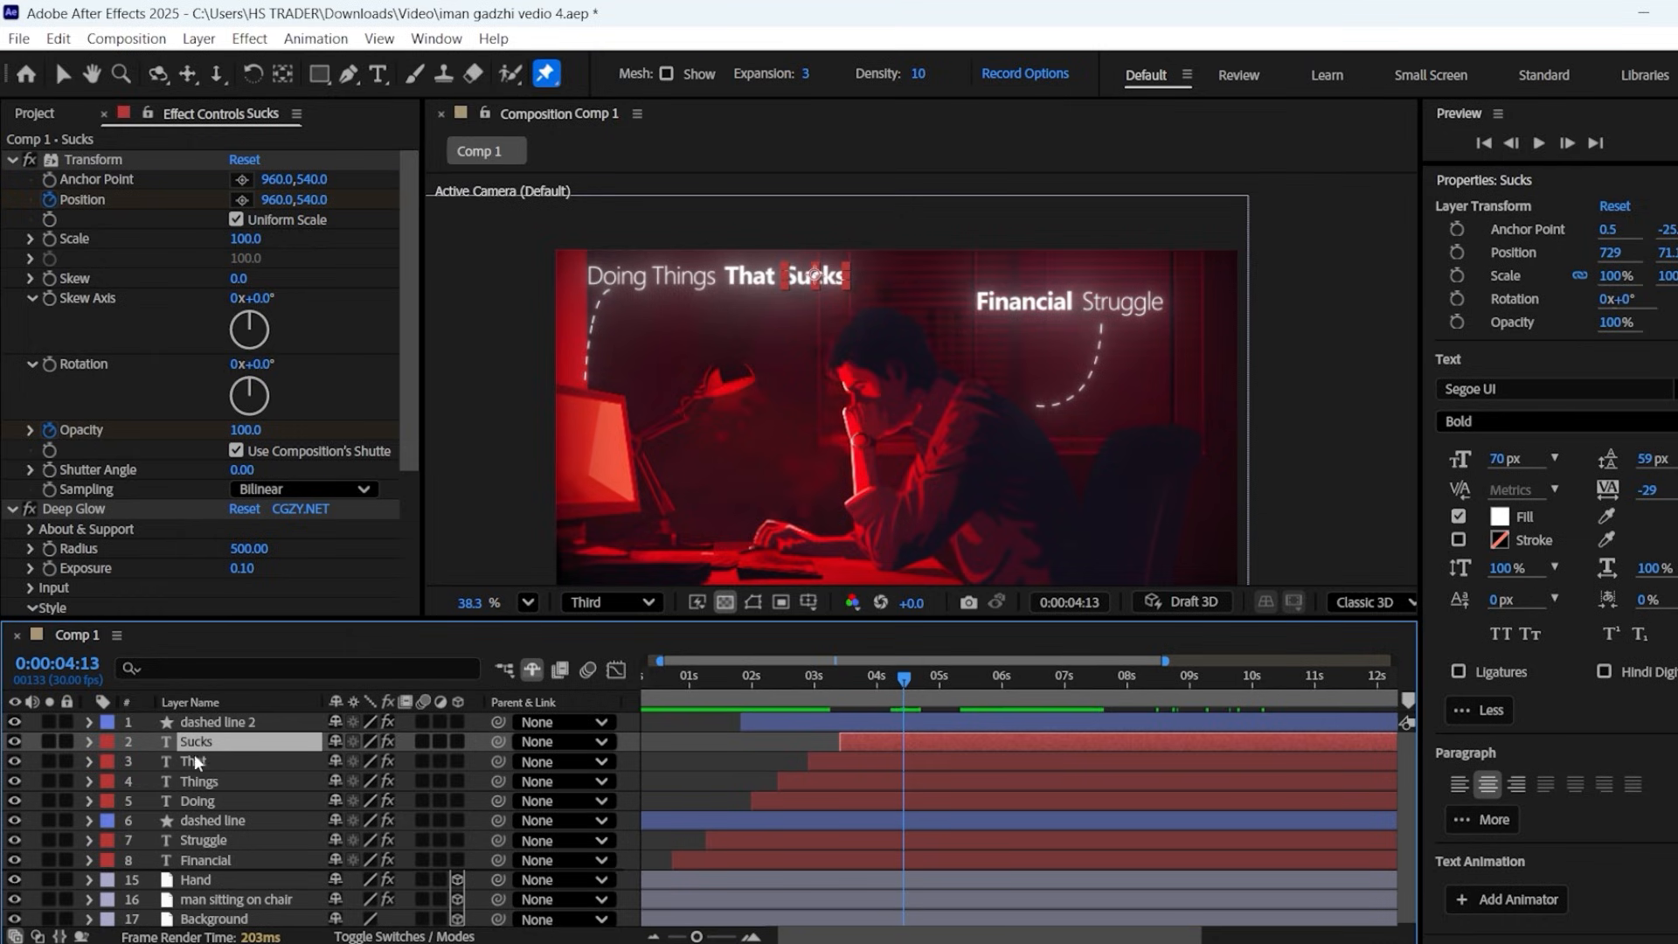
pyautogui.click(196, 801)
pyautogui.write('am')
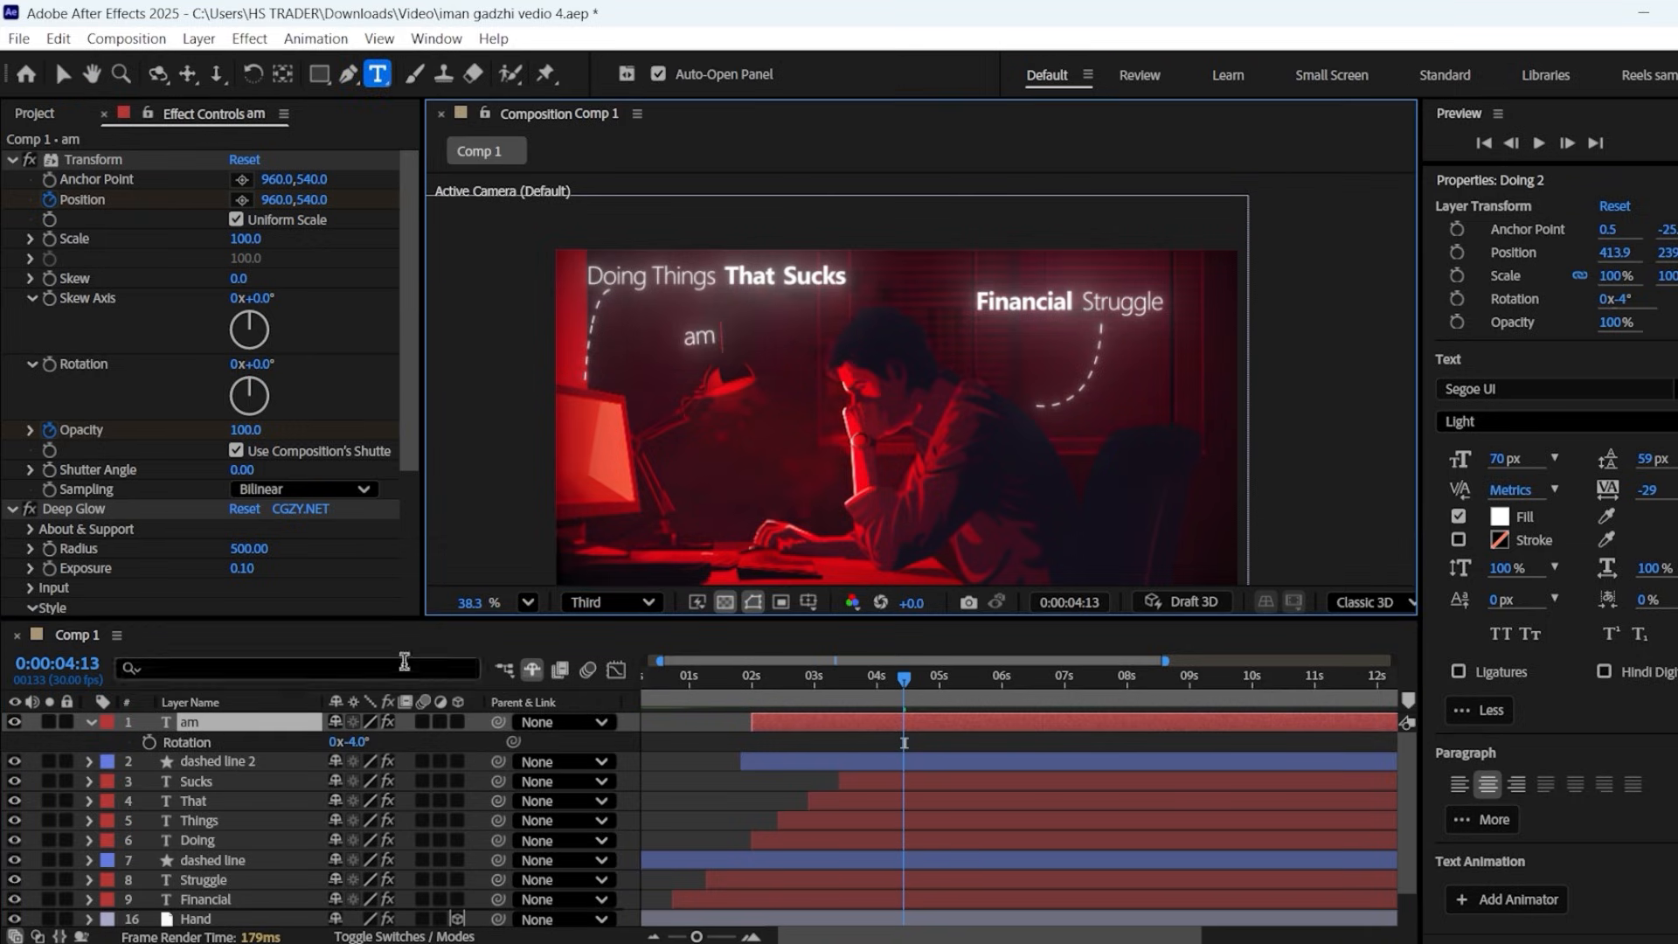
pyautogui.click(1542, 388)
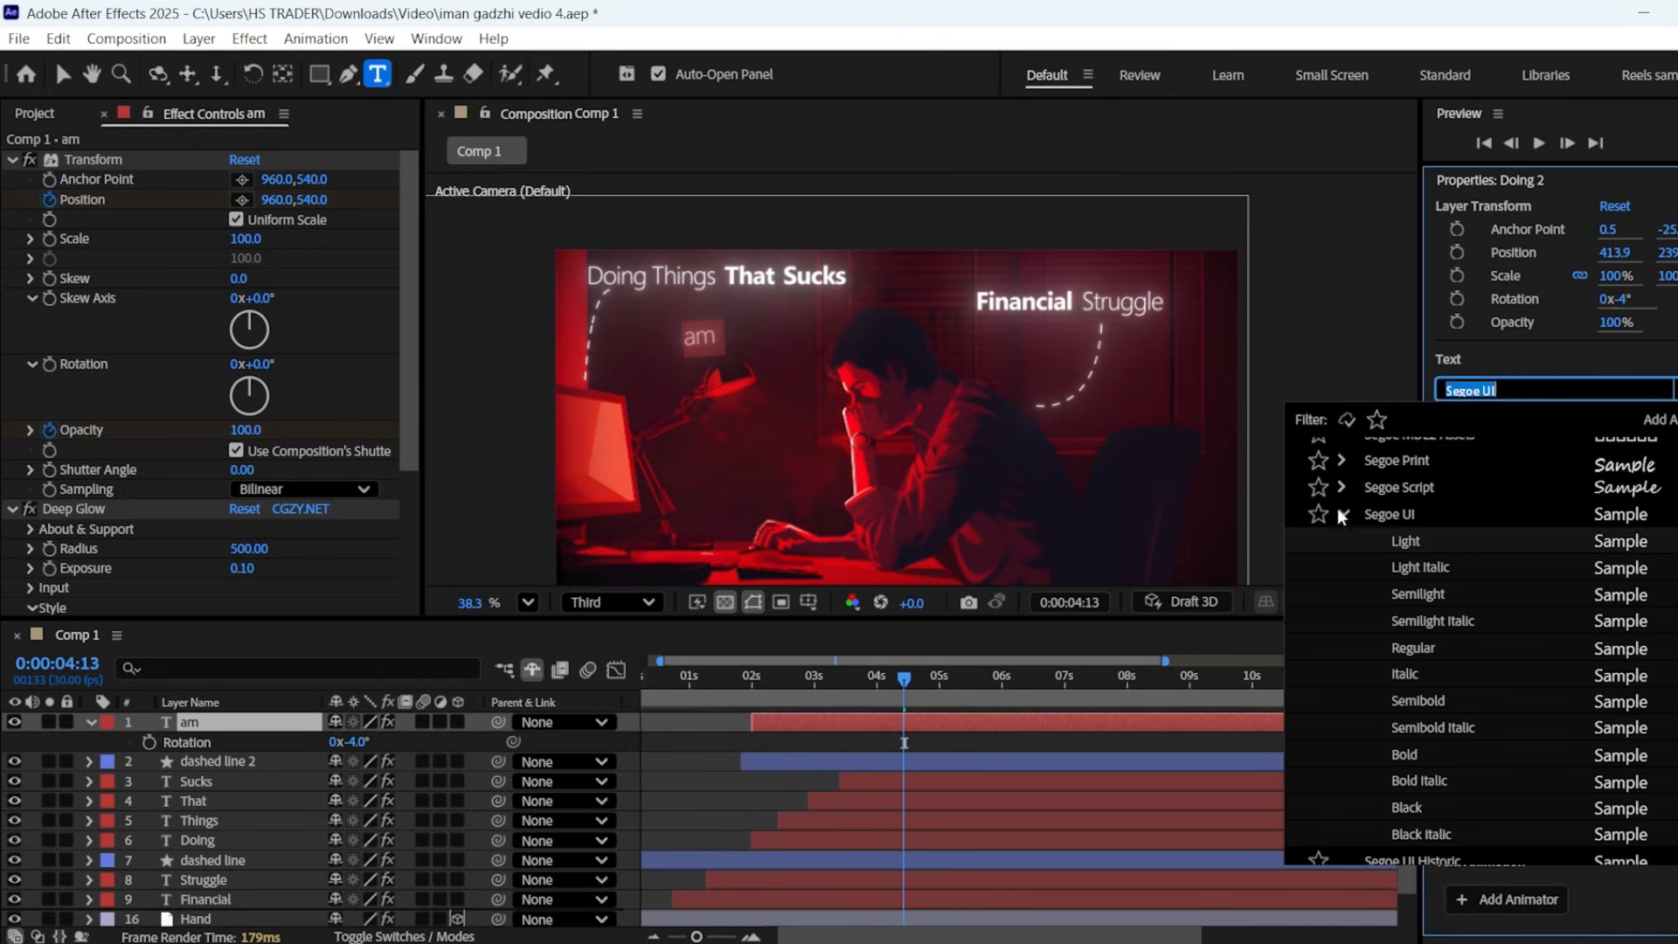
pyautogui.click(1397, 488)
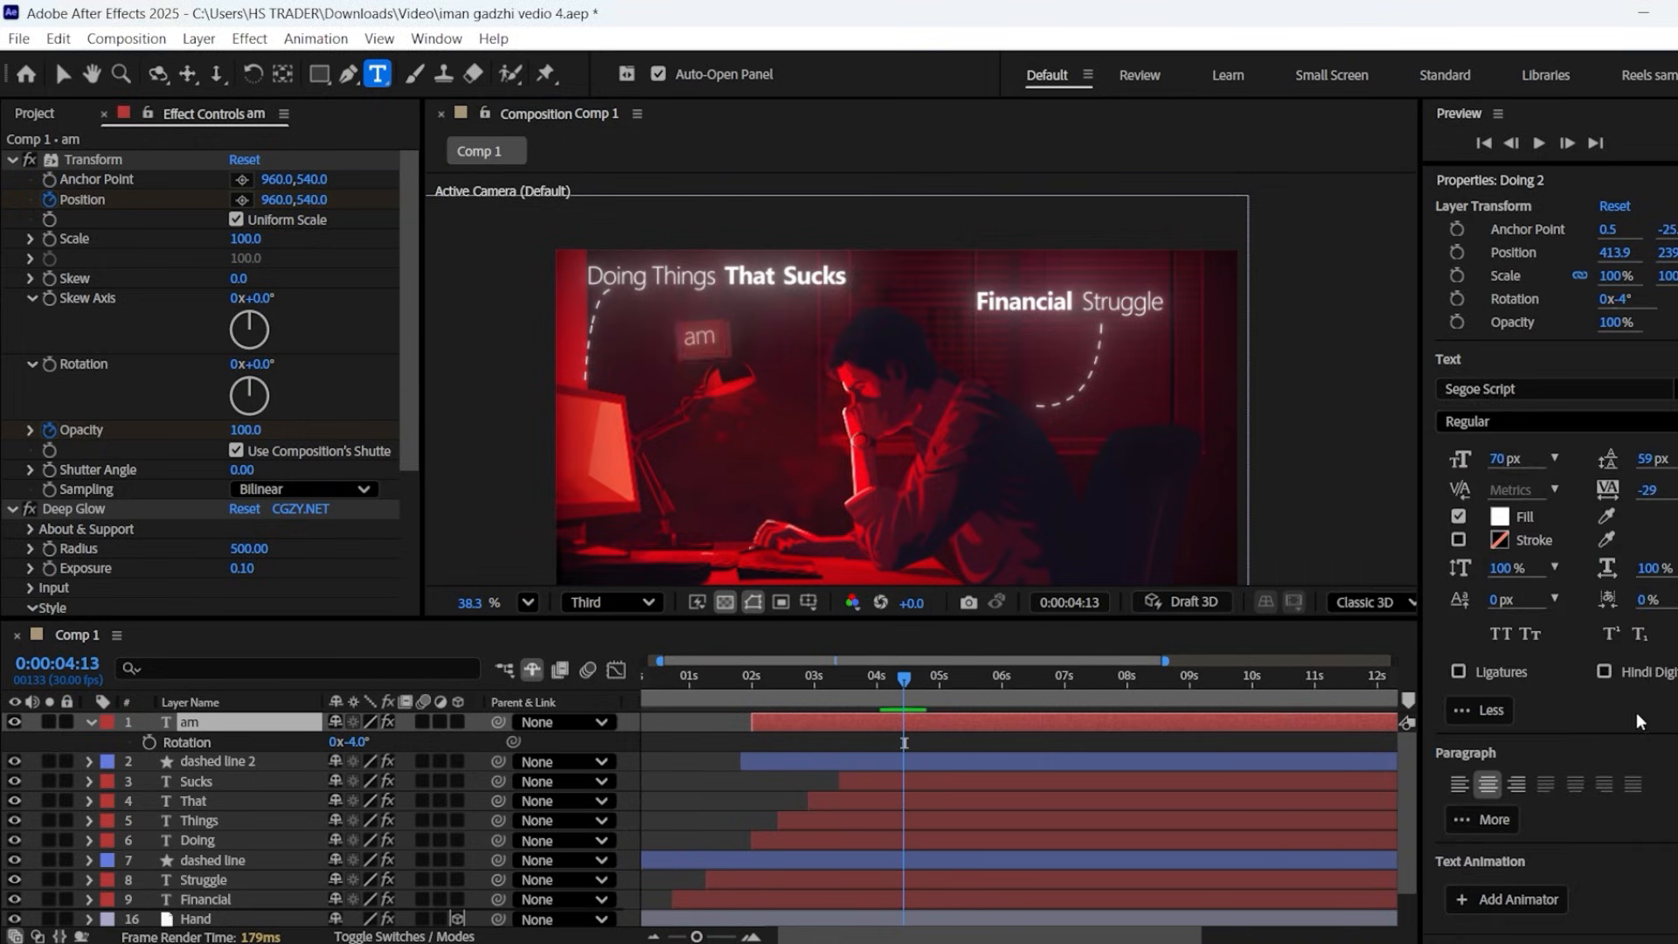
# - Position the script words and retype the newest one to continue 'am i in the right'
pyautogui.click(190, 722)
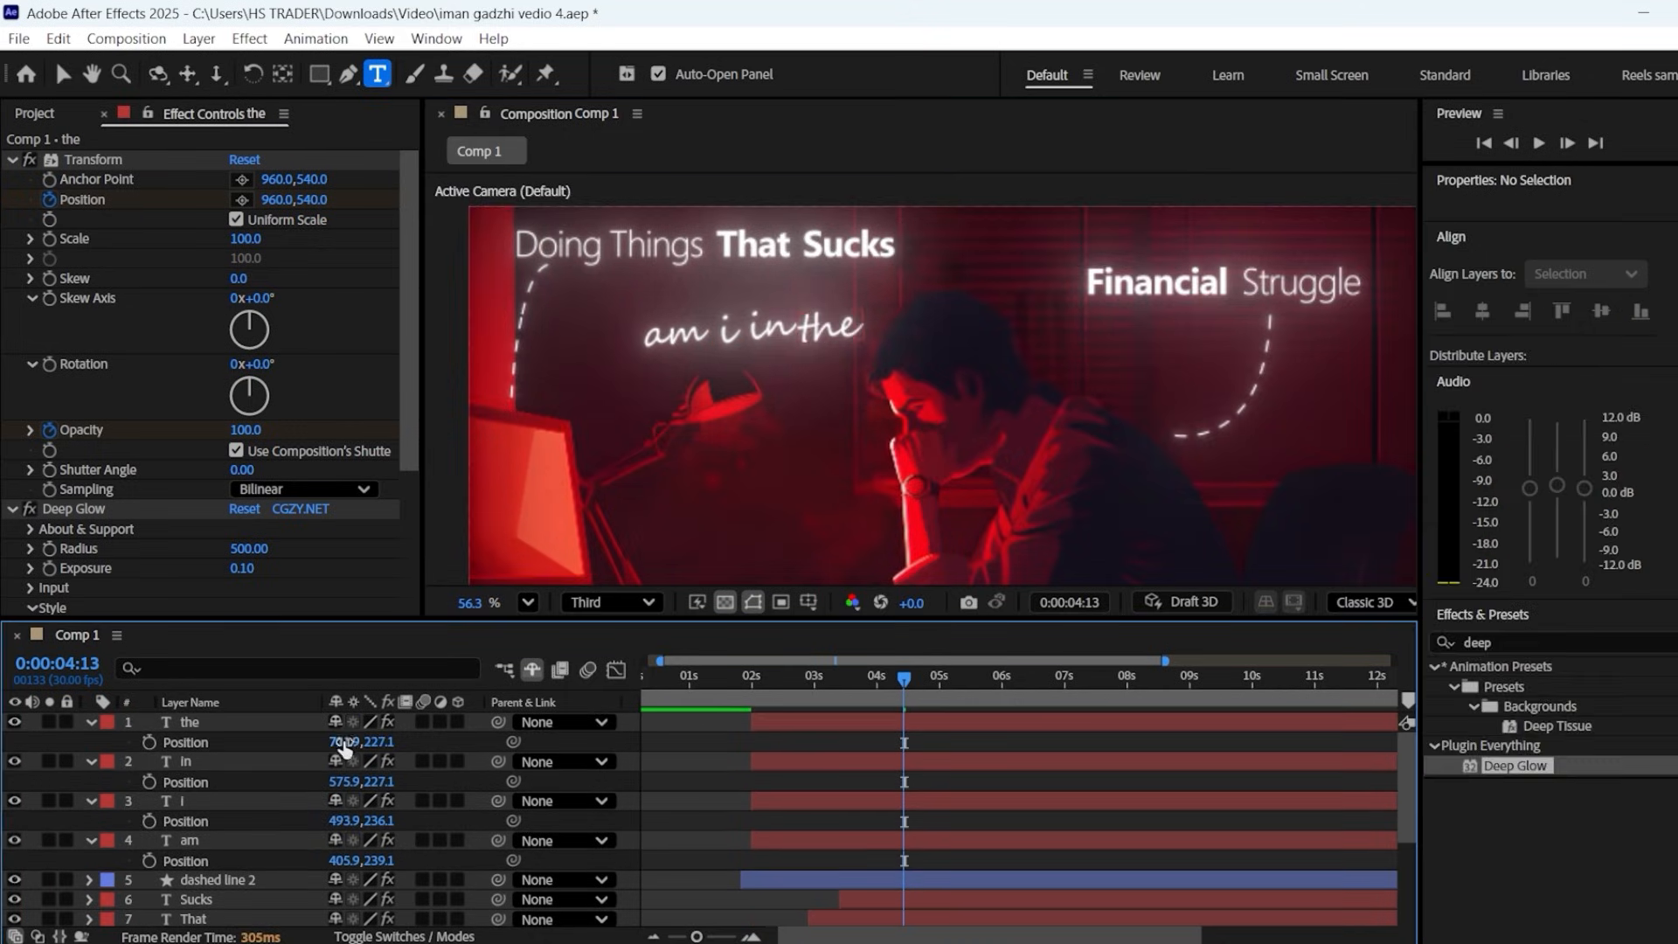
pyautogui.click(188, 722)
pyautogui.write('right')
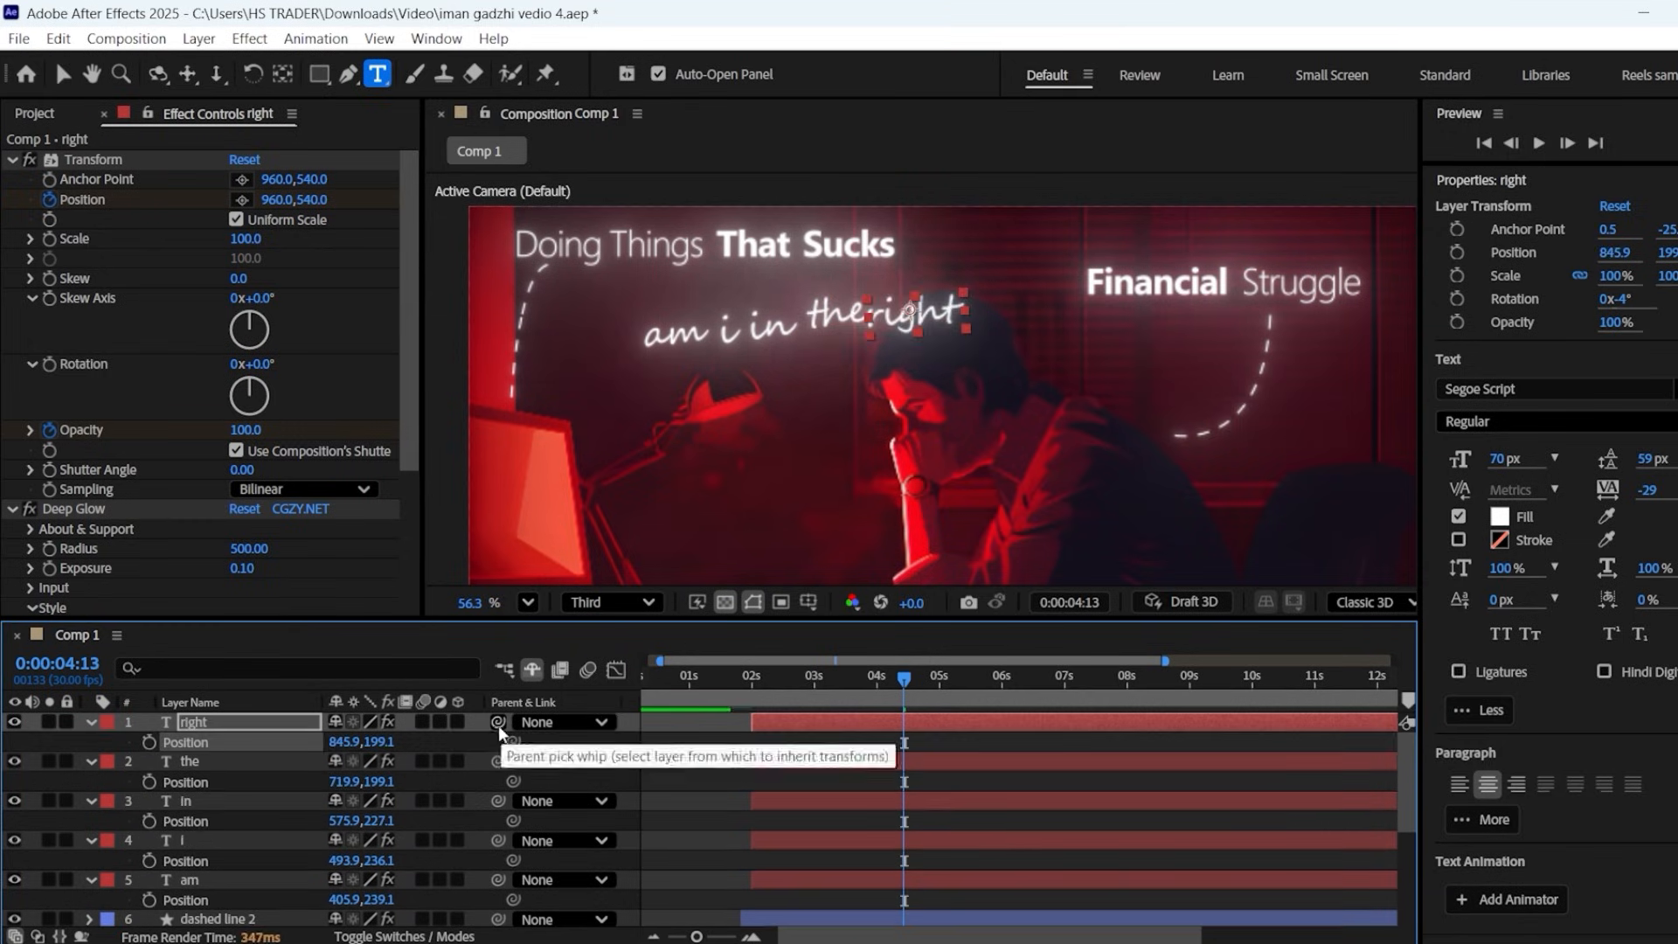
pyautogui.doubleClick(361, 741)
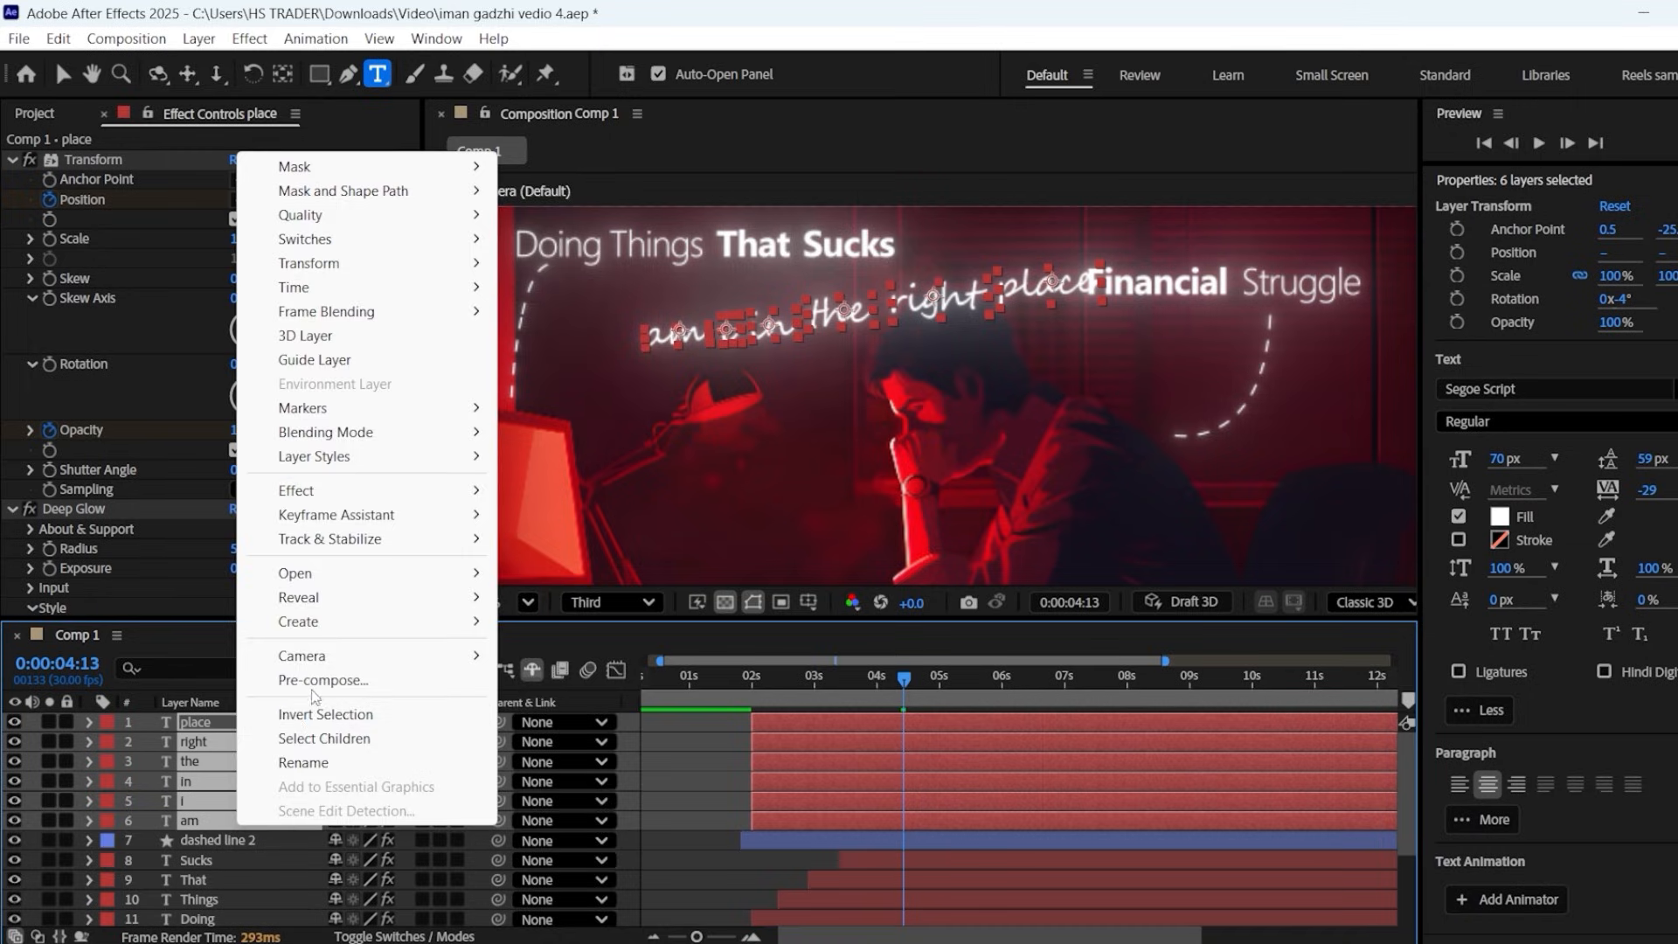
# - Pre-compose the six question words into Pre-comp 1, offset its start, scale it to 65% and preview
pyautogui.click(323, 680)
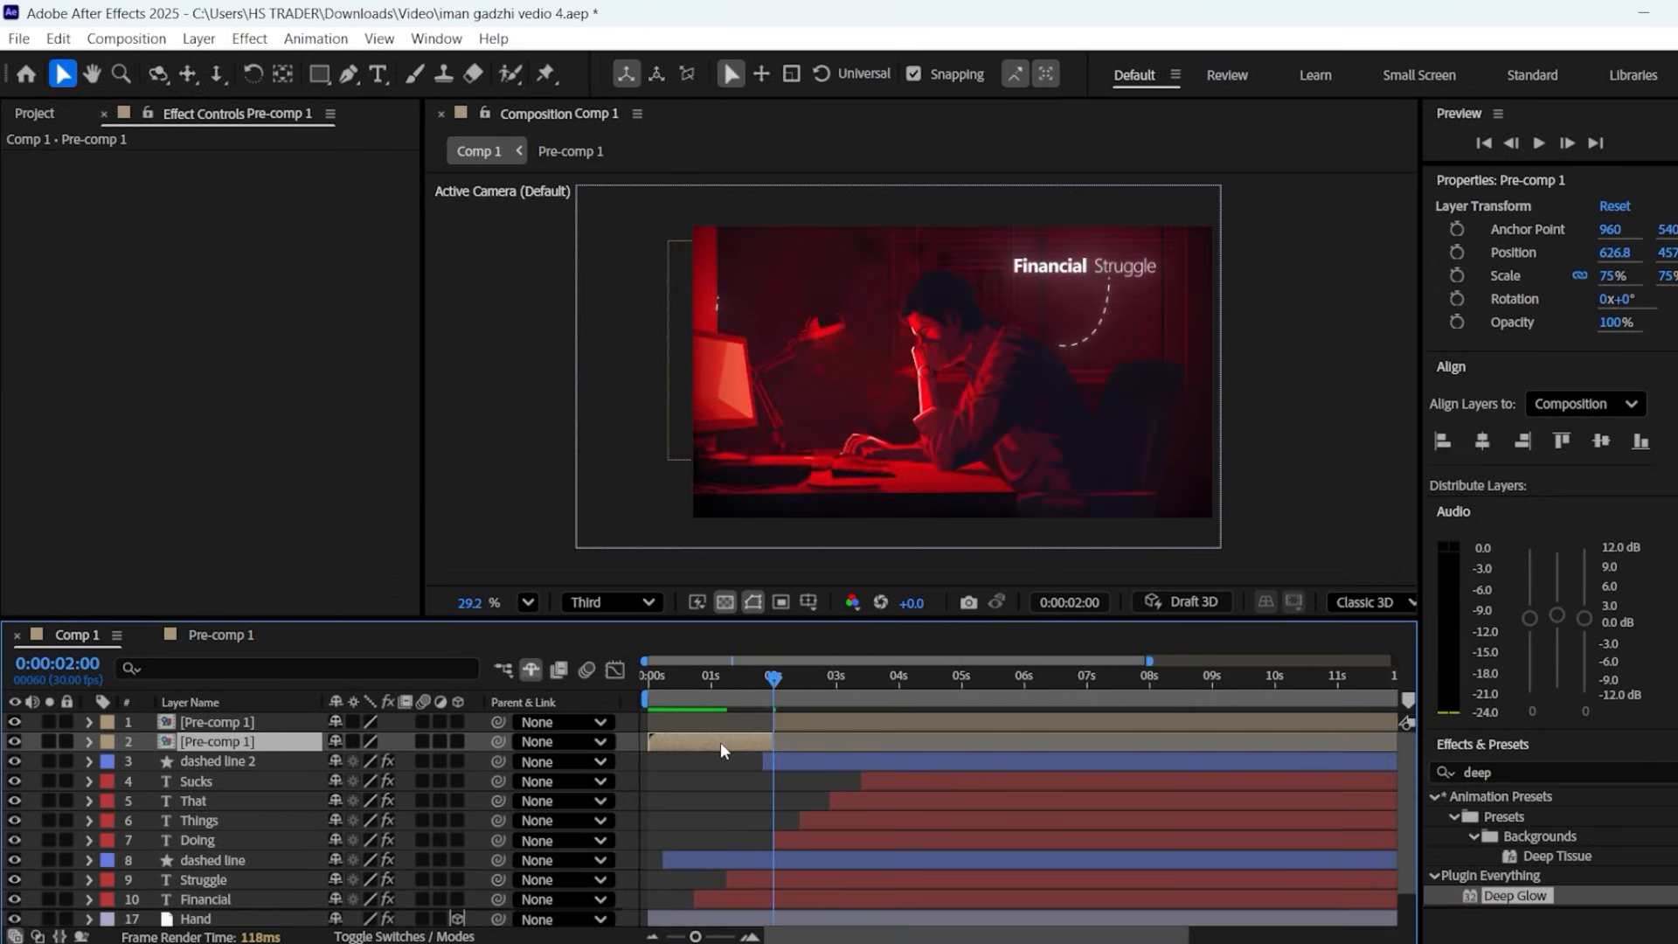
pyautogui.click(1017, 676)
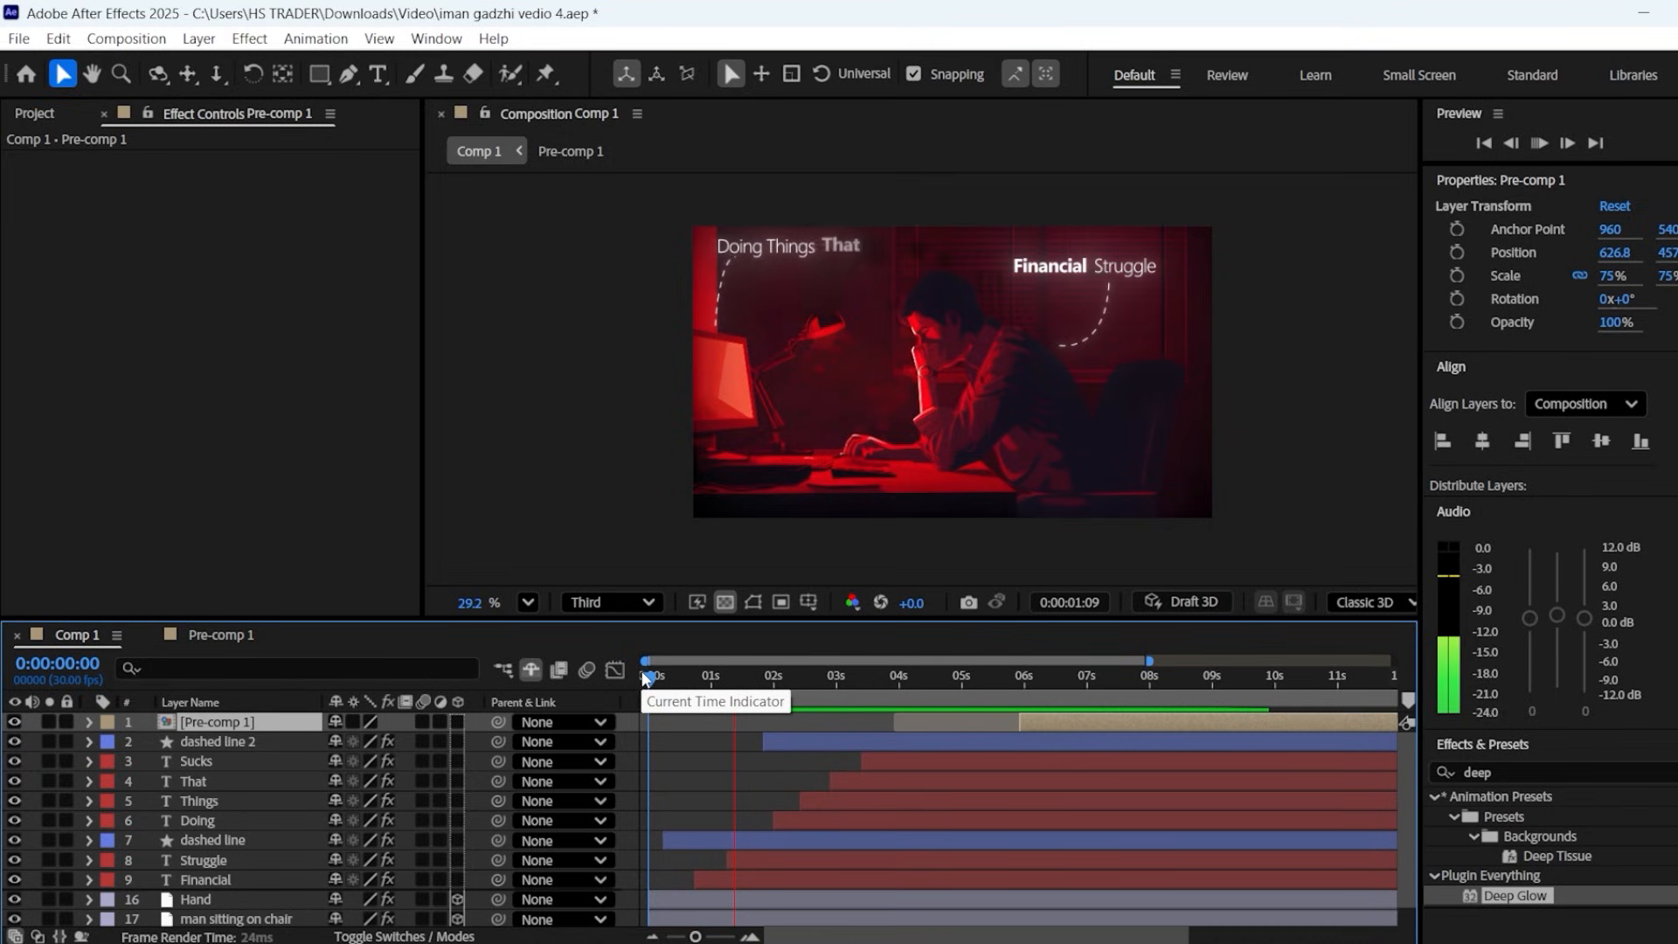
pyautogui.click(644, 675)
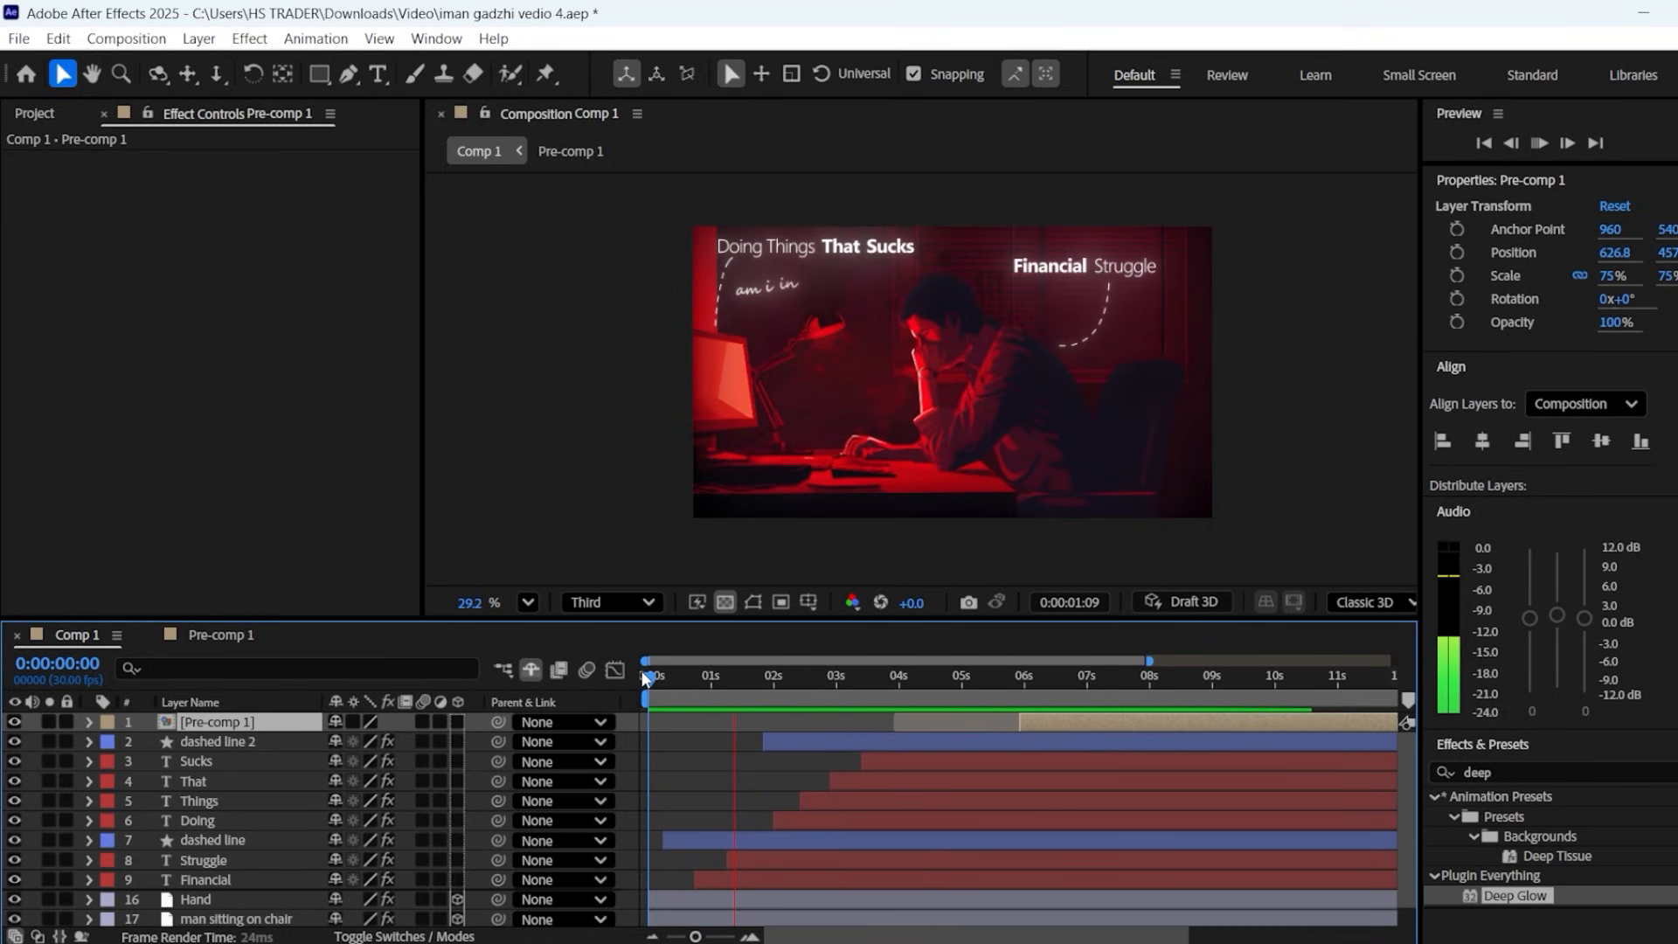
pyautogui.click(1018, 675)
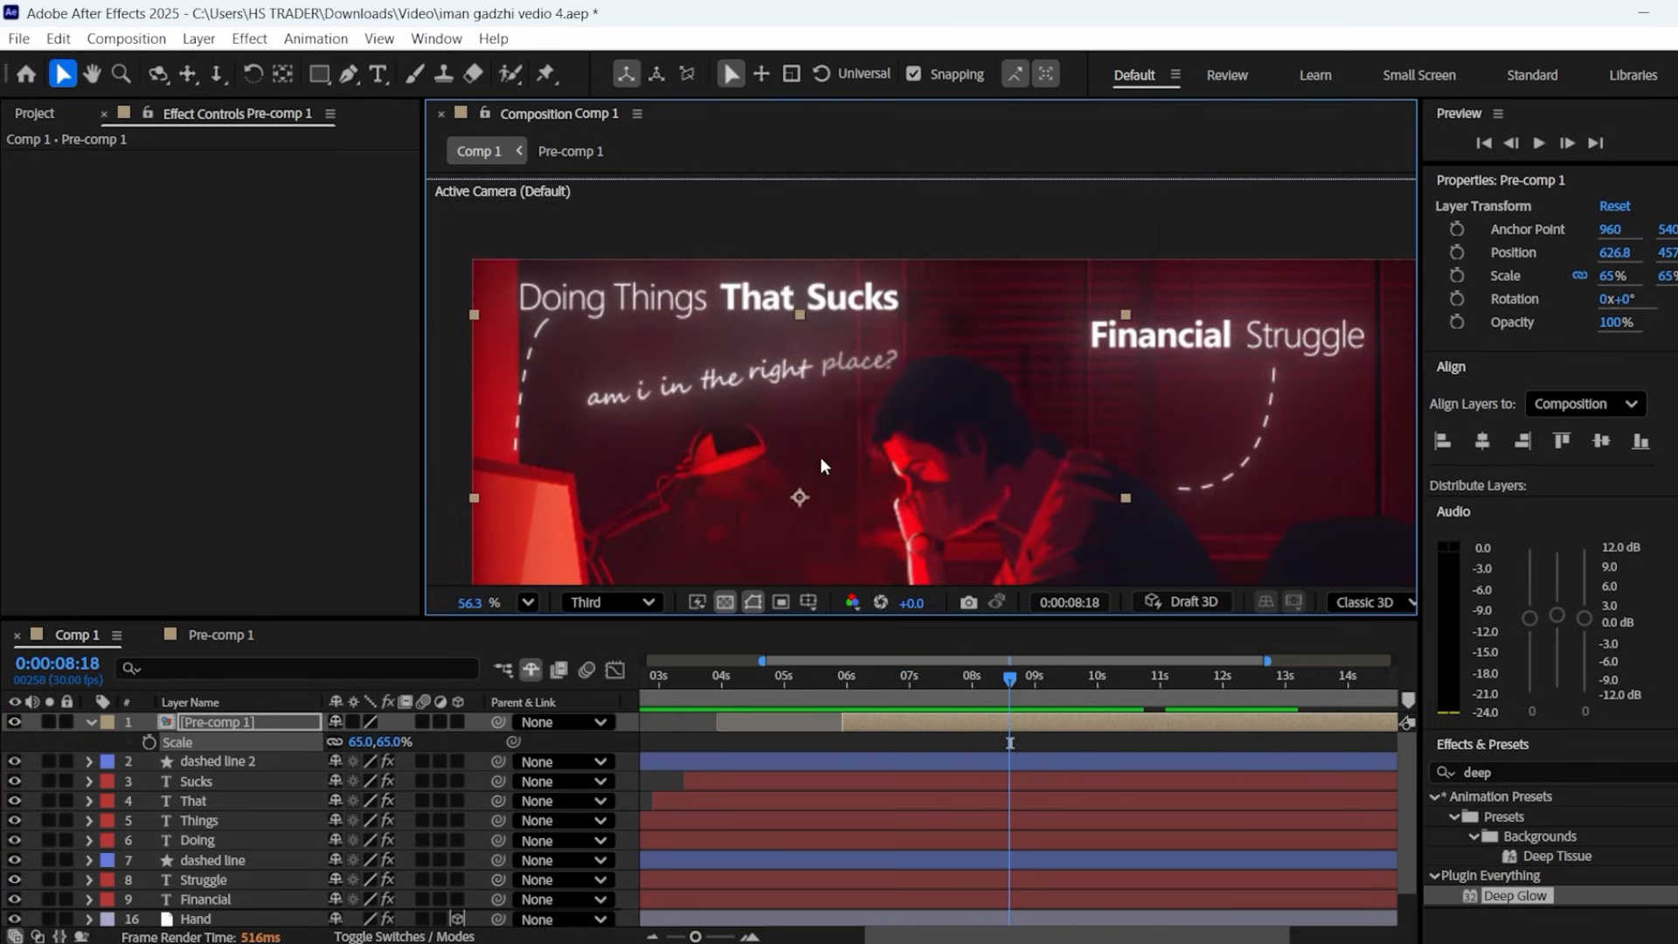
# - Draw a red loop stroke, set Deep Glow Exposure 0.20, and keyframe Trim Paths End so it draws on
pyautogui.click(347, 74)
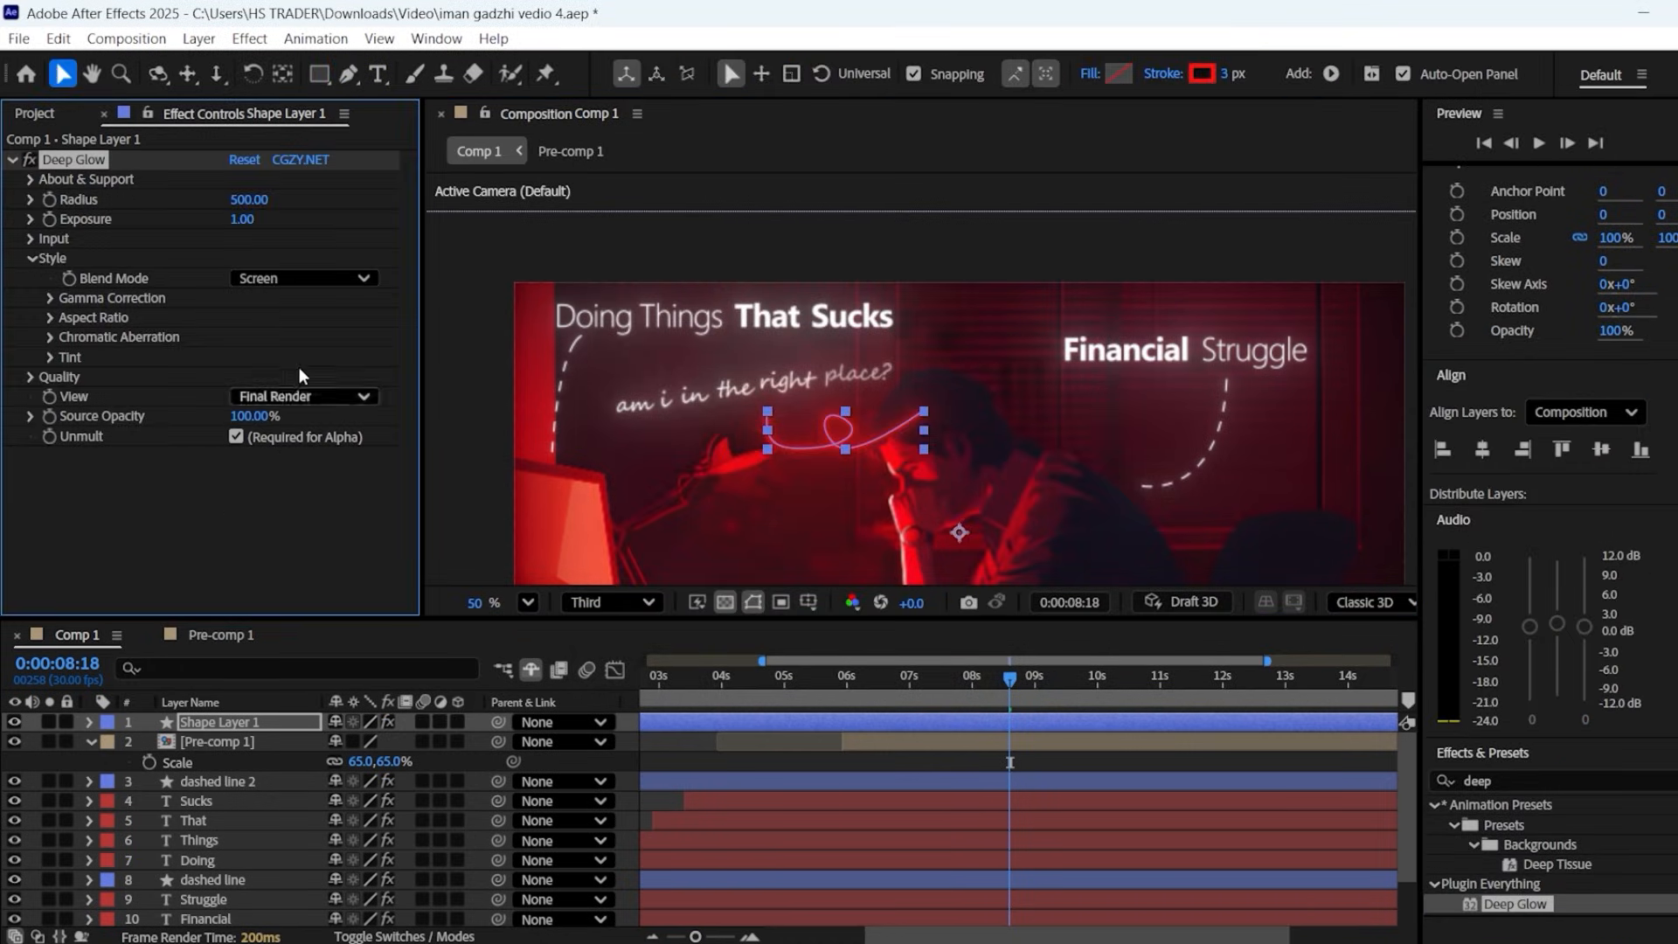
pyautogui.click(252, 221)
pyautogui.write('0.2')
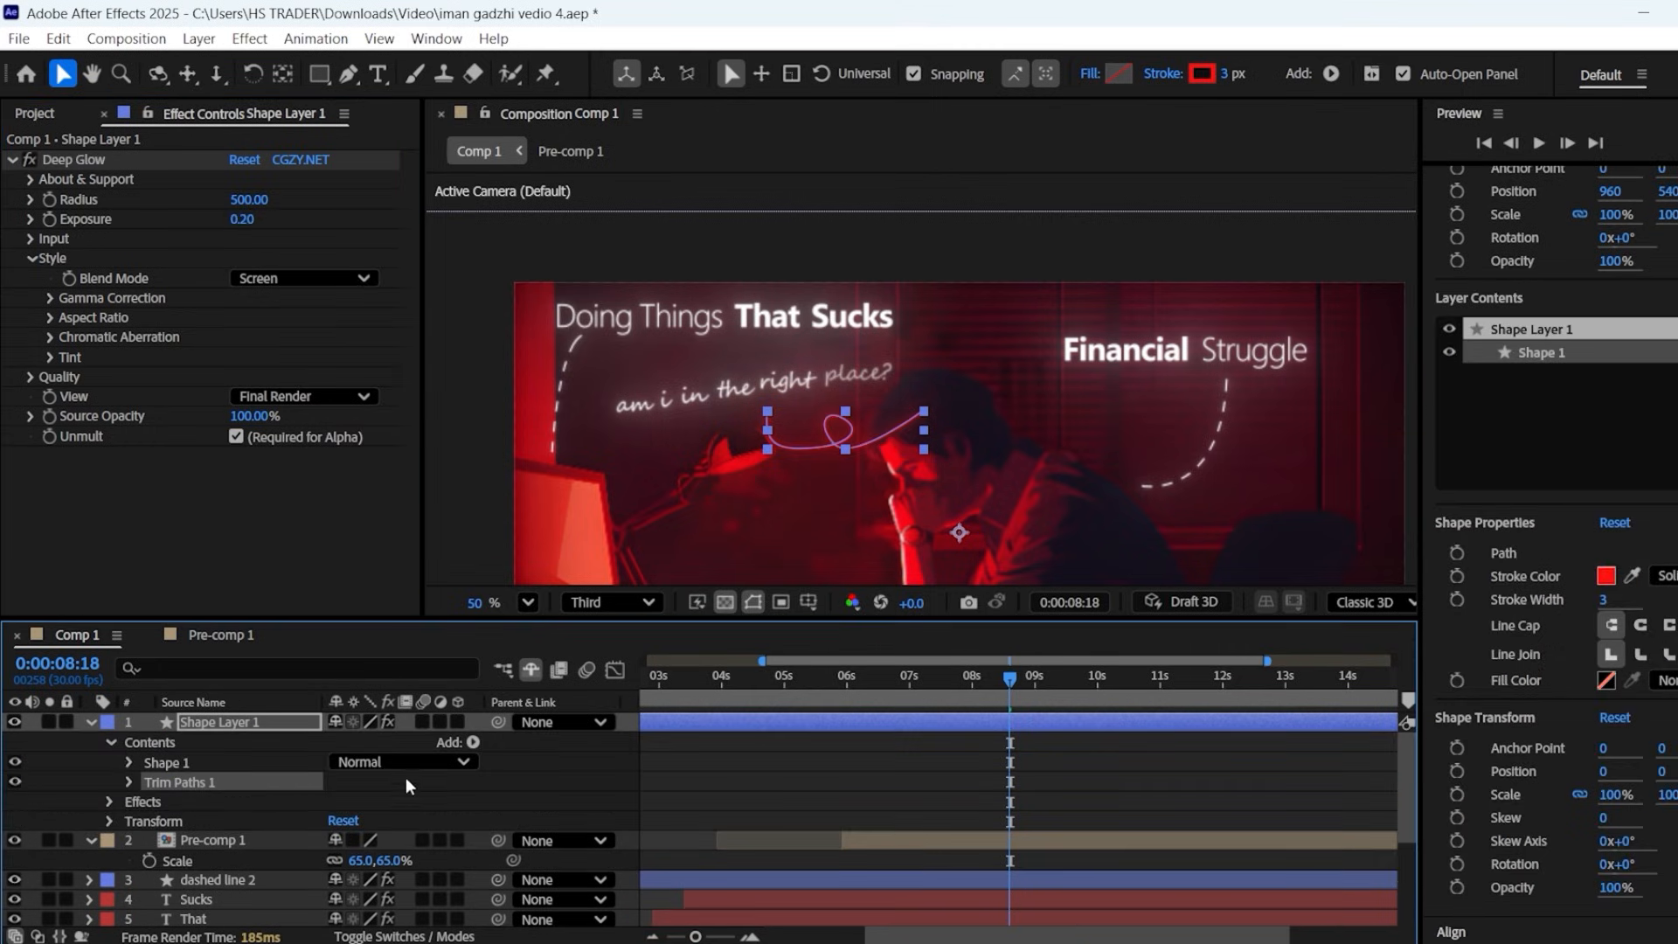
pyautogui.click(128, 784)
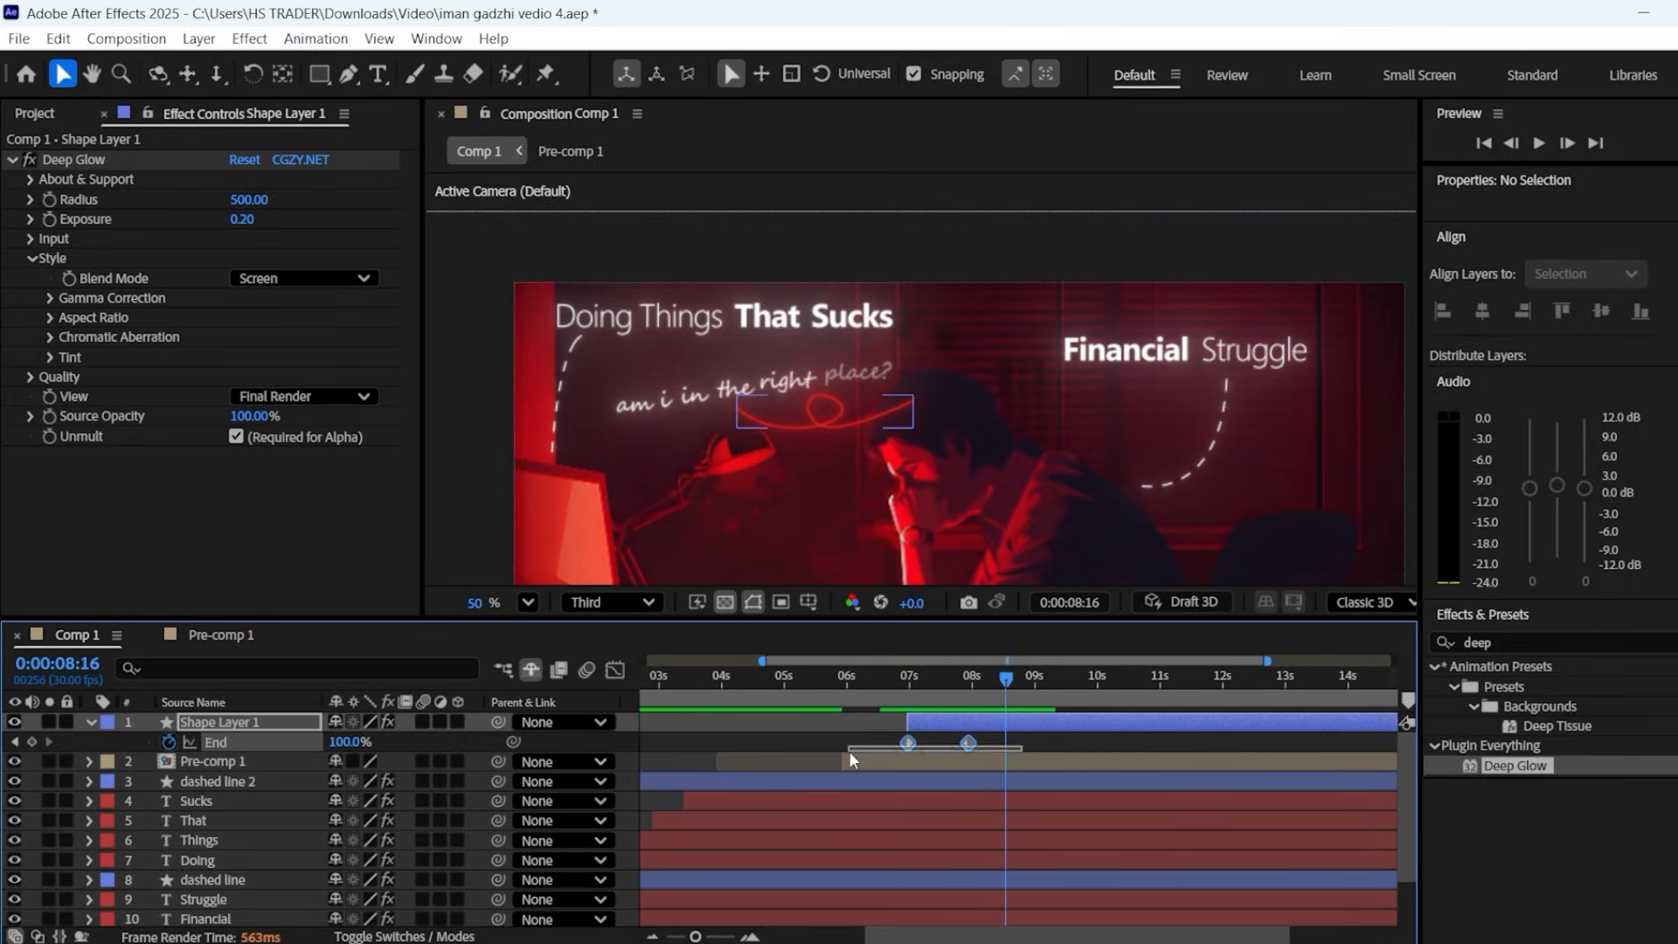
pyautogui.click(203, 722)
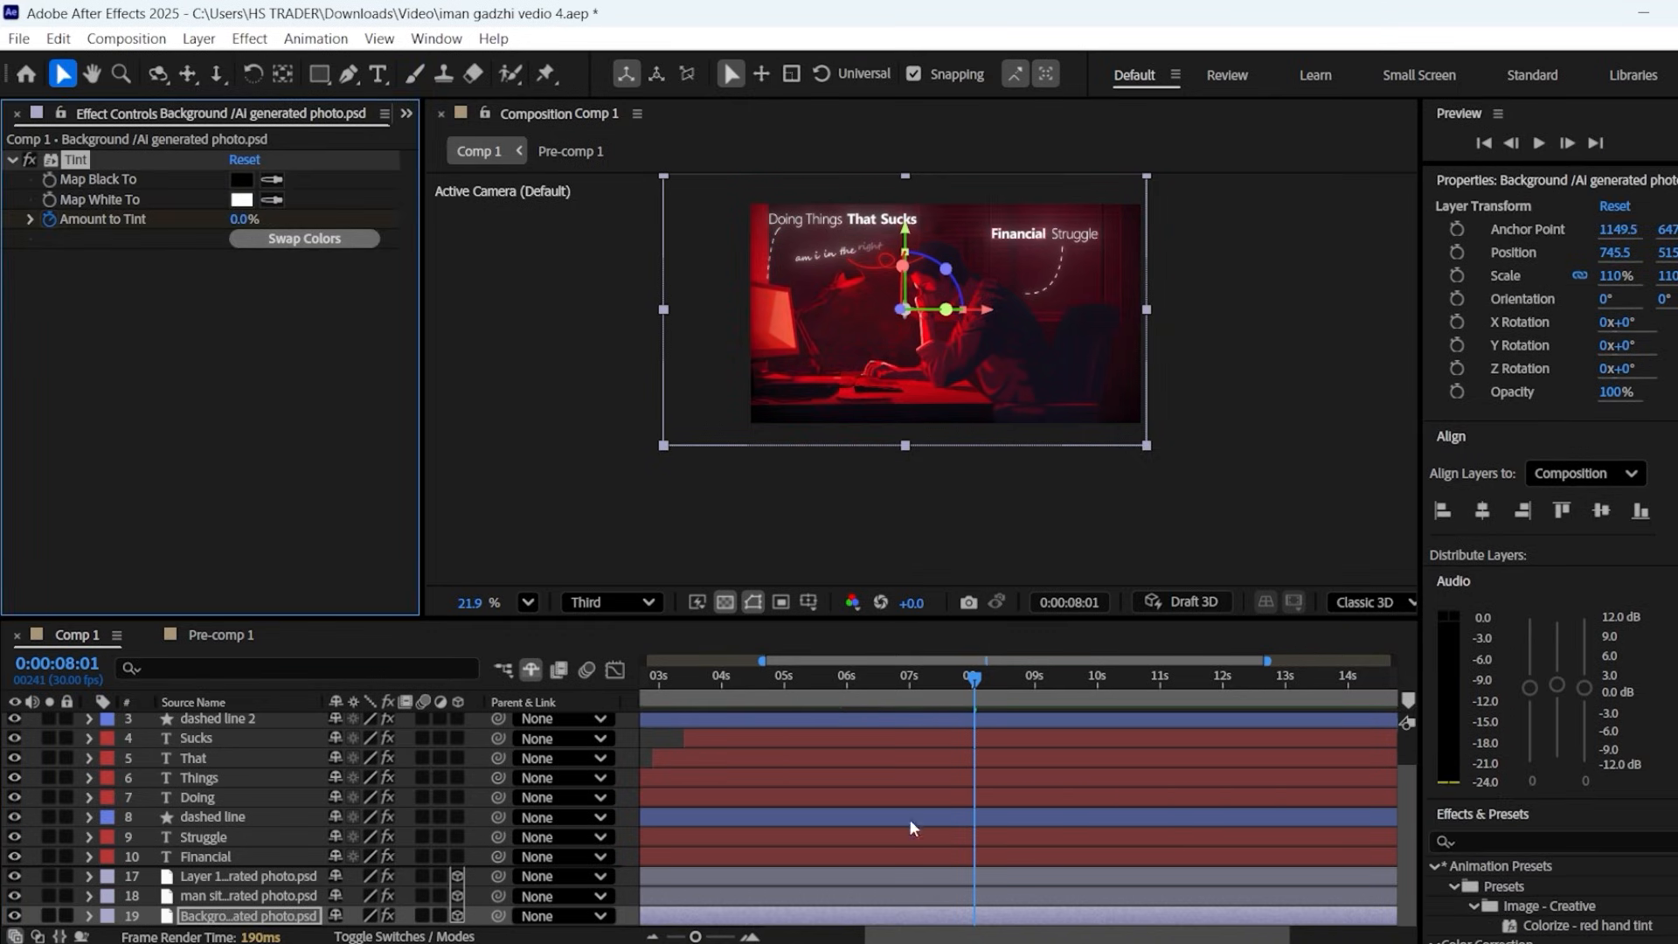
# - Add a Tint effect to the Background layer and scrub around the seven-second mark to check
pyautogui.click(1037, 676)
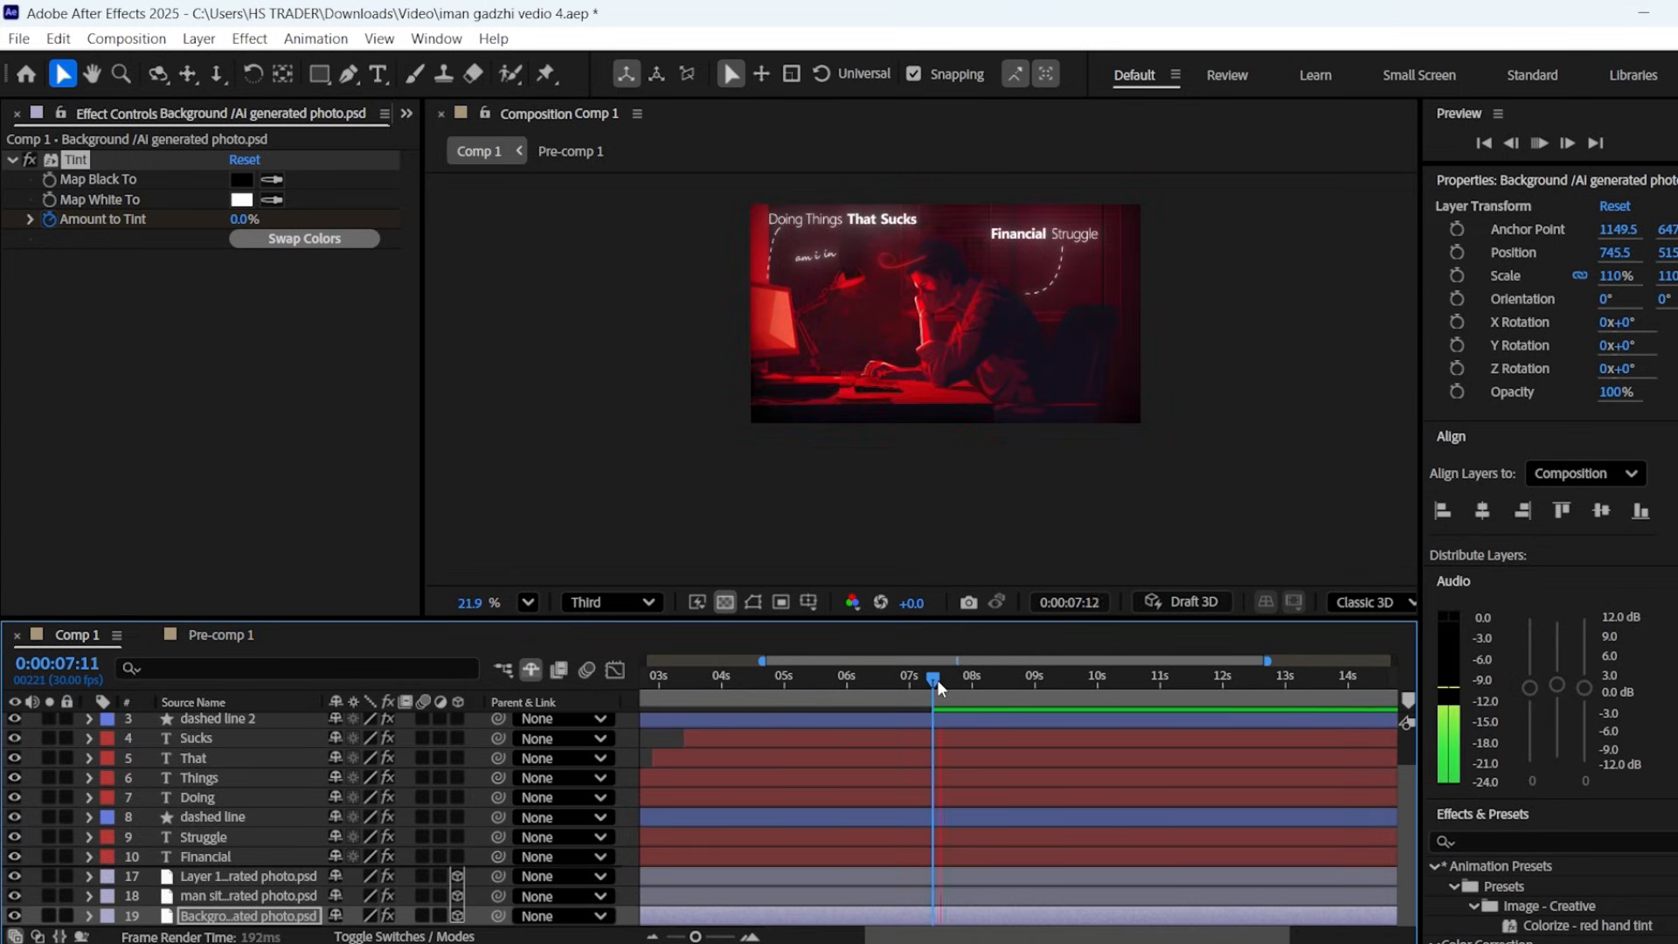
pyautogui.moveTo(934, 680); pyautogui.dragTo(948, 680)
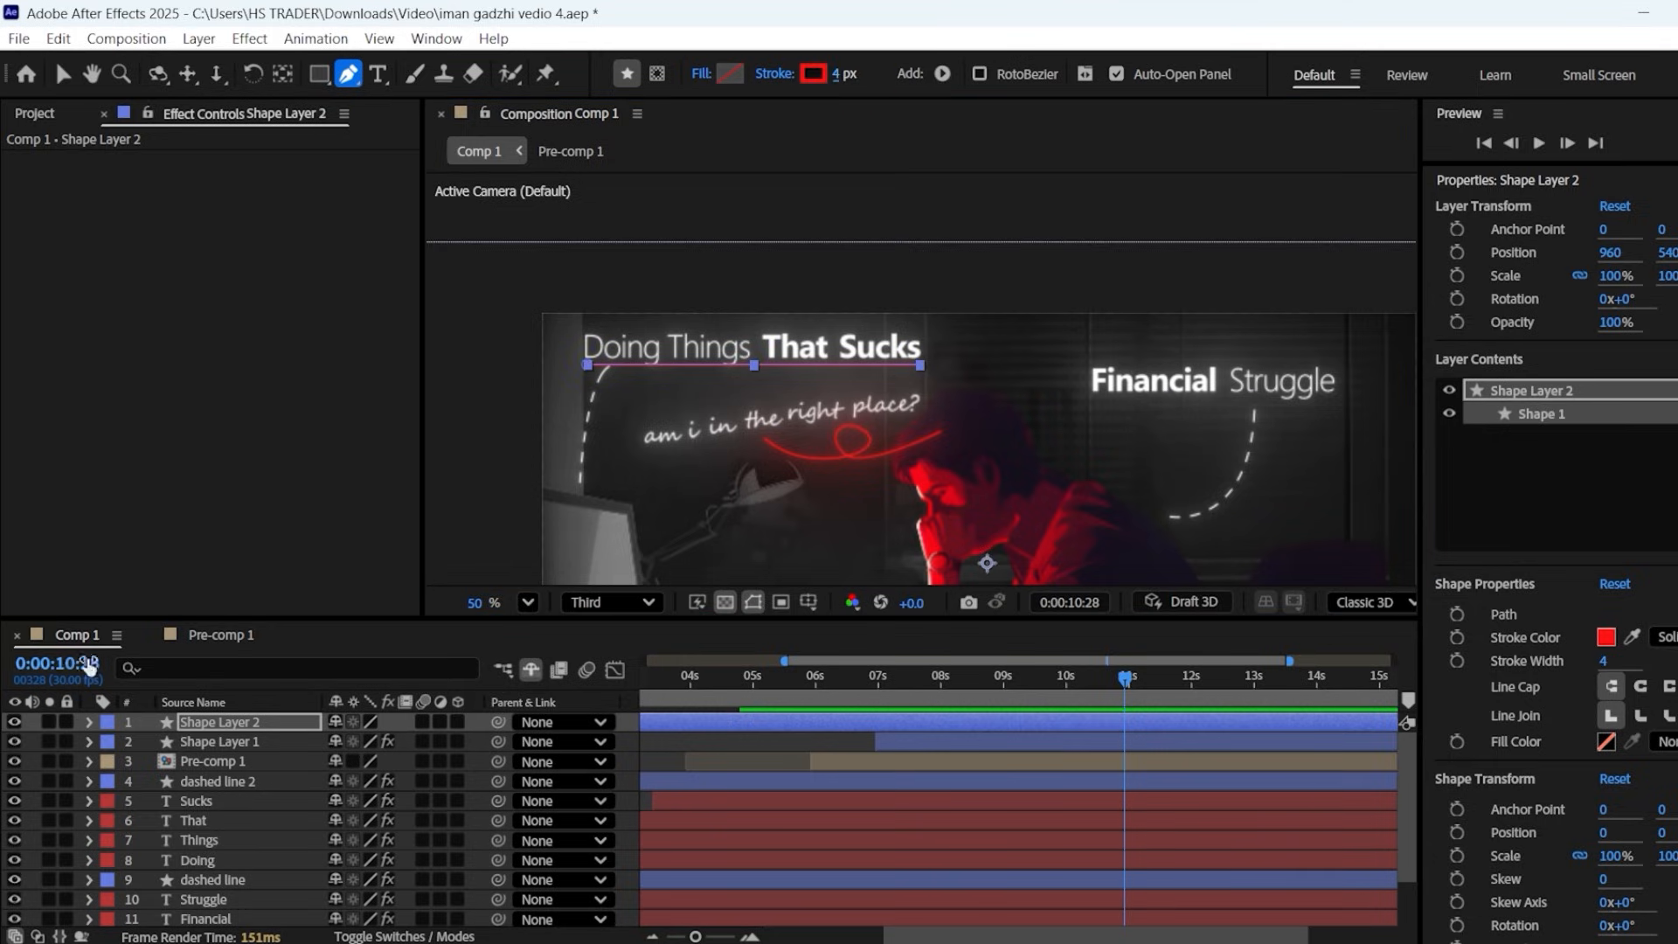
# - Thicken the title underline stroke, add Deep Glow, and move its In point to 11 seconds
pyautogui.click(89, 722)
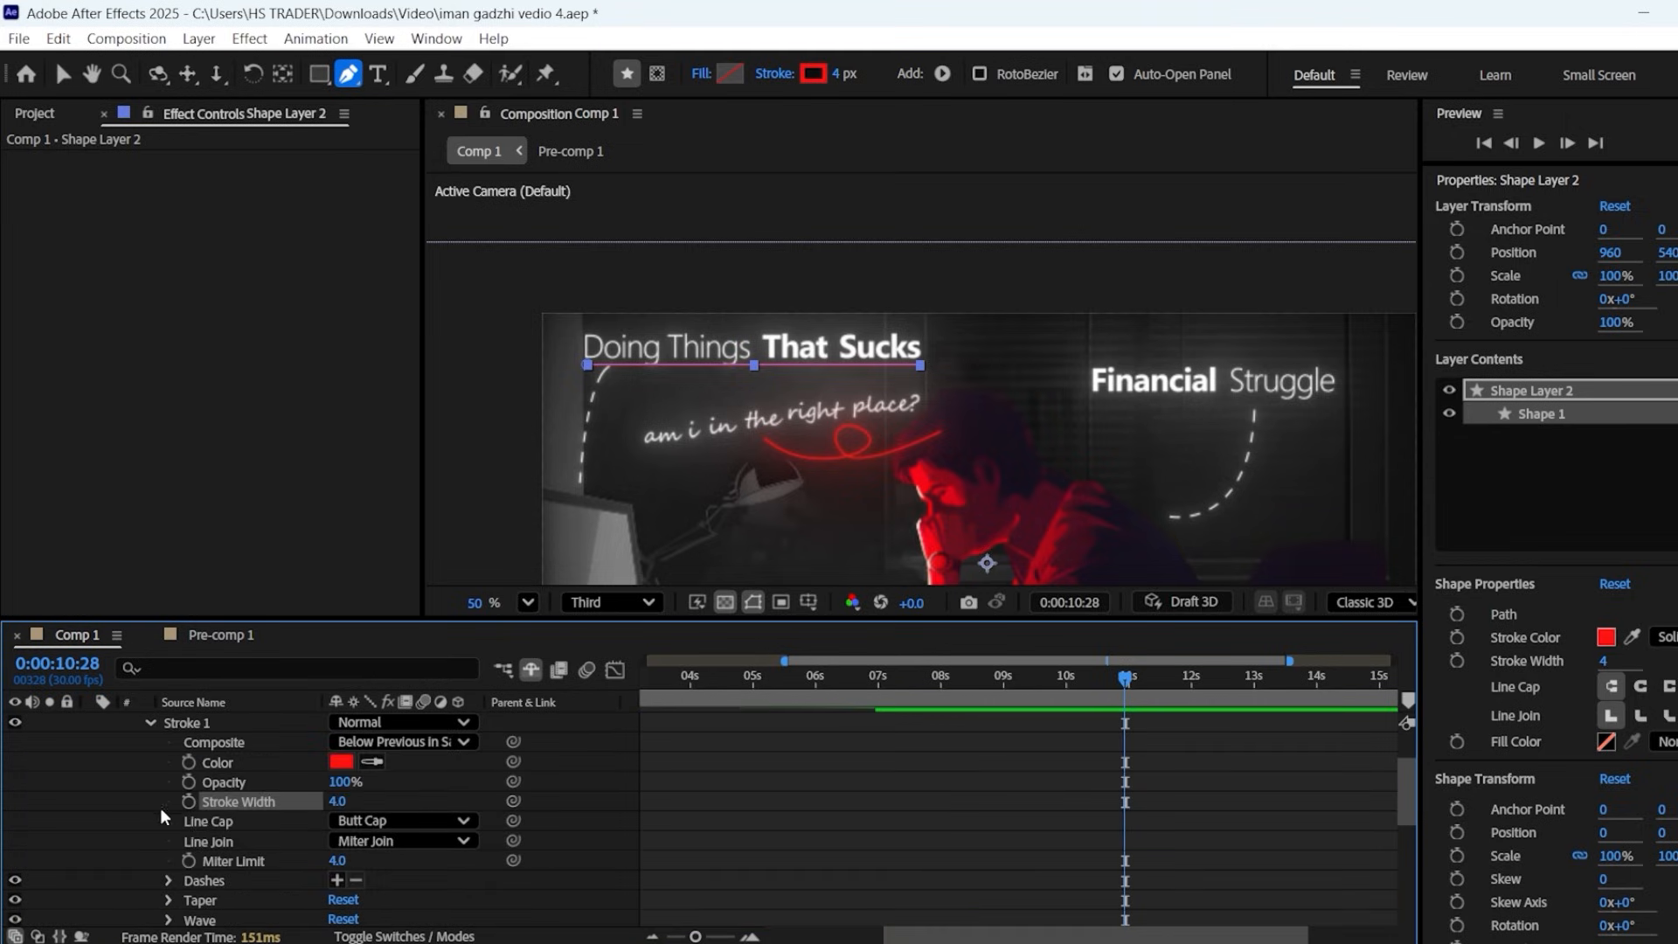
pyautogui.click(402, 820)
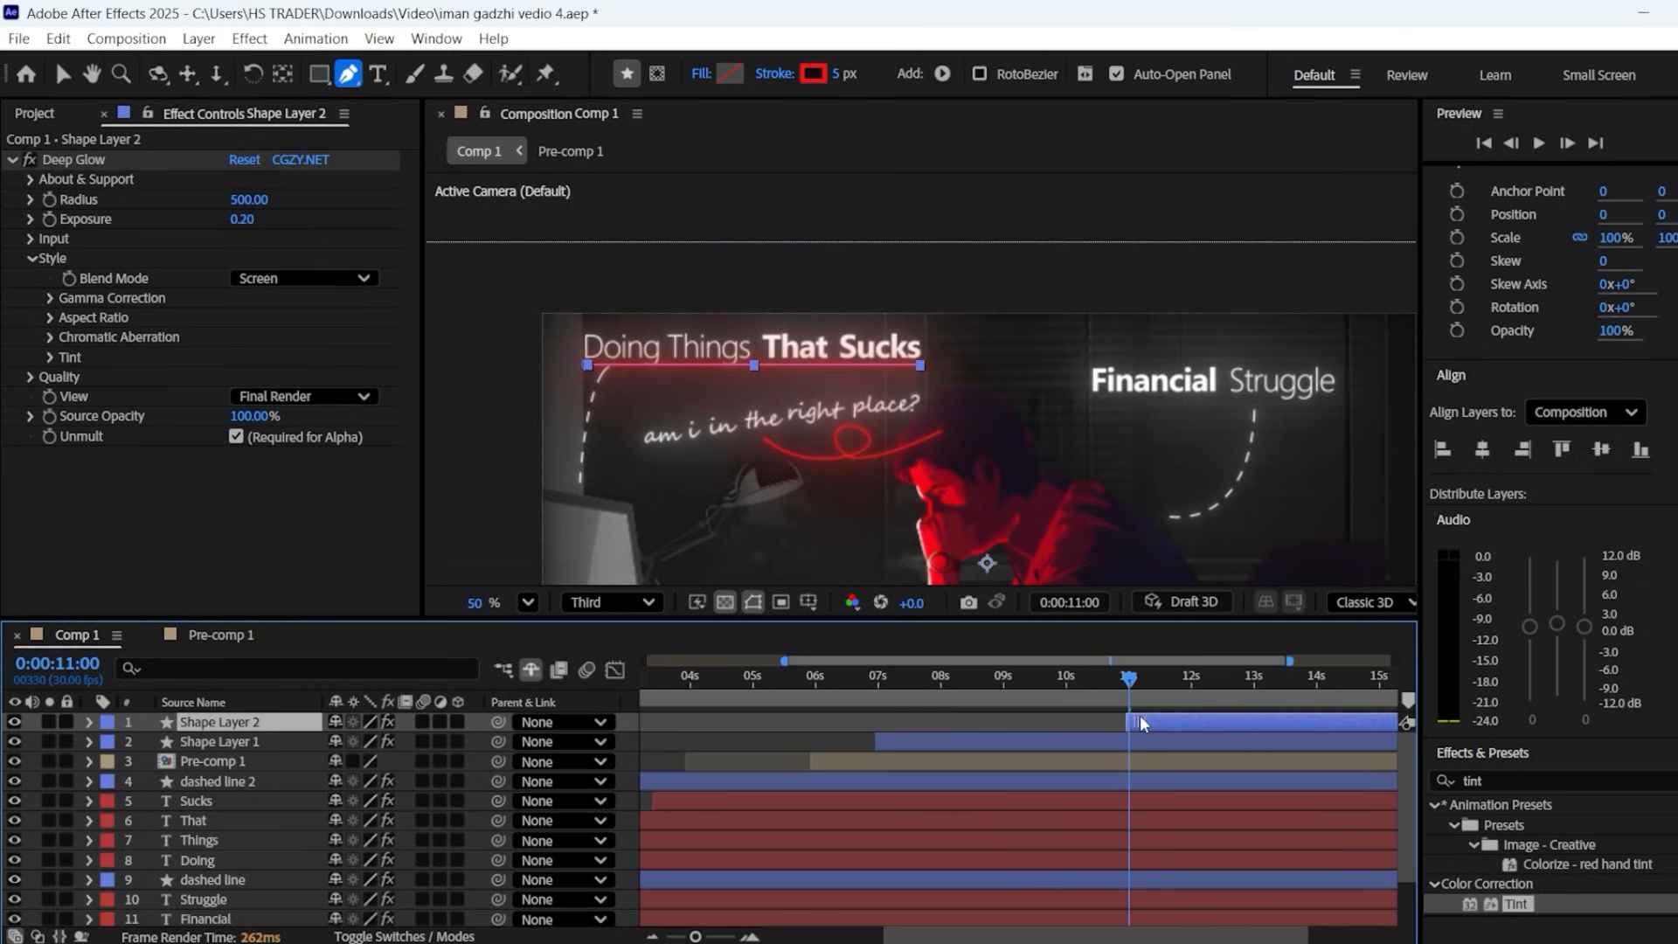
pyautogui.click(220, 741)
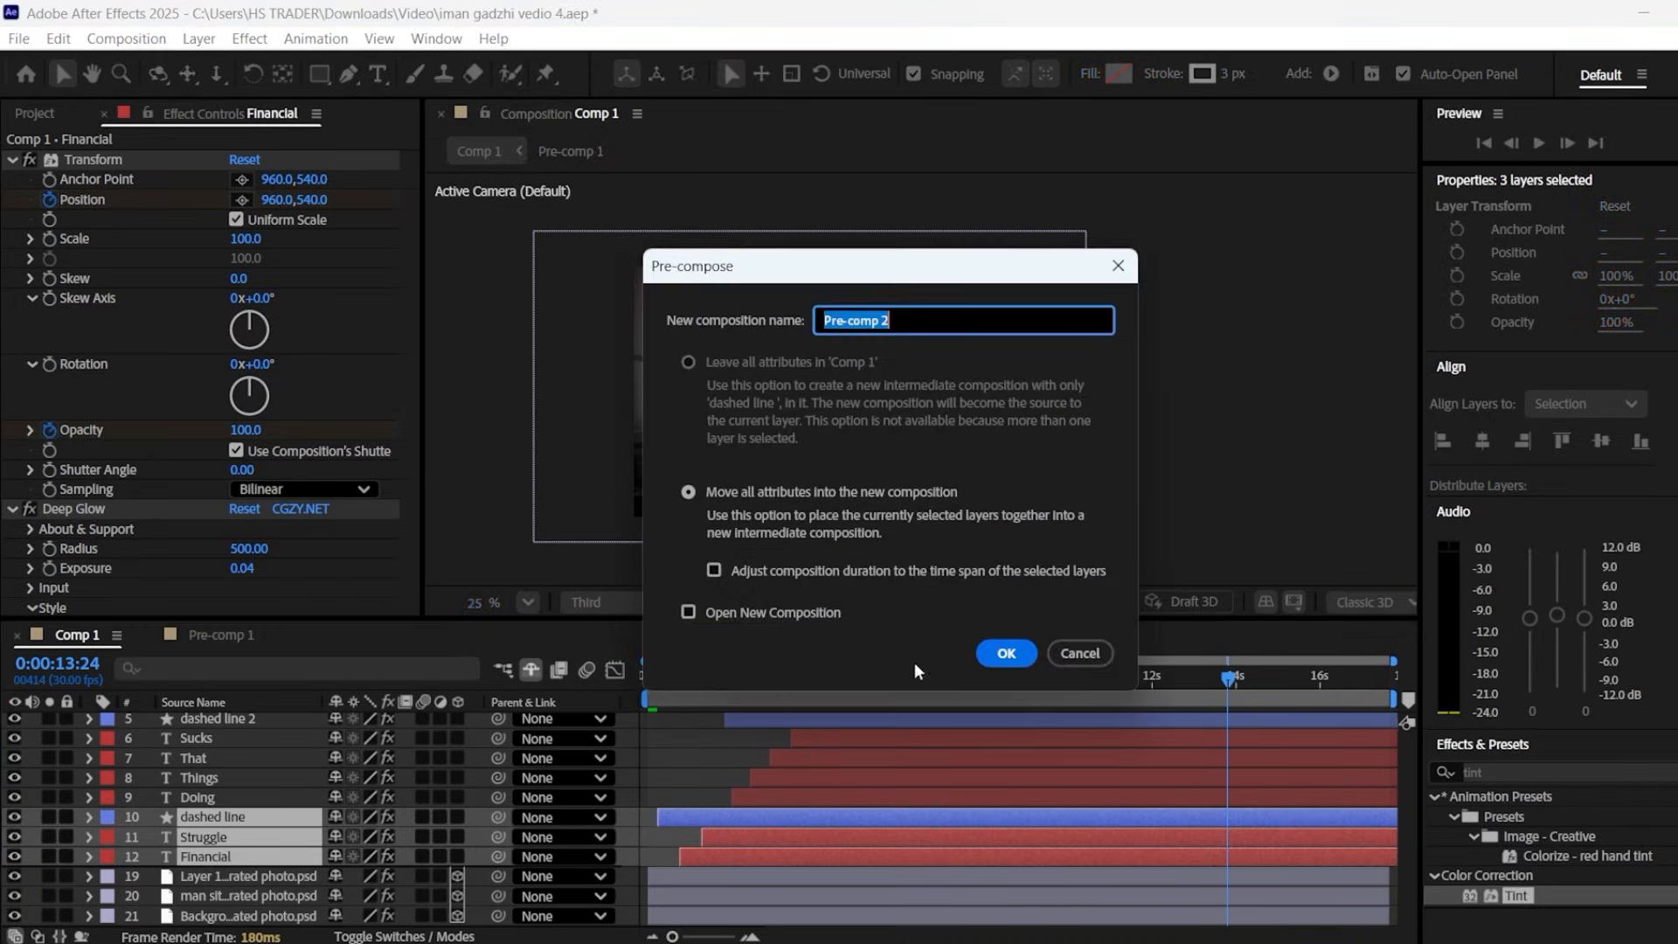
# - Nest the Financial Struggle text and dashed line layers as Pre-comp 3 and adjust Pre-comp 1's Position and Scale
pyautogui.click(1004, 652)
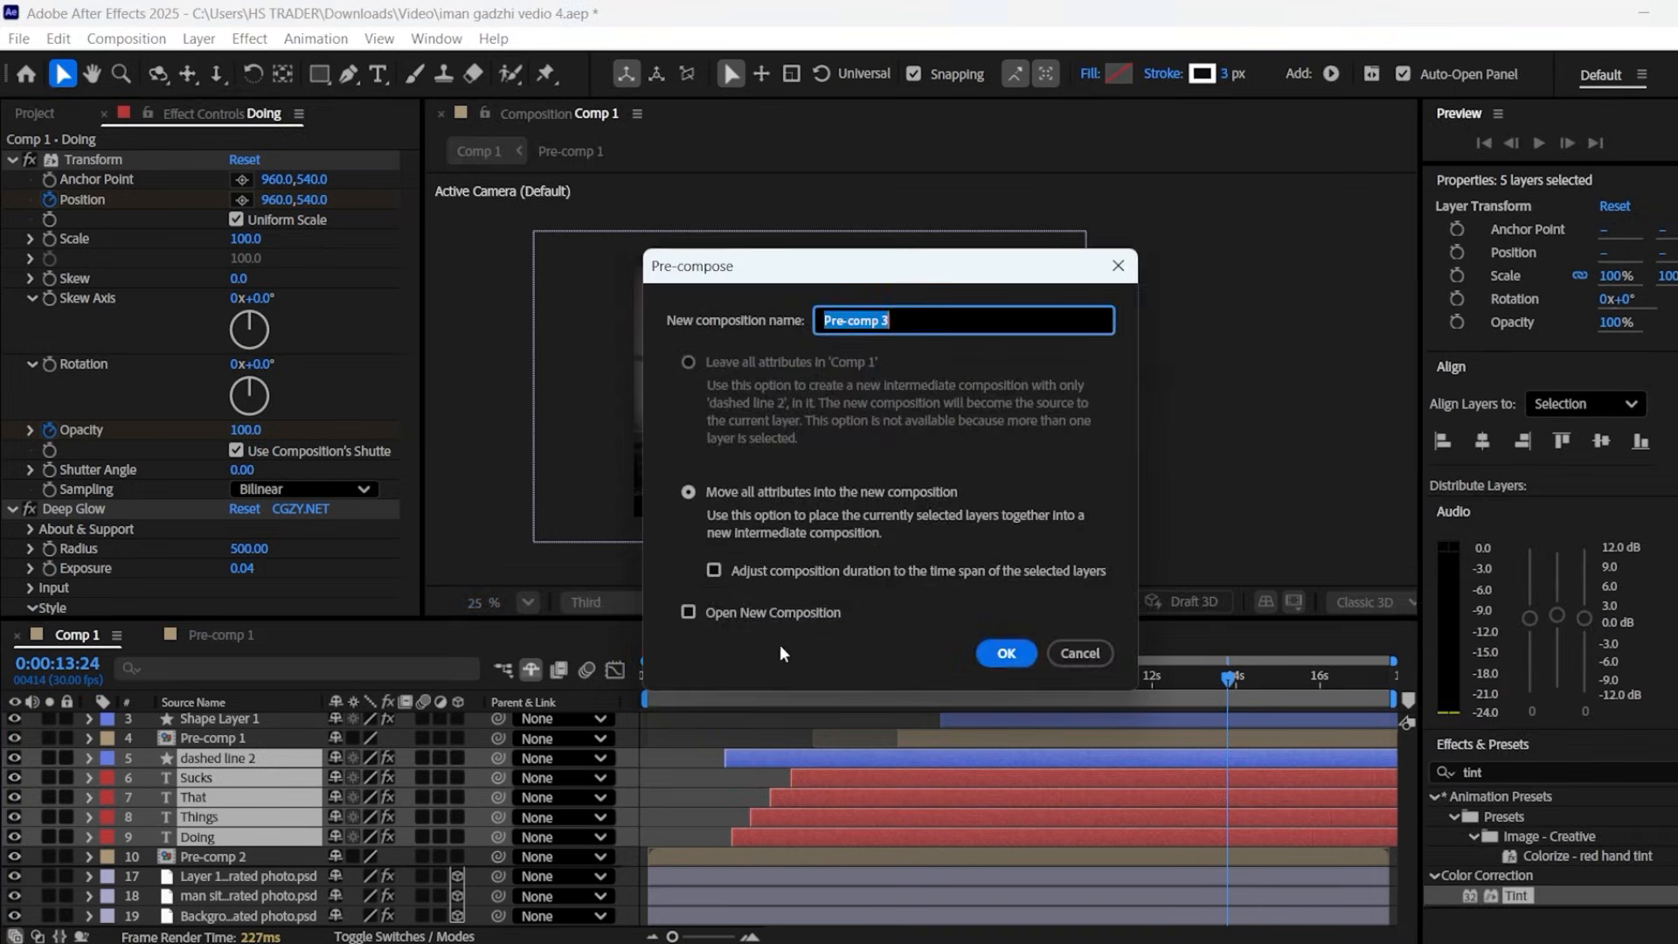
pyautogui.click(1004, 652)
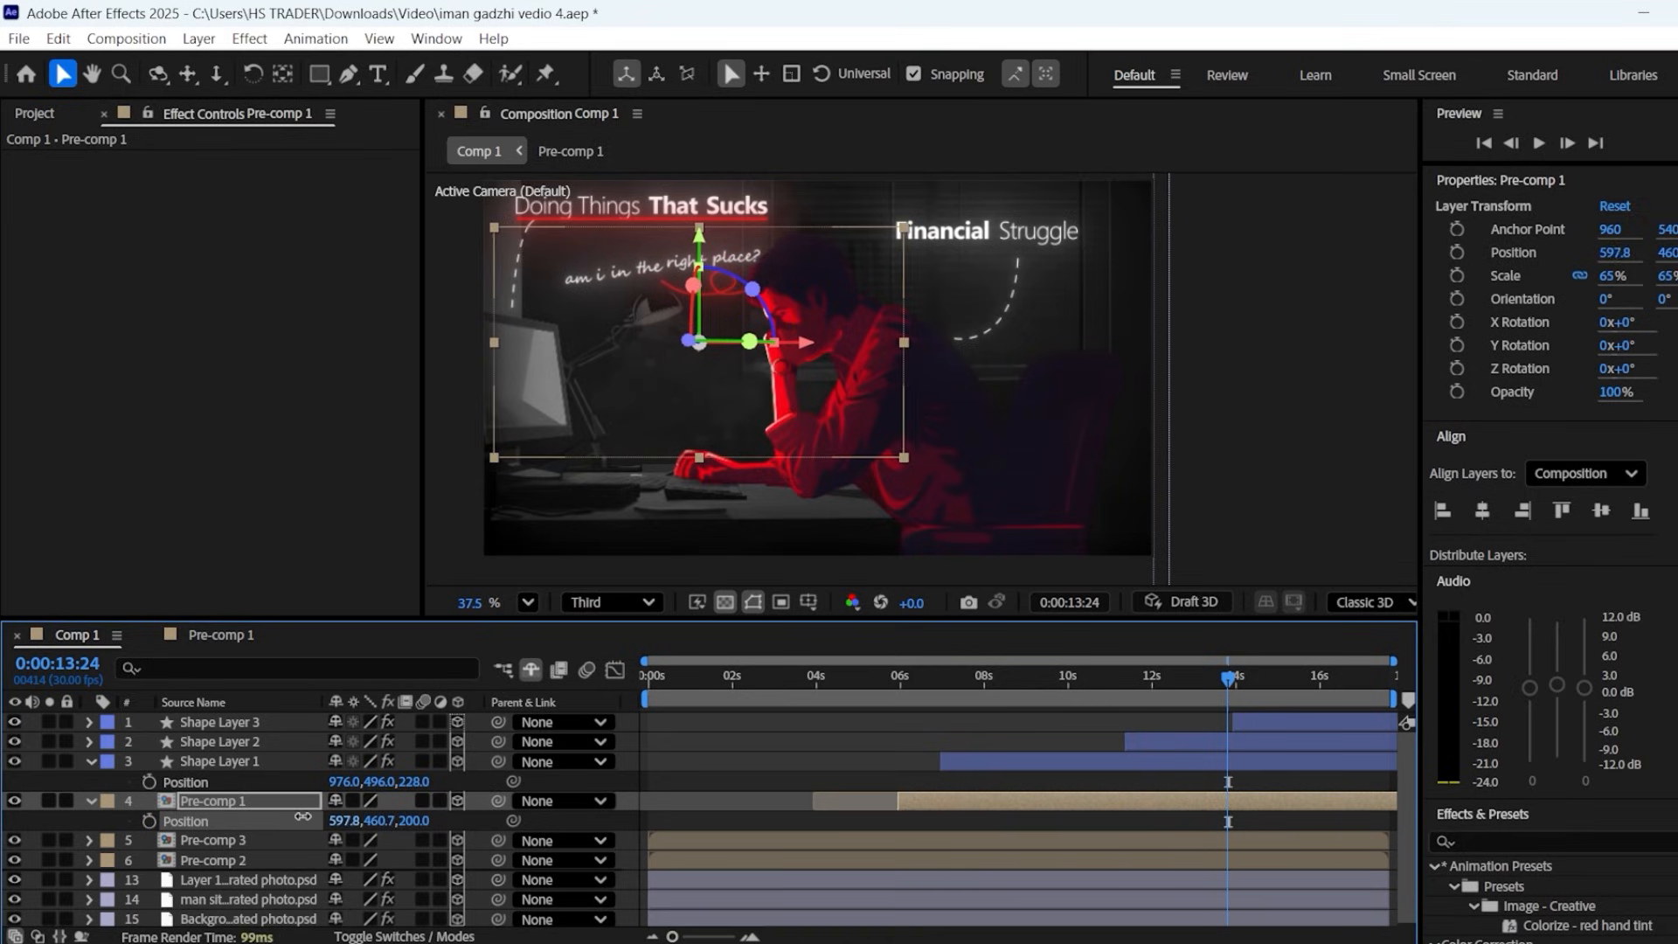
pyautogui.click(210, 820)
pyautogui.write('tint')
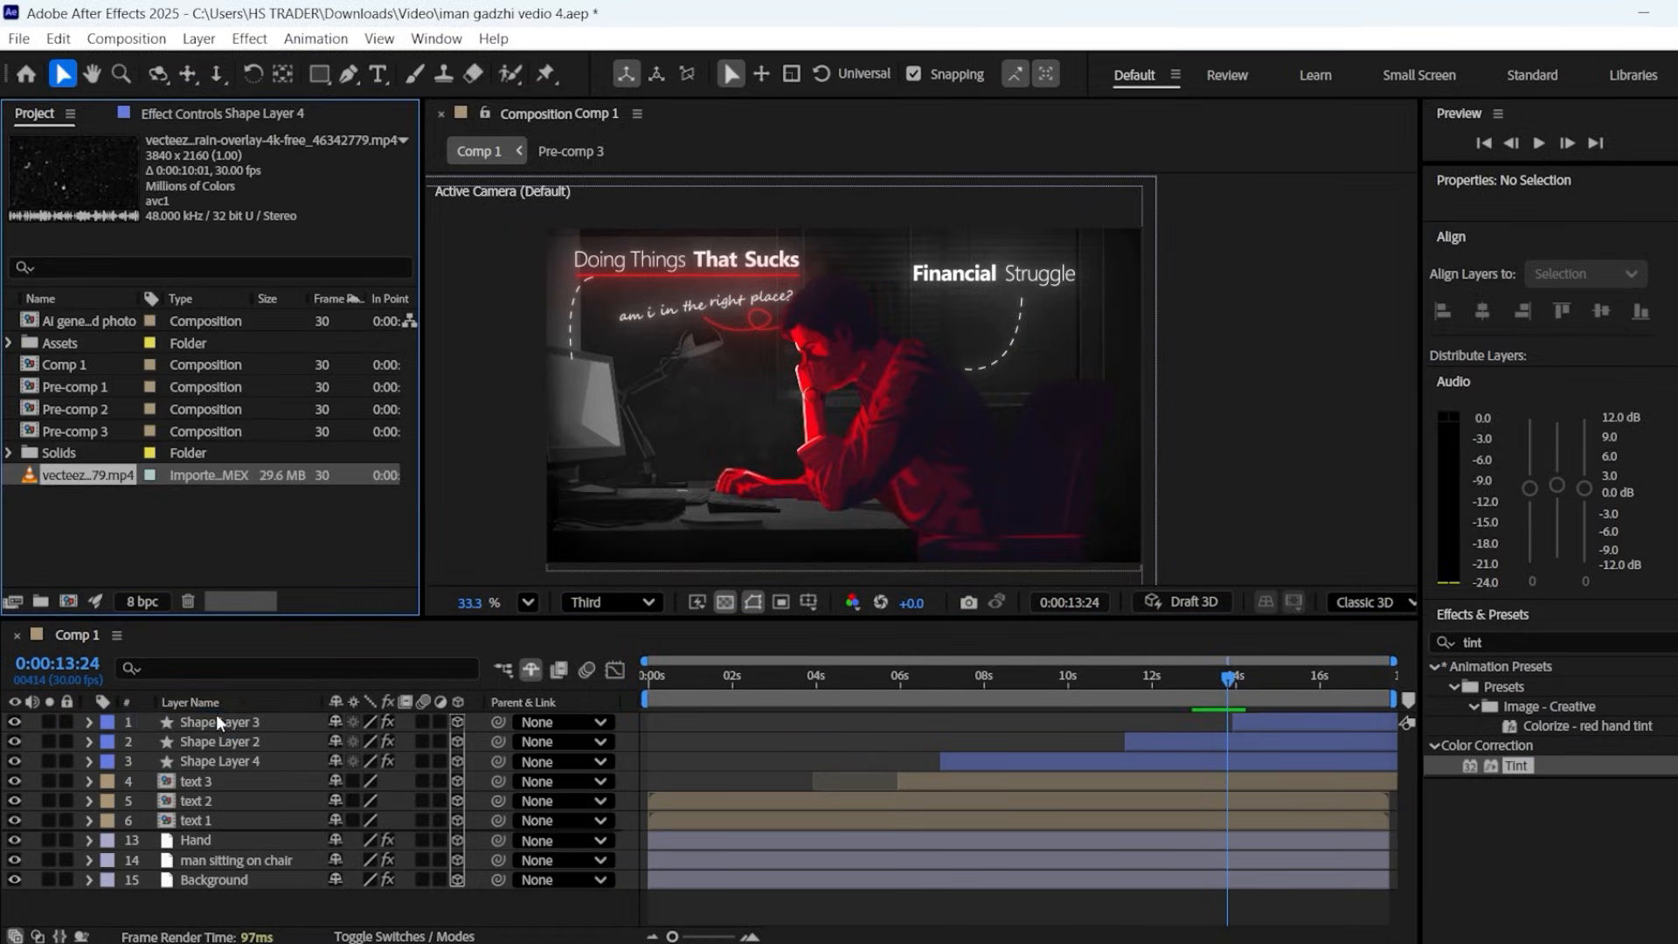
# - Import the dust overlay clip as Comp 1's top layer and set a new duration in Time Stretch
pyautogui.click(312, 38)
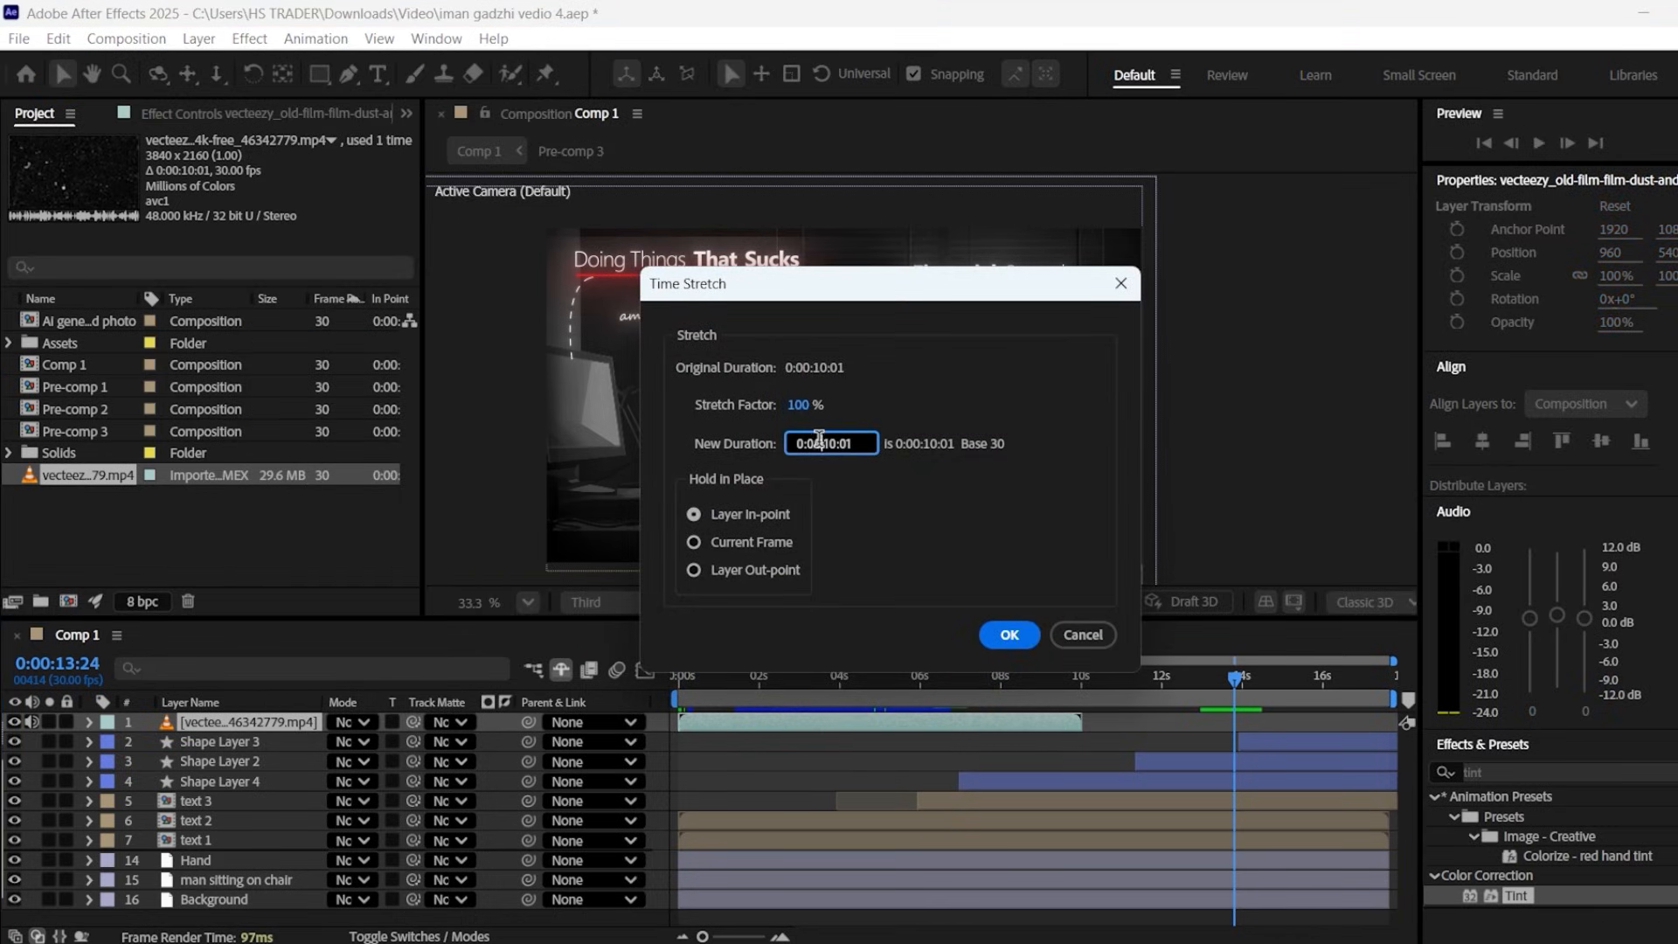
pyautogui.click(348, 722)
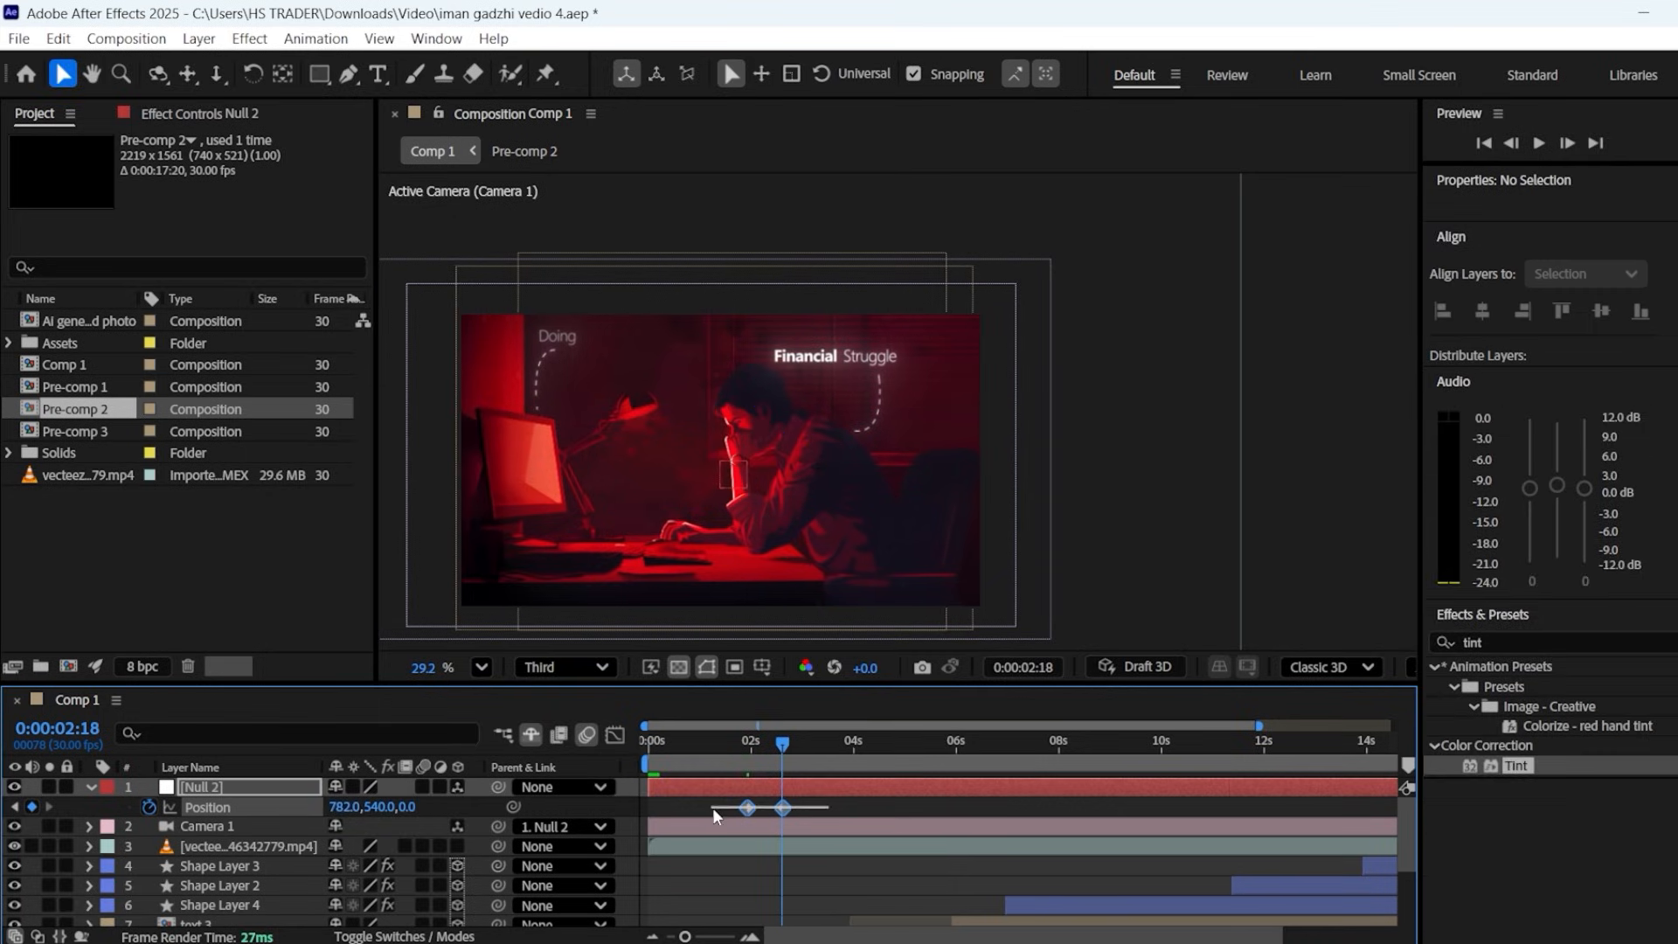
# - Give Null 2's position keyframes custom Keyframe Velocity influence with Continuous unchecked
pyautogui.click(203, 786)
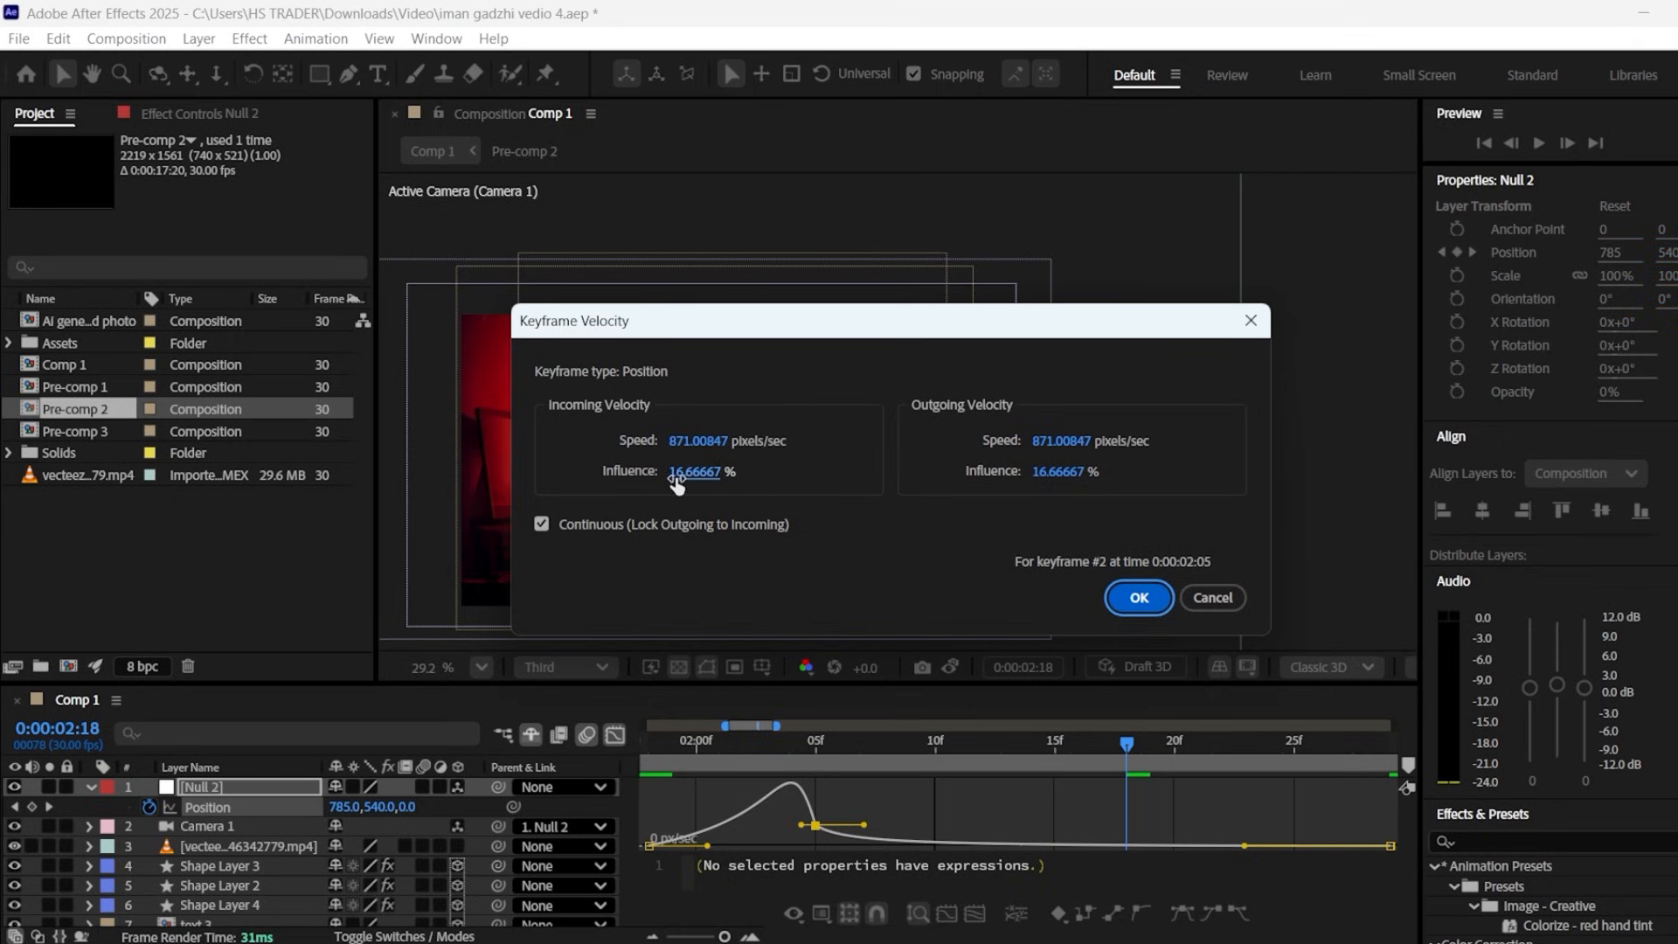
pyautogui.click(1138, 598)
pyautogui.write('75')
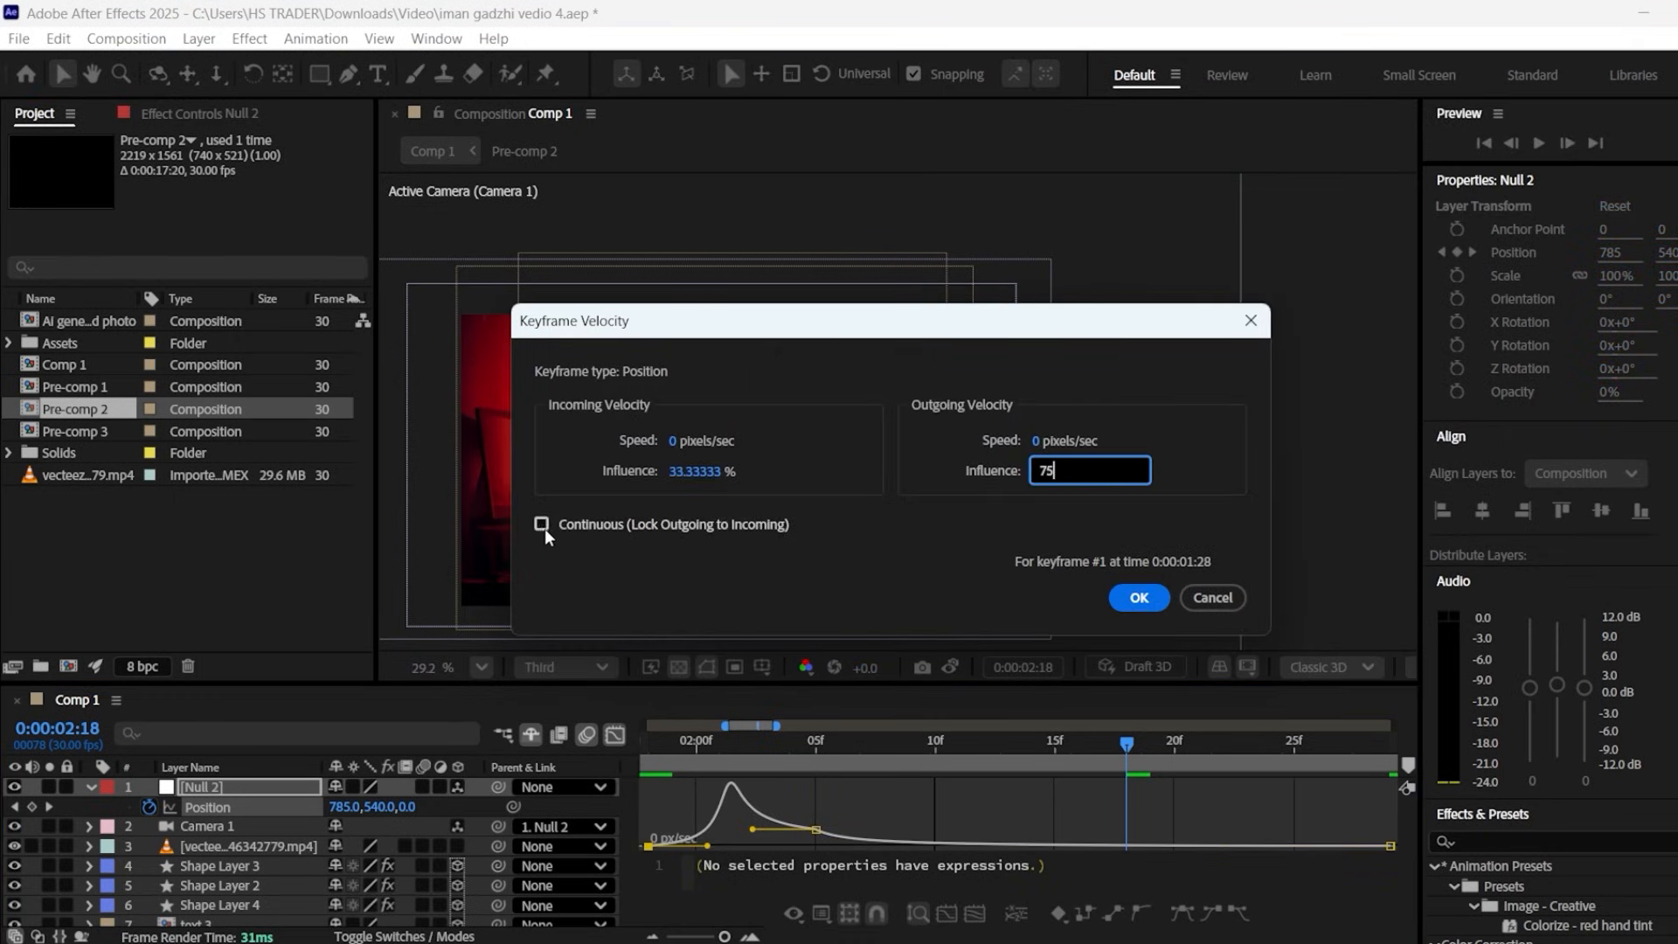
pyautogui.click(1138, 598)
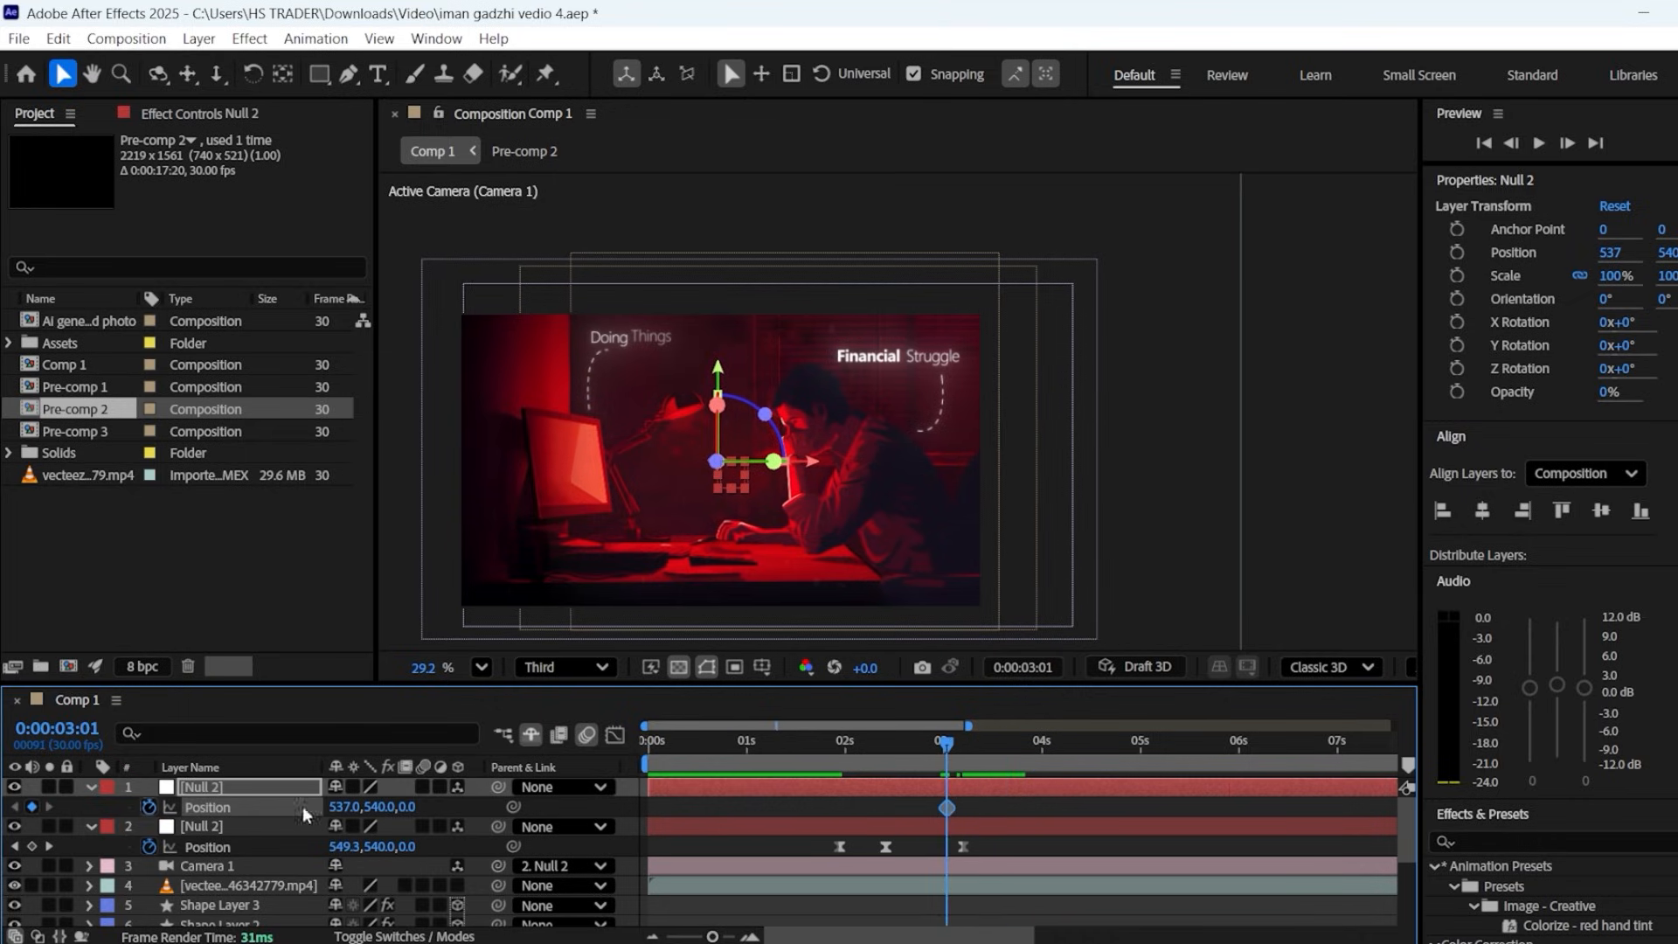
# - Set a Position keyframe on the second null and scale Shape Layer 3 to 79%
pyautogui.click(1240, 742)
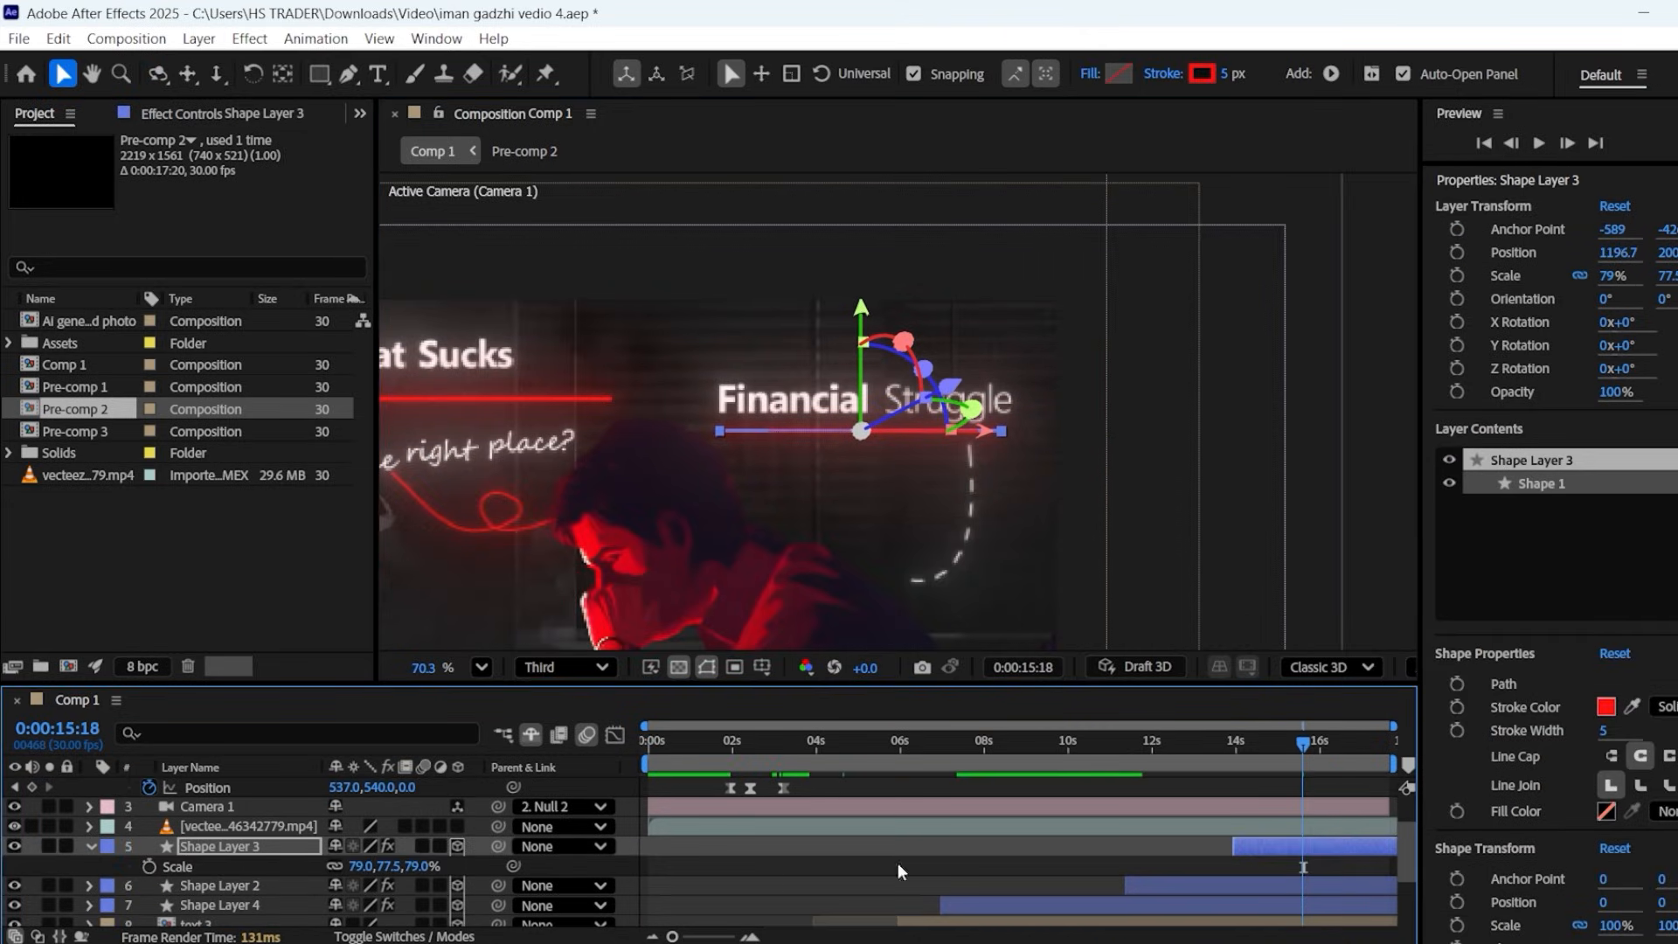
pyautogui.click(222, 885)
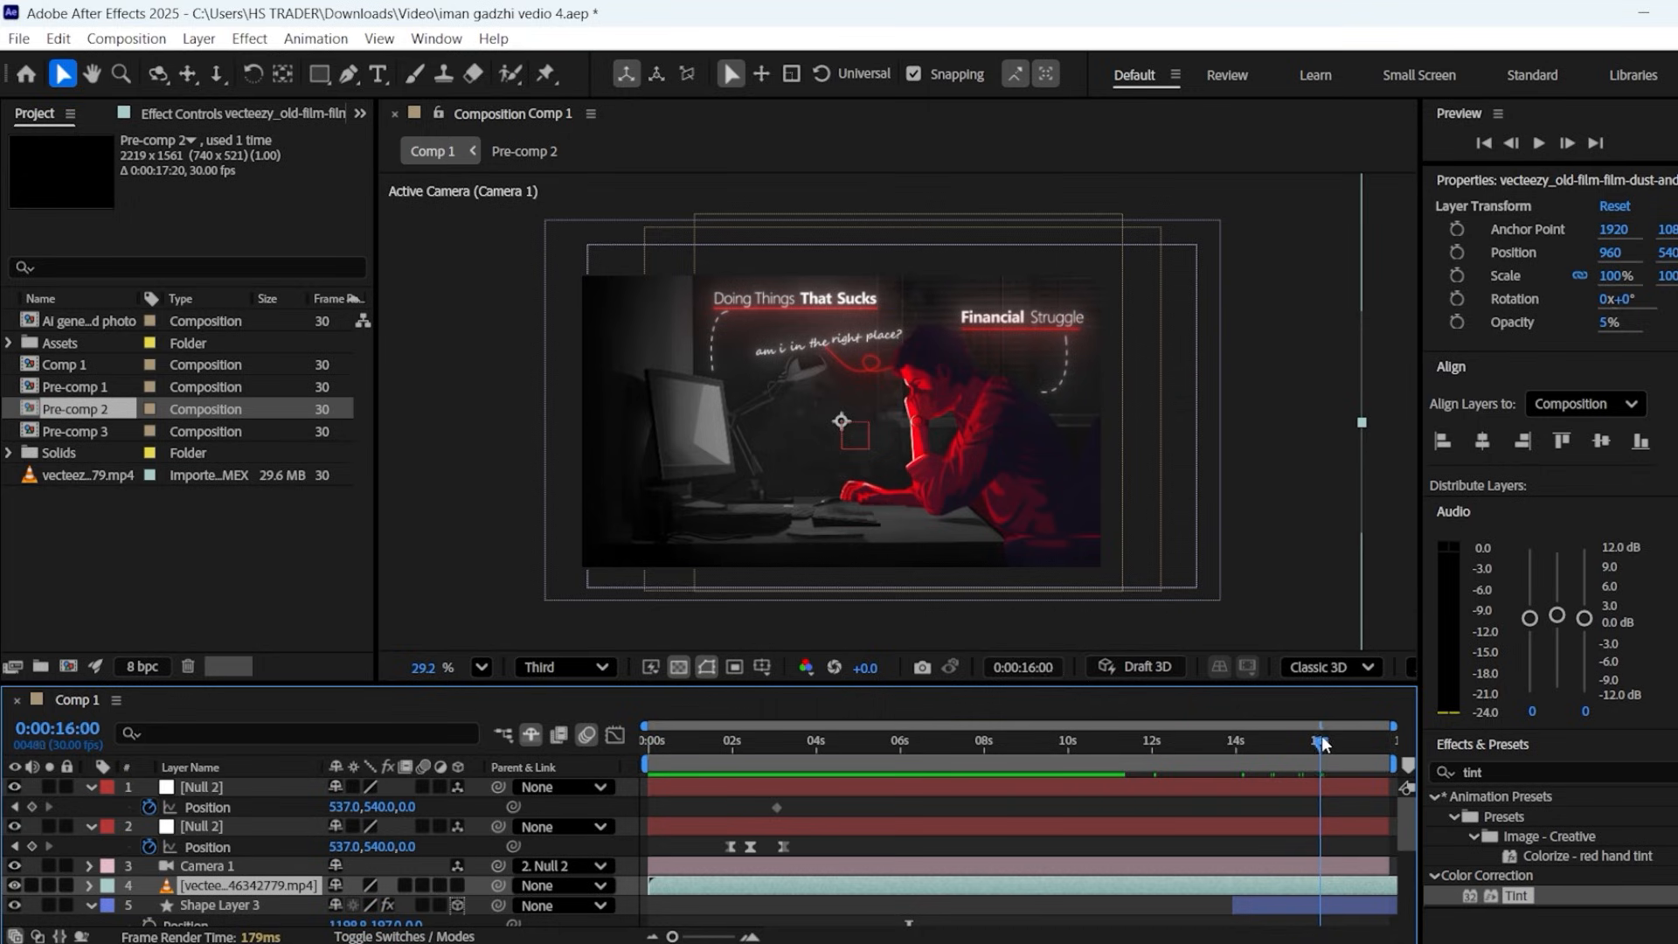
# - Add an end Position keyframe on the top null near 16 seconds so the camera drifts sideways
pyautogui.moveTo(494, 825); pyautogui.dragTo(236, 786)
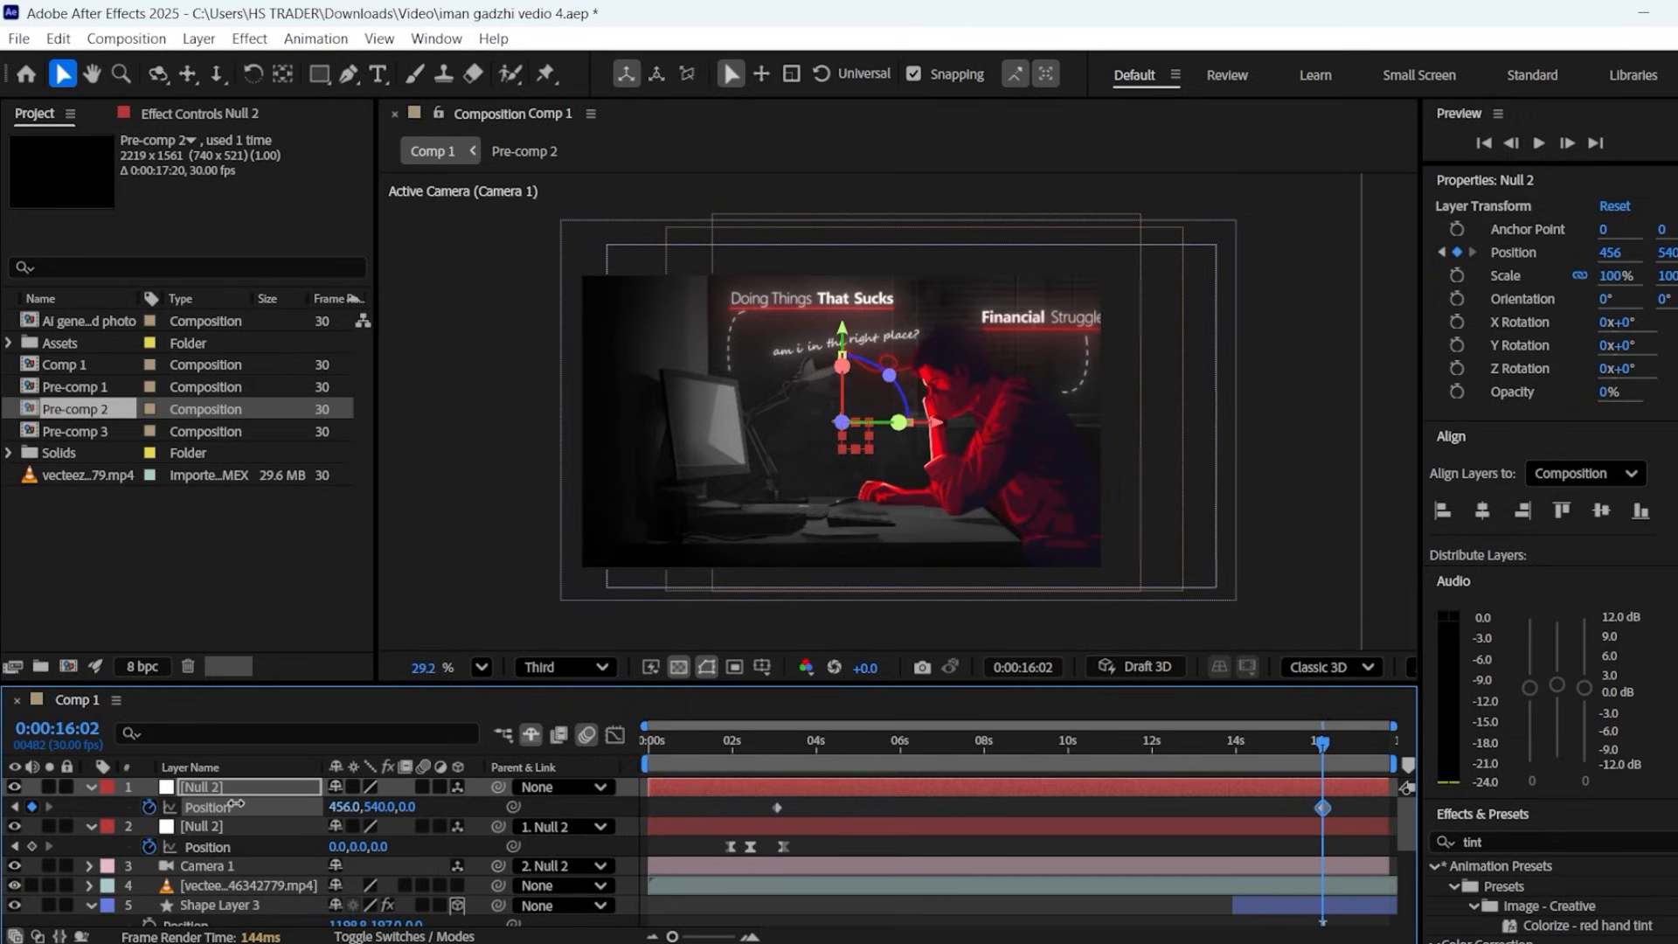
pyautogui.click(647, 741)
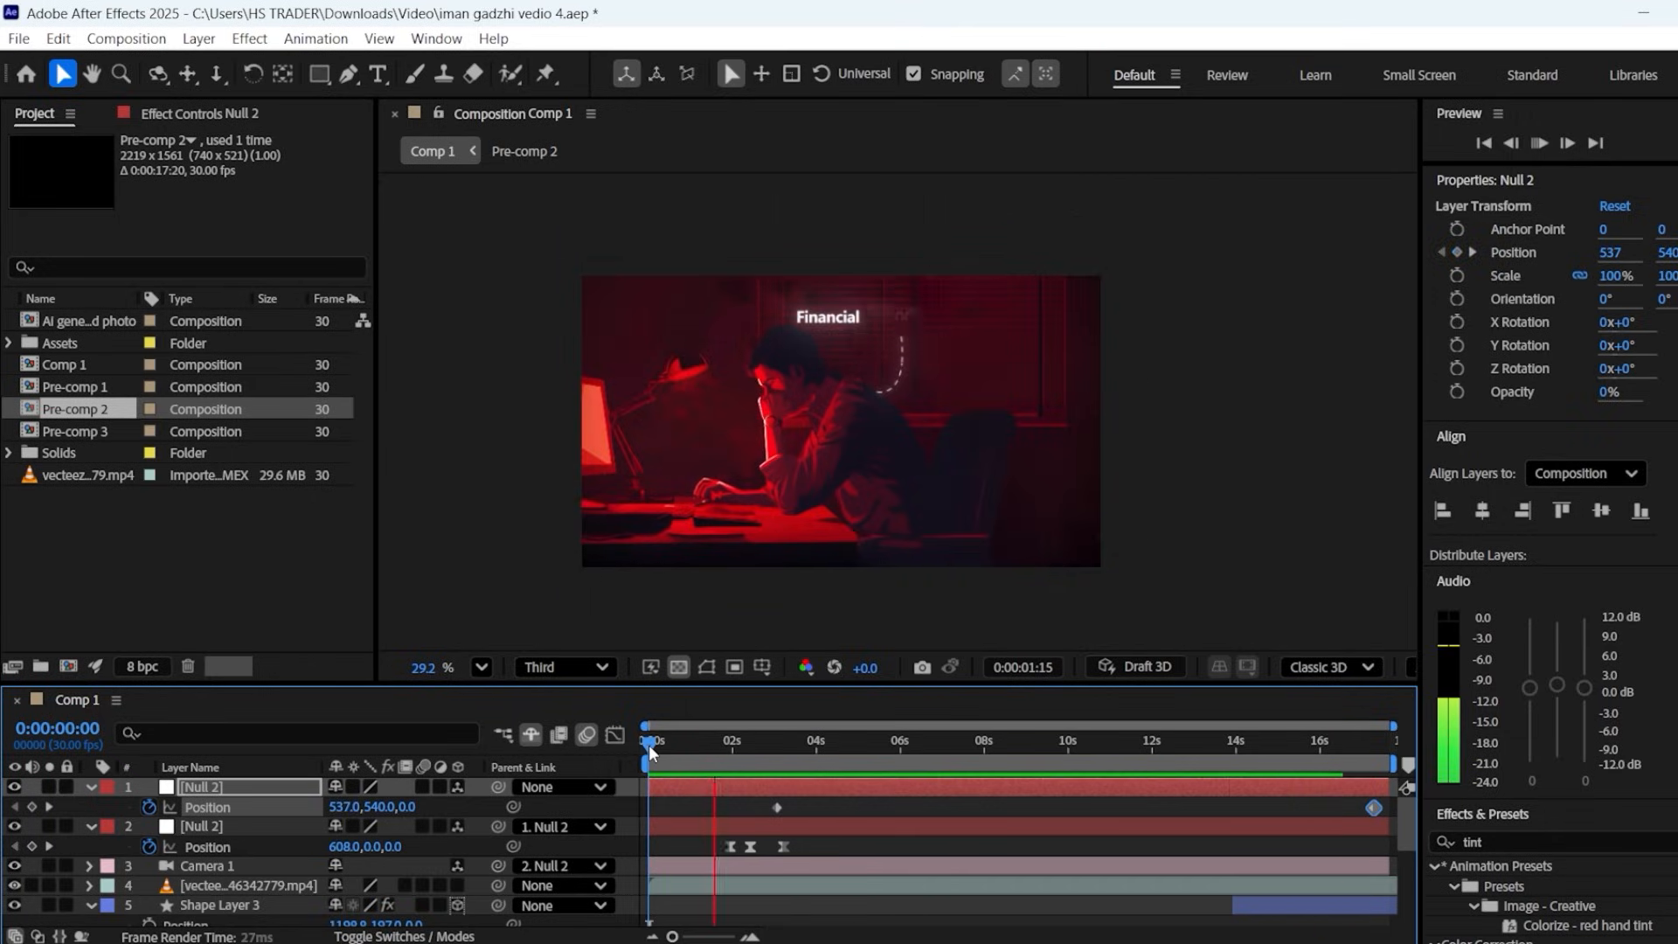
pyautogui.moveTo(647, 739); pyautogui.dragTo(787, 740)
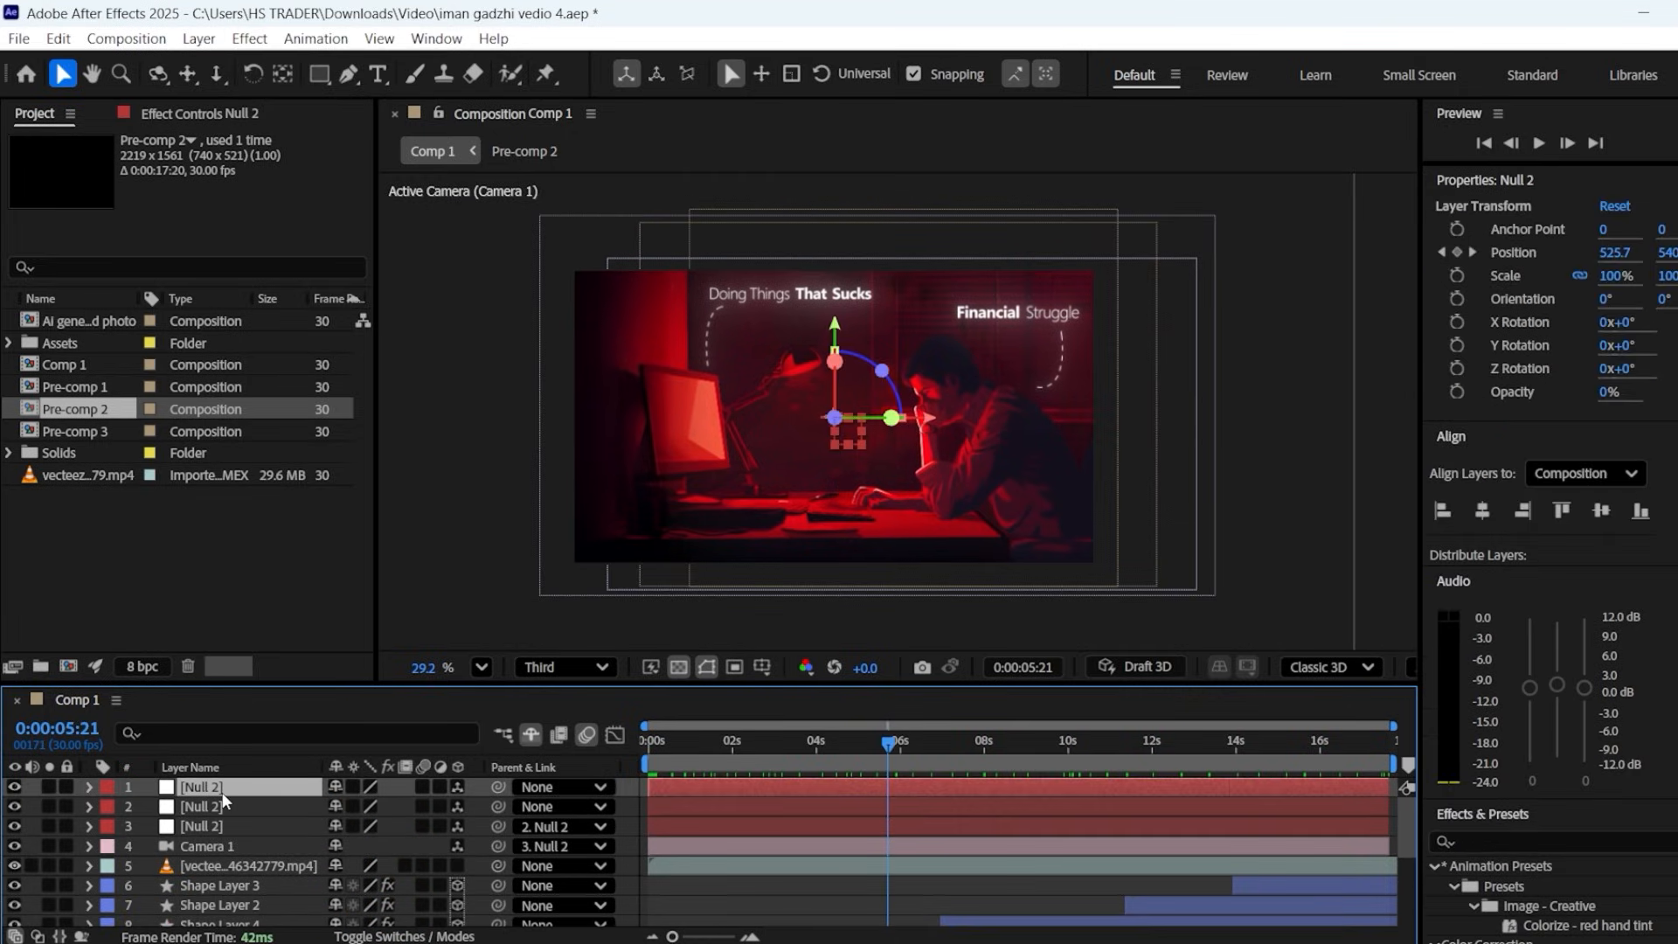
# - Enter wiggle(1,5) on the third null's Position for camera shake and preview the rig
pyautogui.click(86, 787)
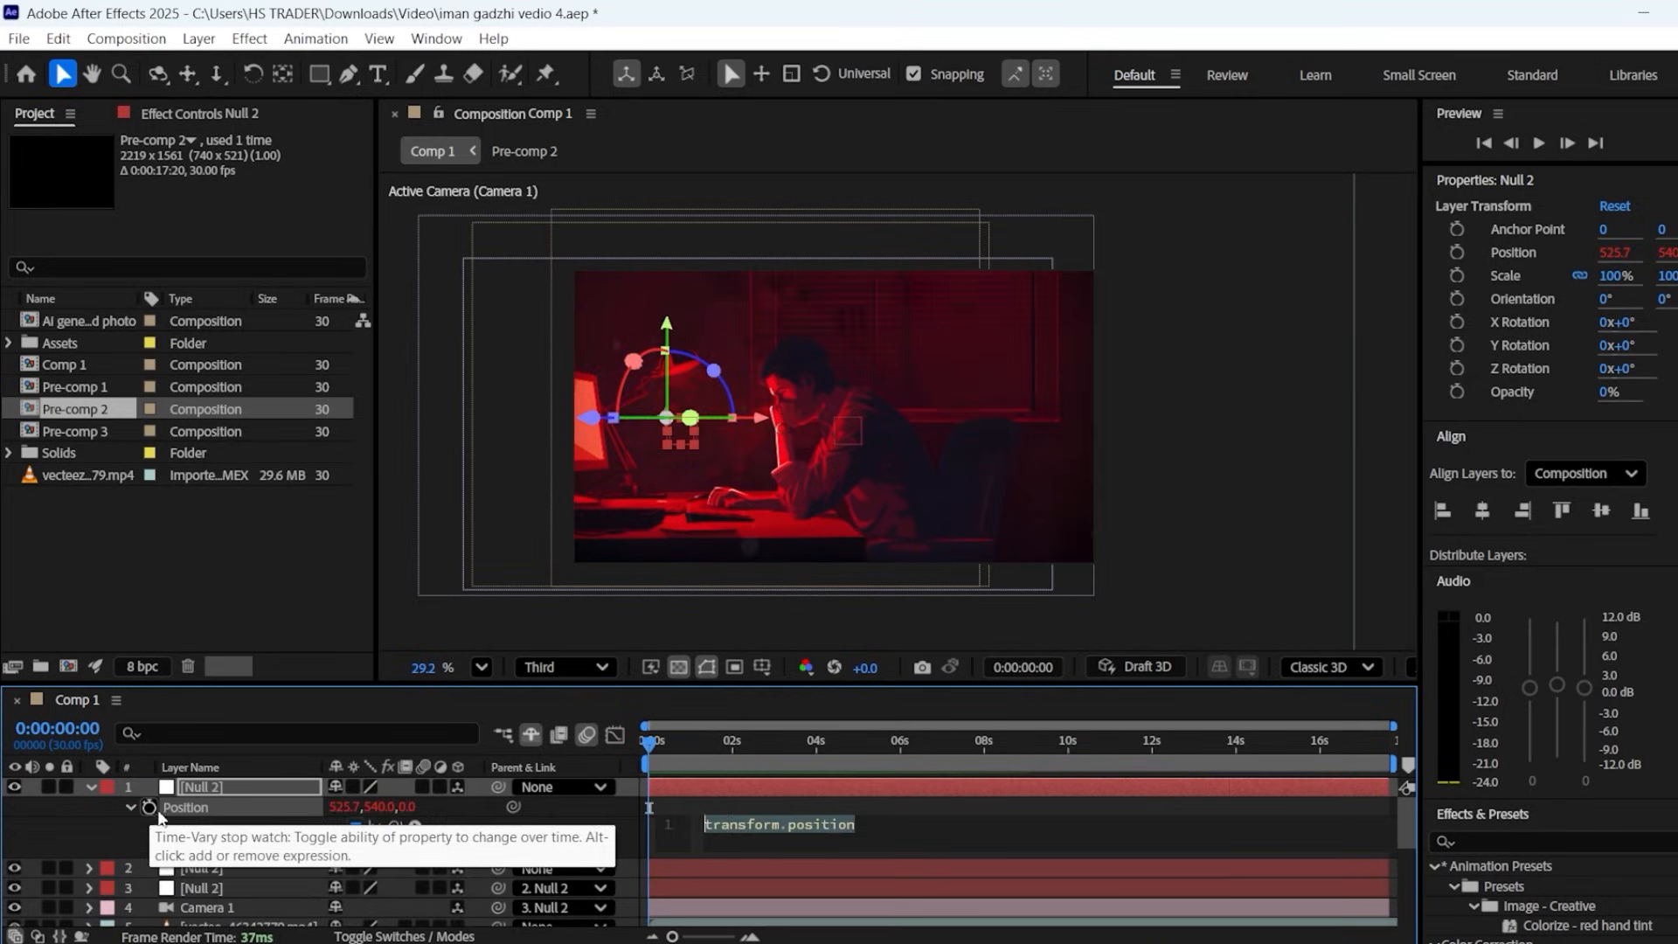
pyautogui.write('wiggle(1')
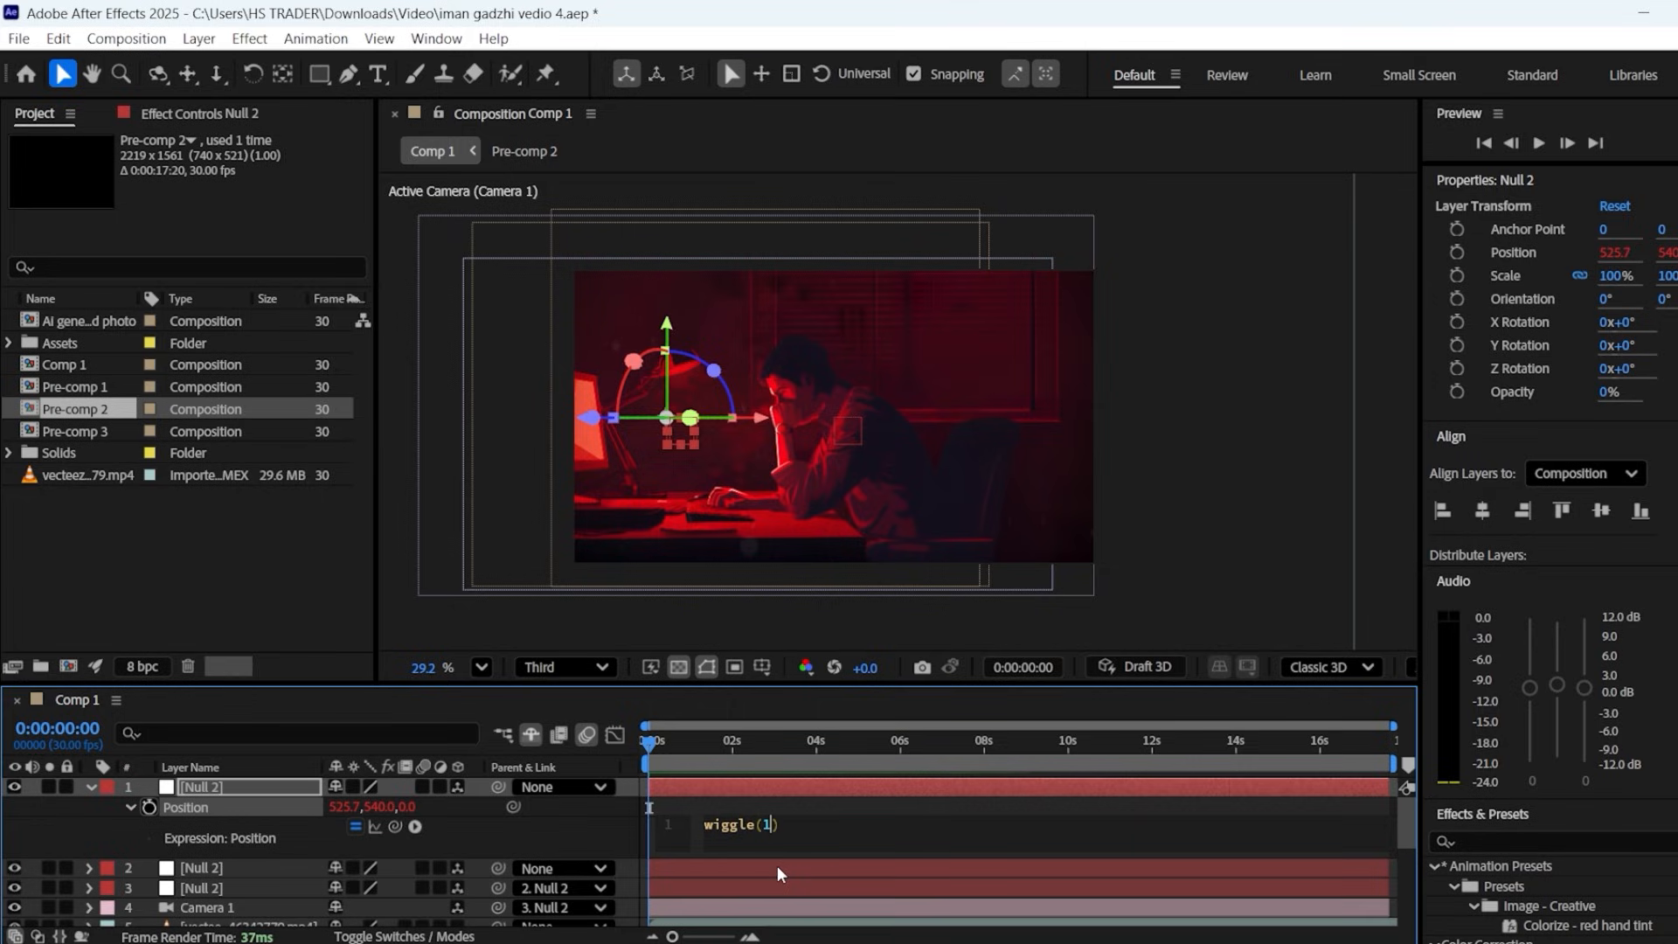
pyautogui.write('5')
pyautogui.click(1555, 843)
pyautogui.write('tint')
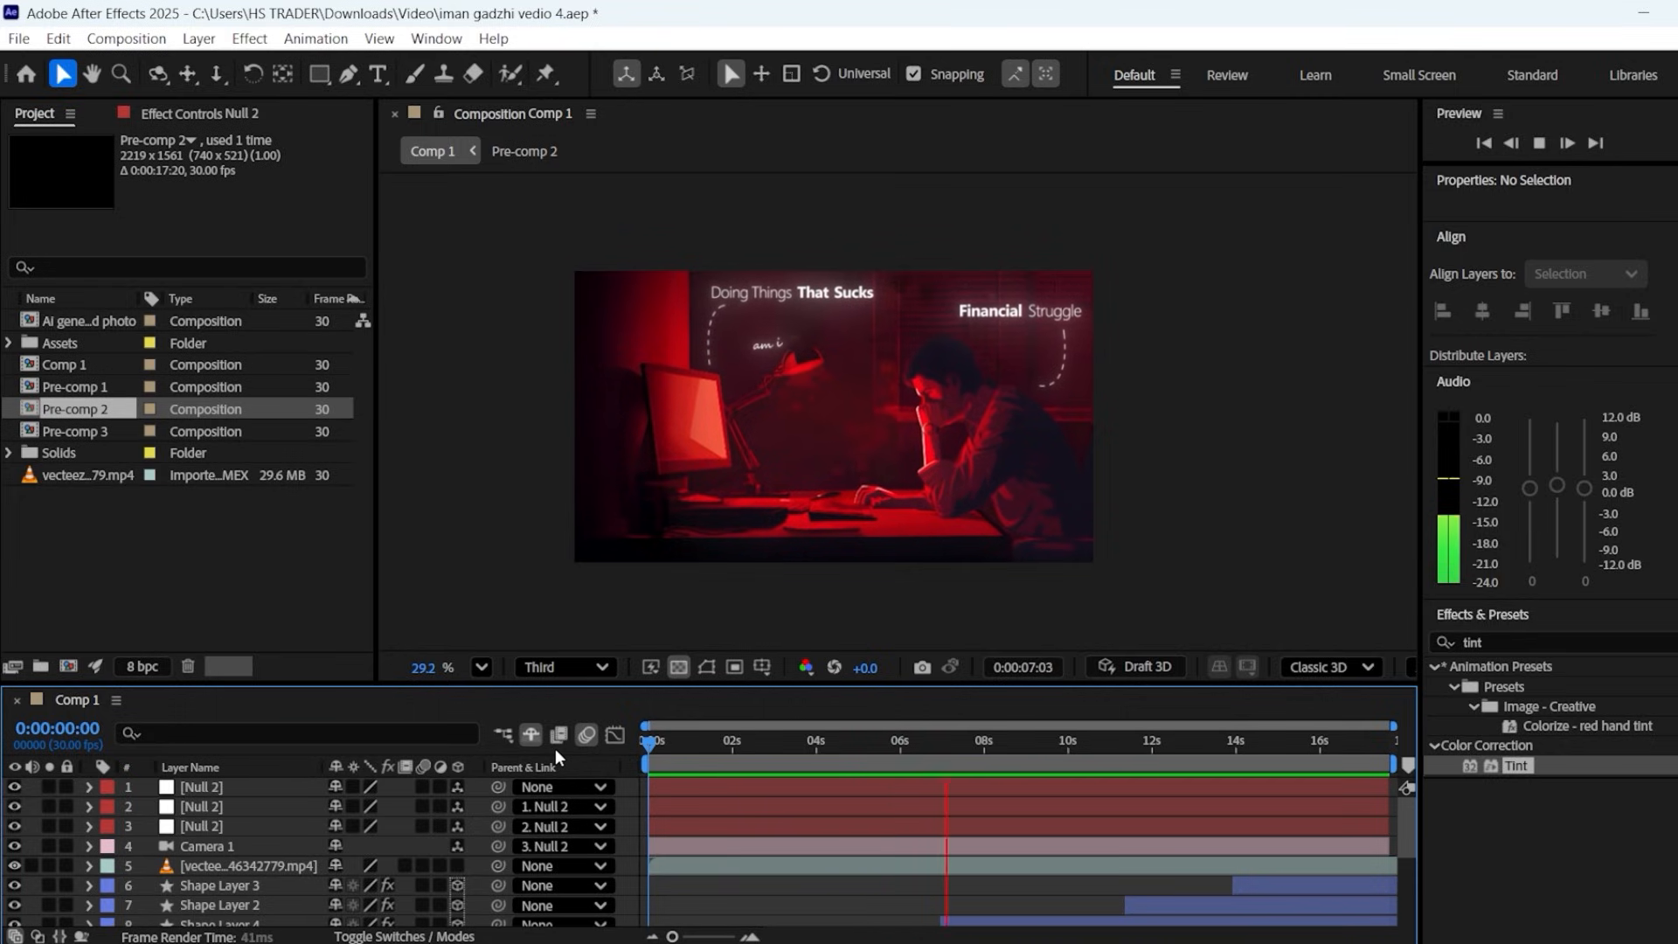
pyautogui.click(1031, 740)
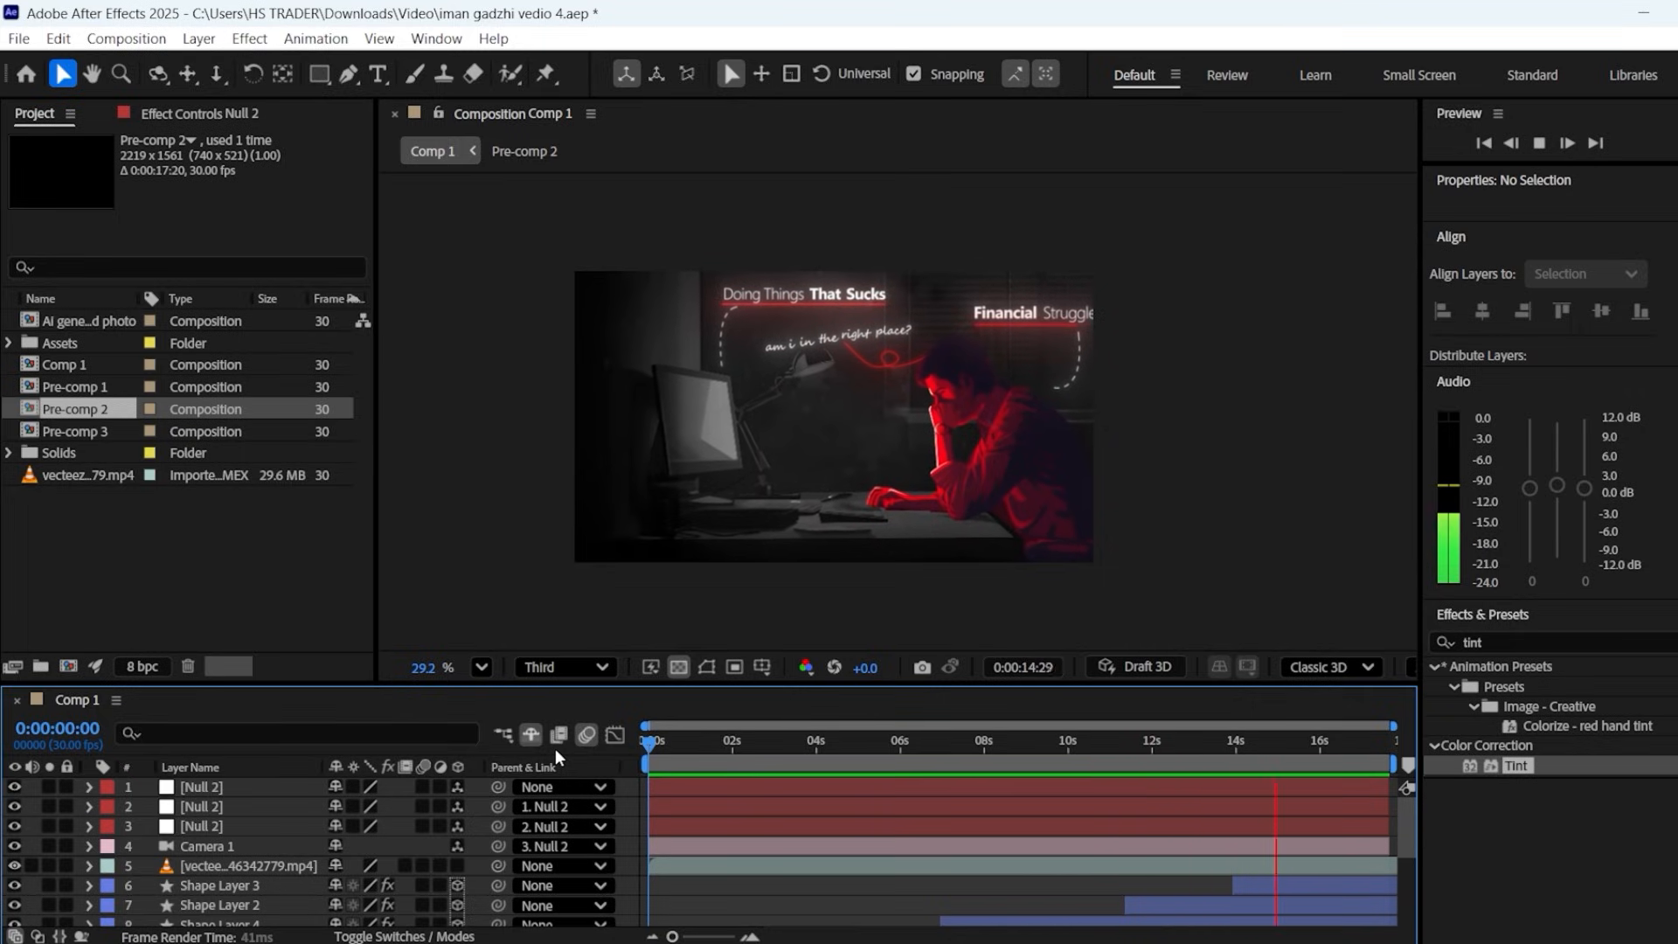
pyautogui.click(199, 787)
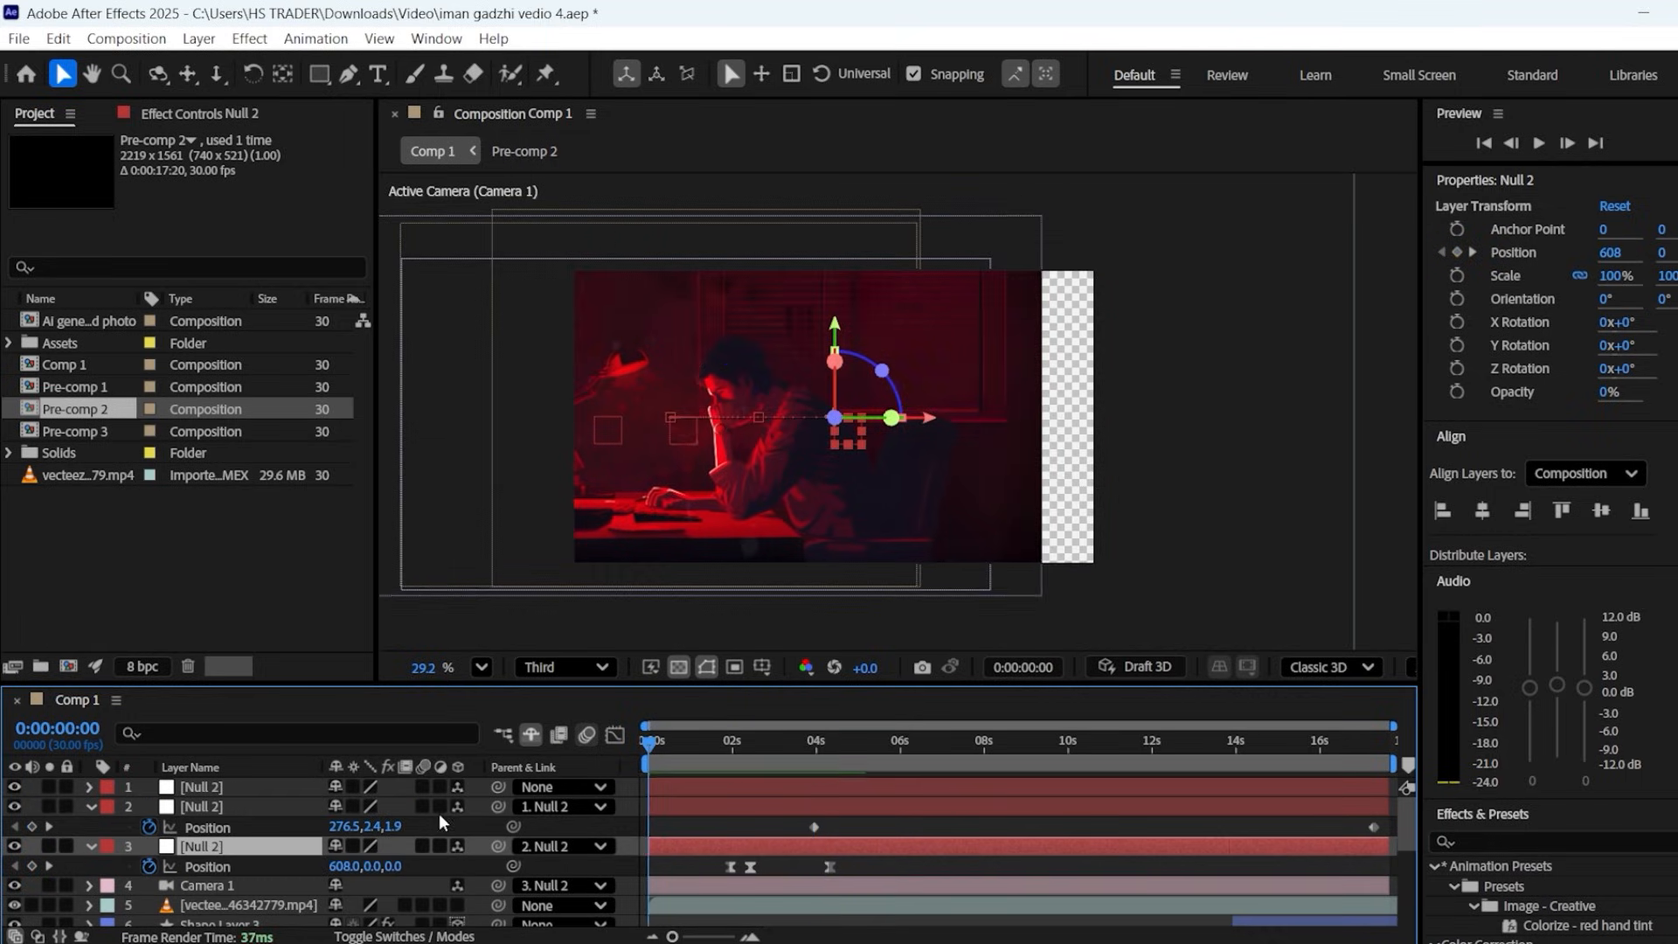
# - Search 'motion' in Effects & Presets to find Motion Tile, then go to the Layer menu
pyautogui.write('motion')
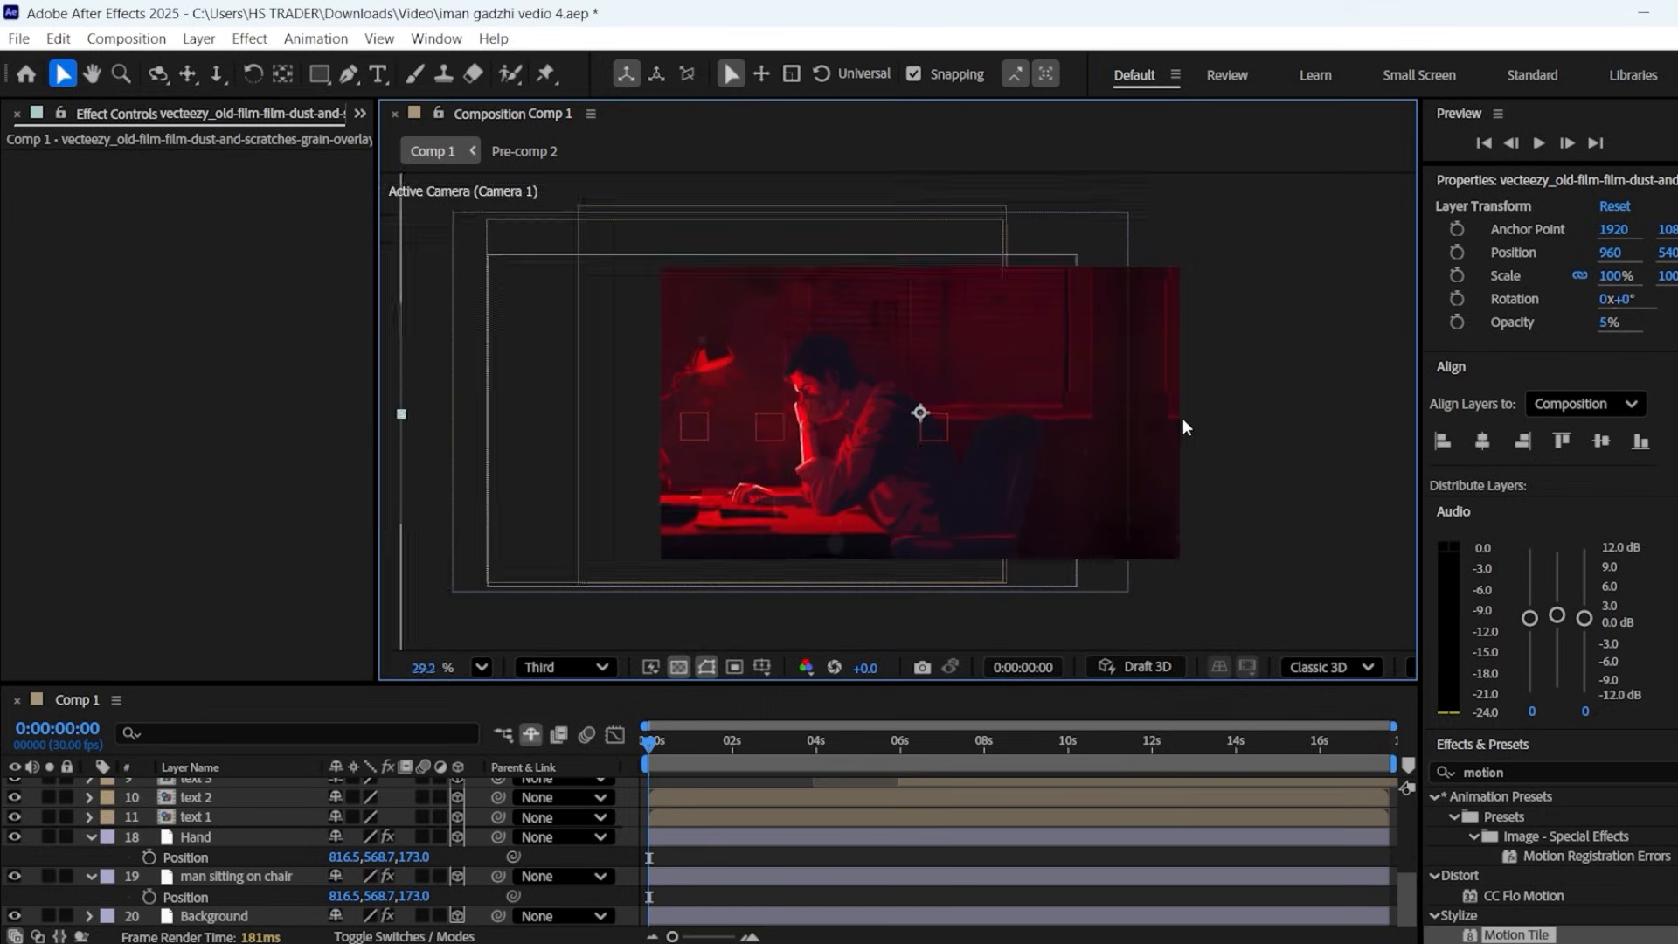
pyautogui.click(197, 38)
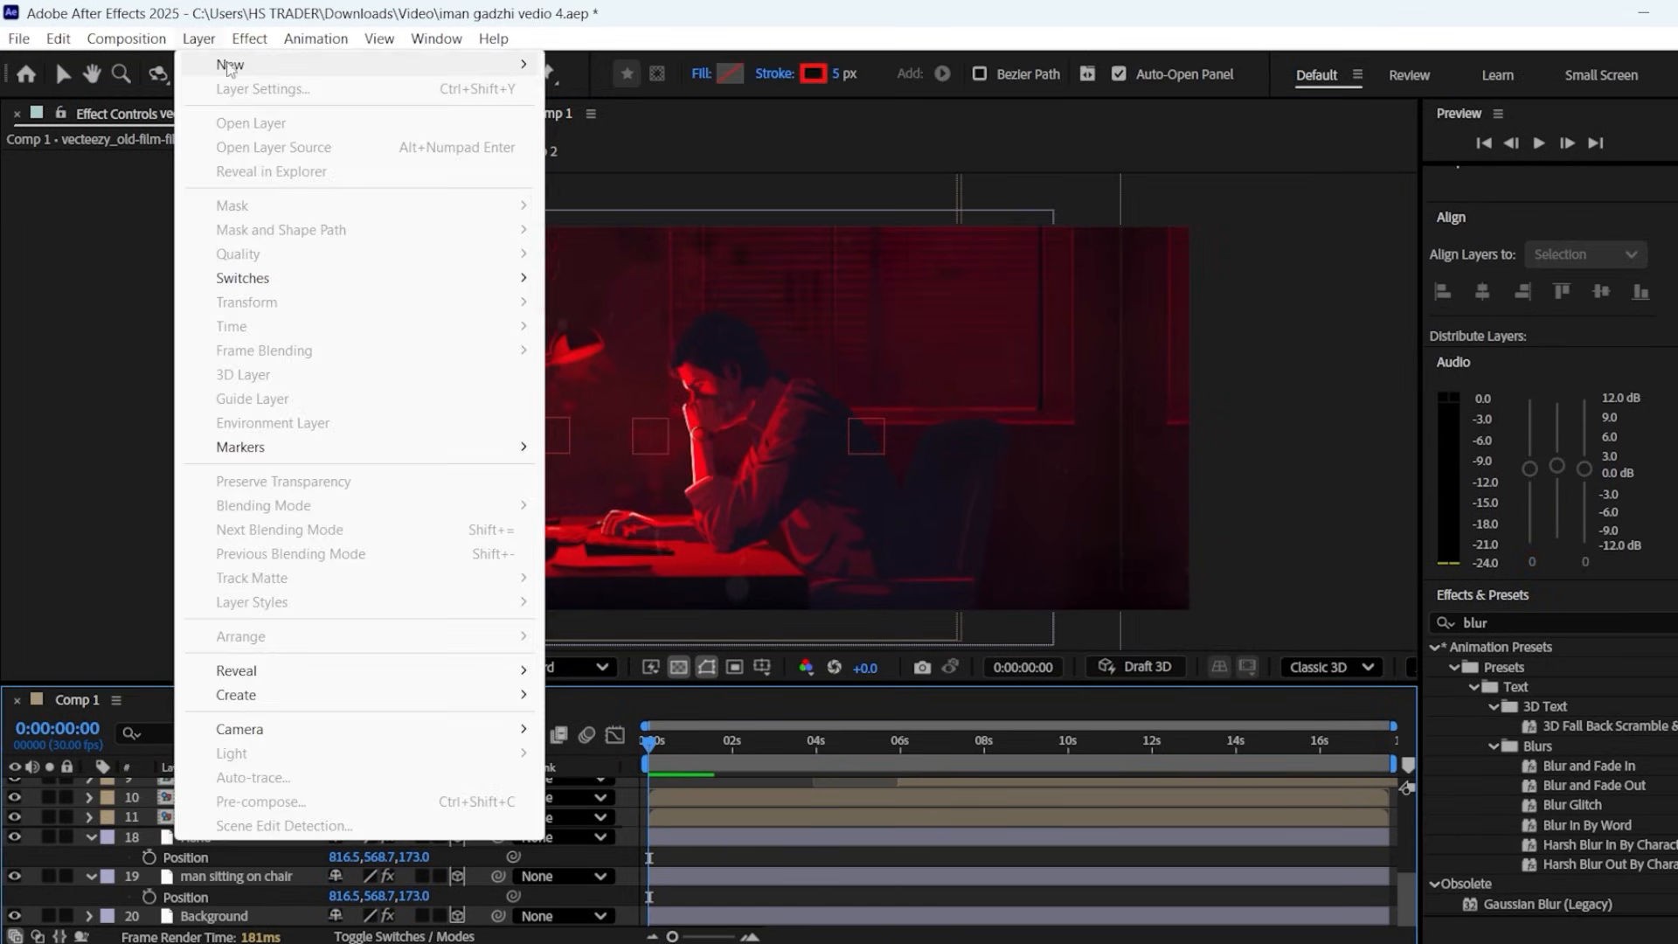